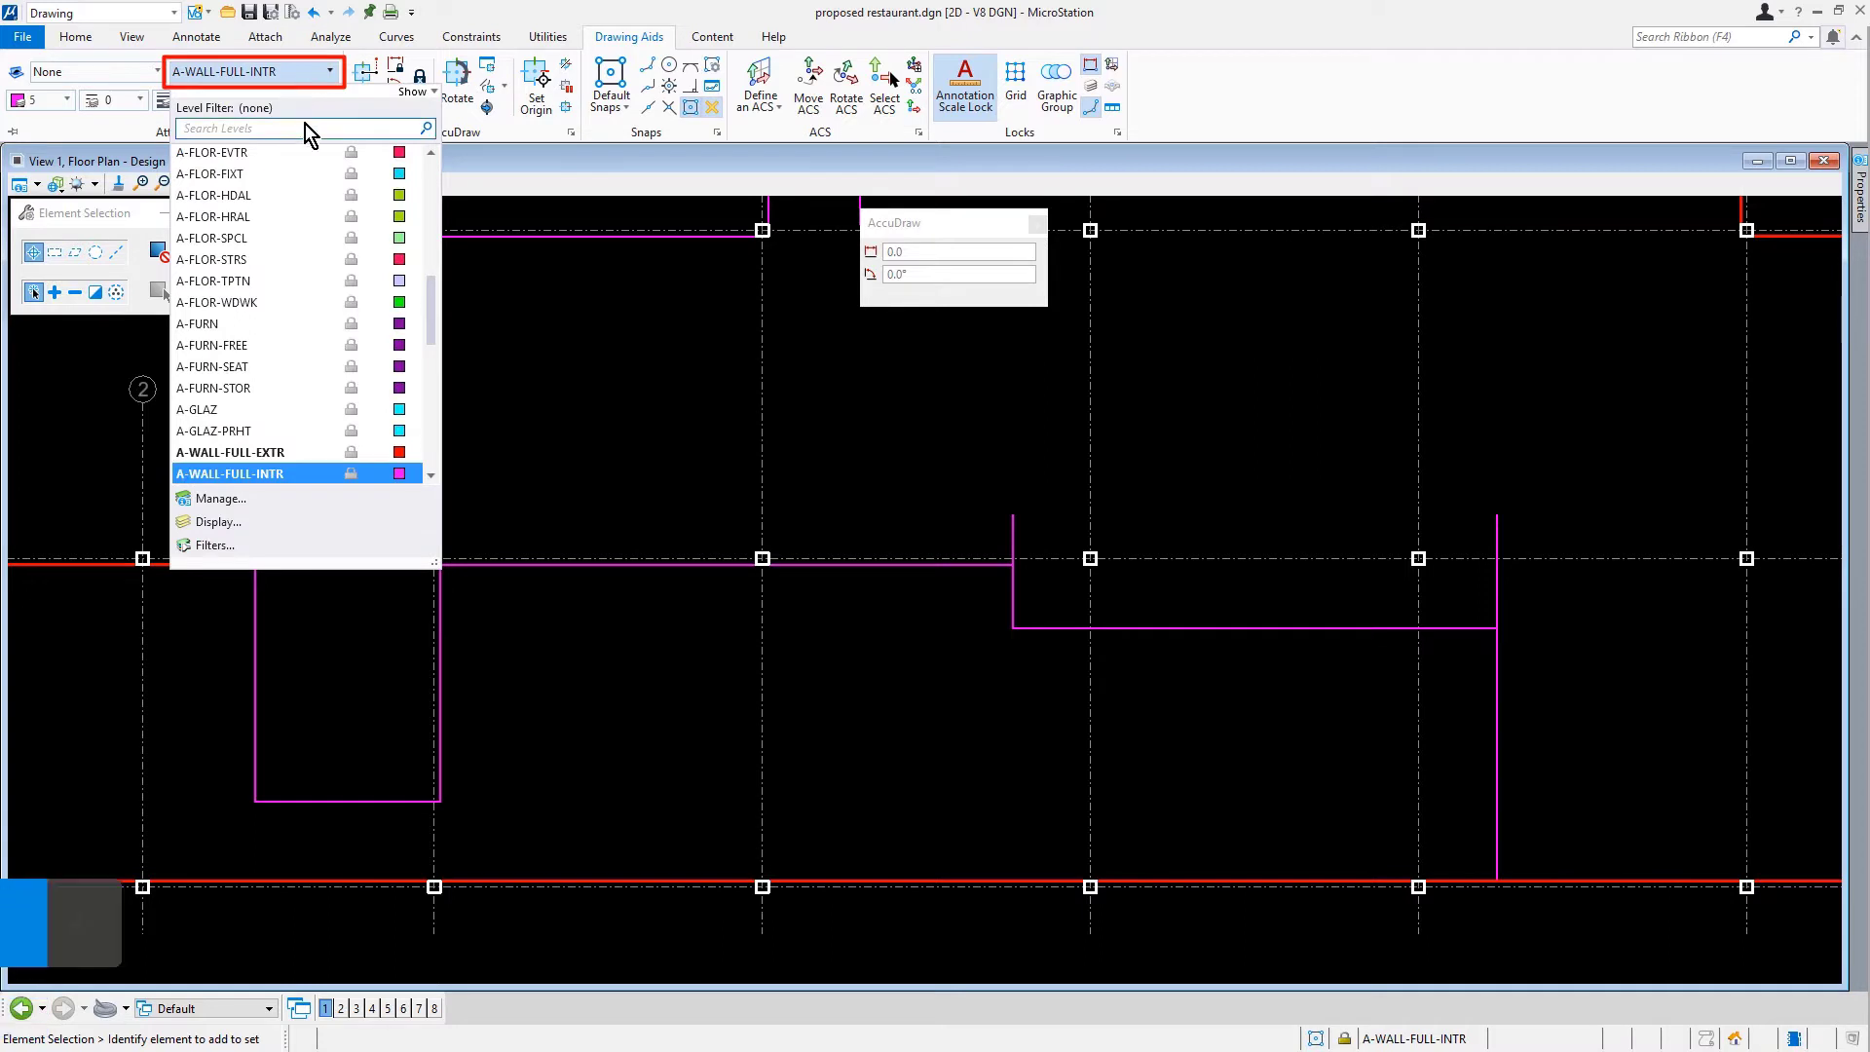
- Filter the level list by 'flor' and make A-FLOR-WDWK the active level
{"action": "type", "text": "flor"}
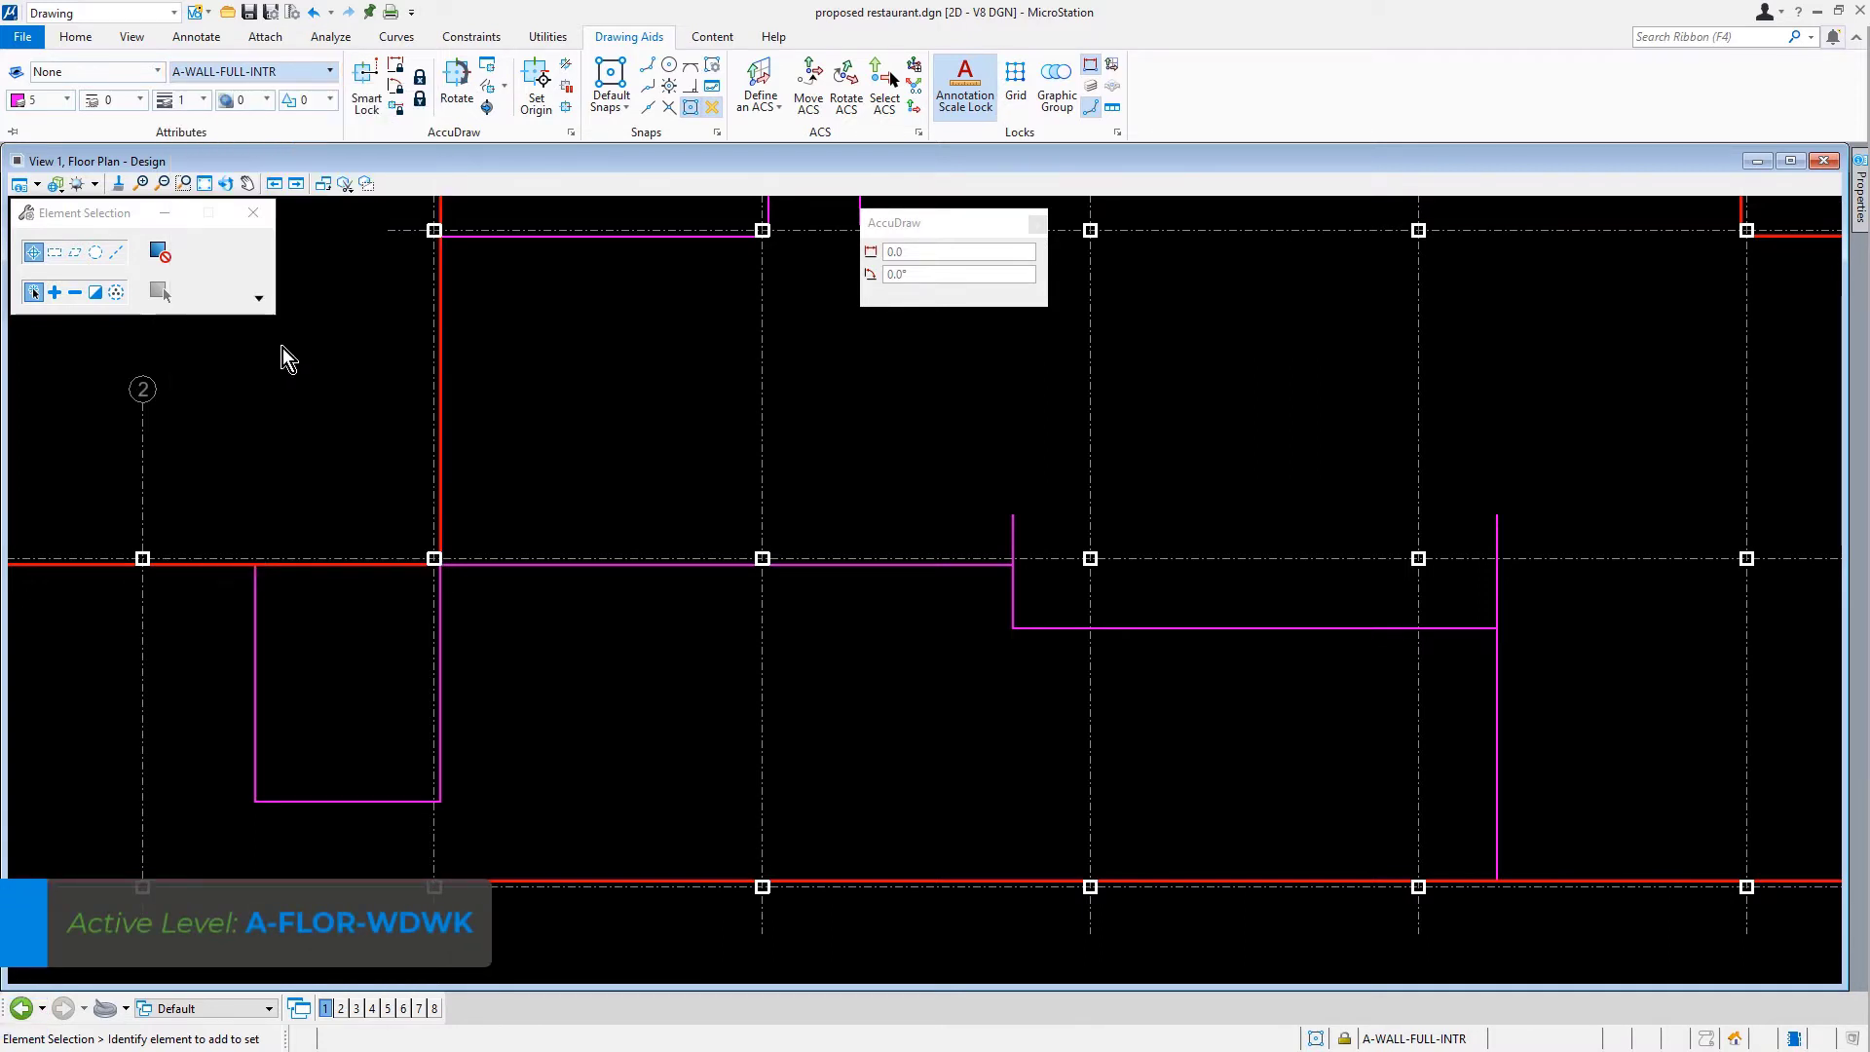
{"action": "left_click", "coordinate": [250, 71]}
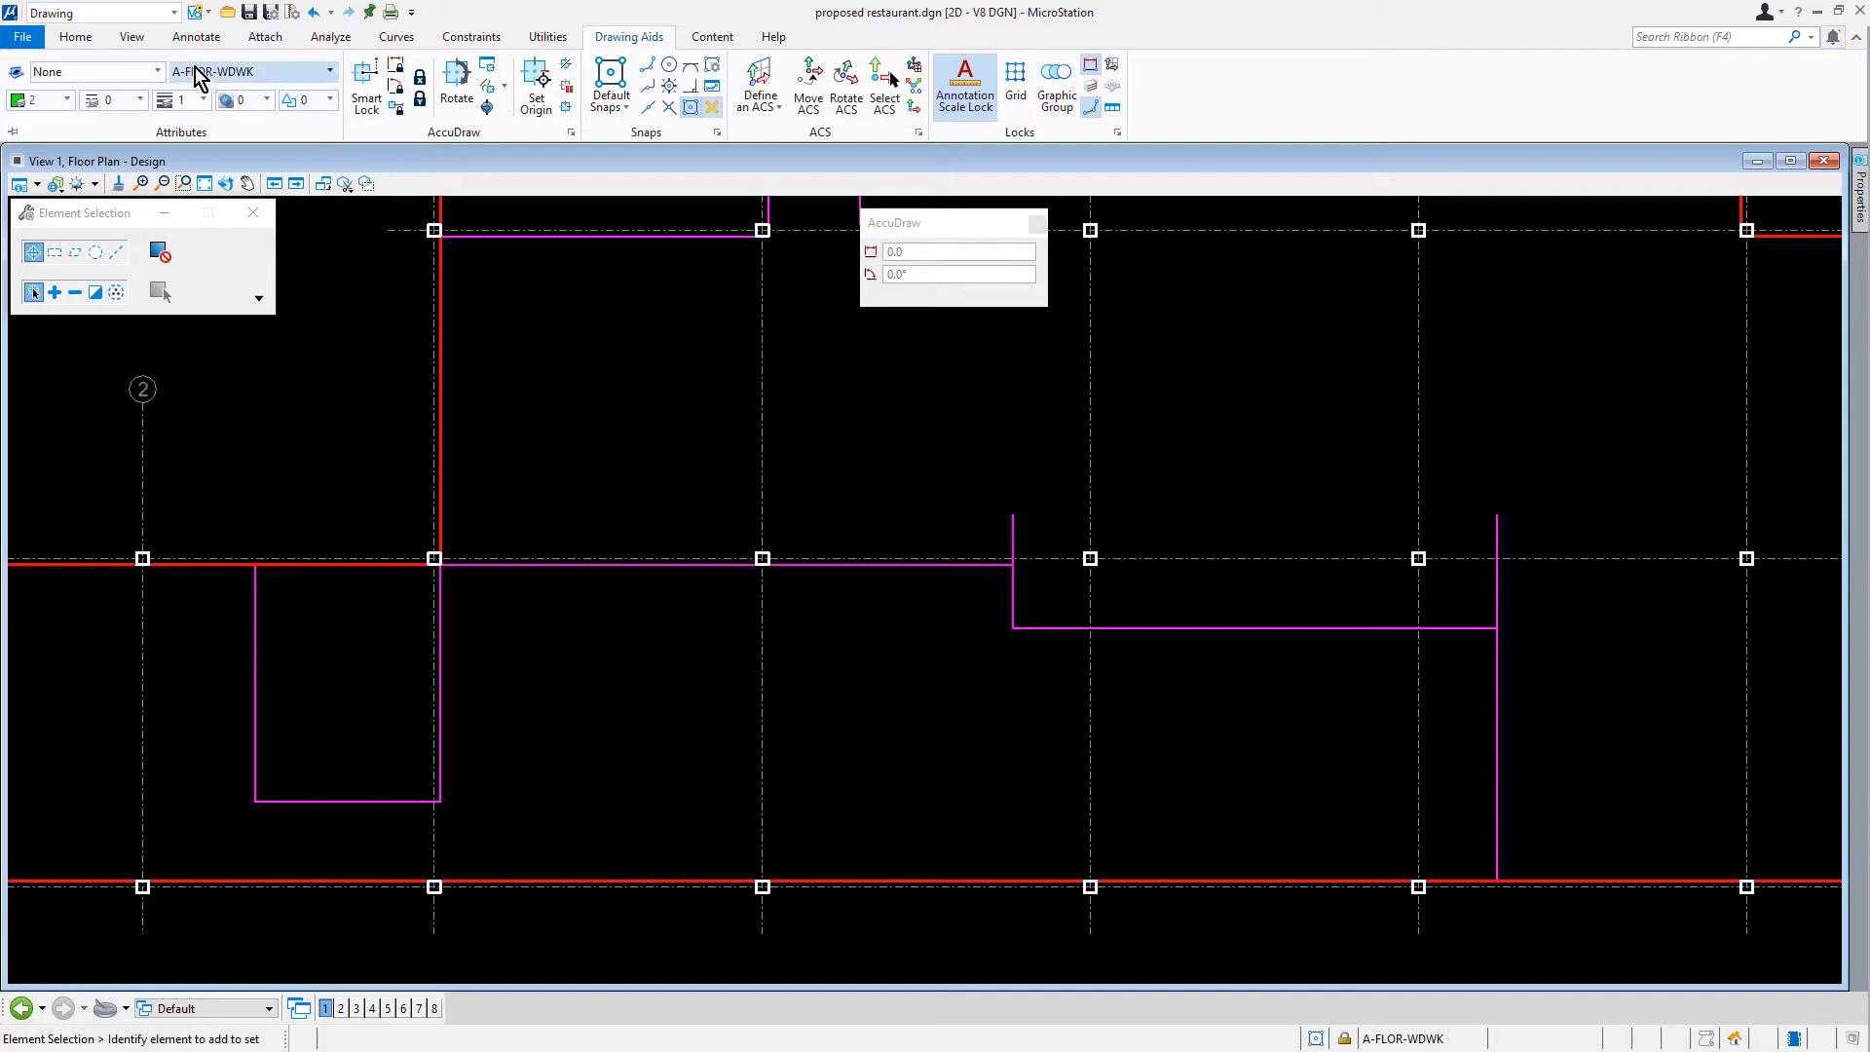
- Set Place Arc to Start, End, Mid with radius locked at 9450 and direction locked
{"action": "left_click", "coordinate": [75, 37]}
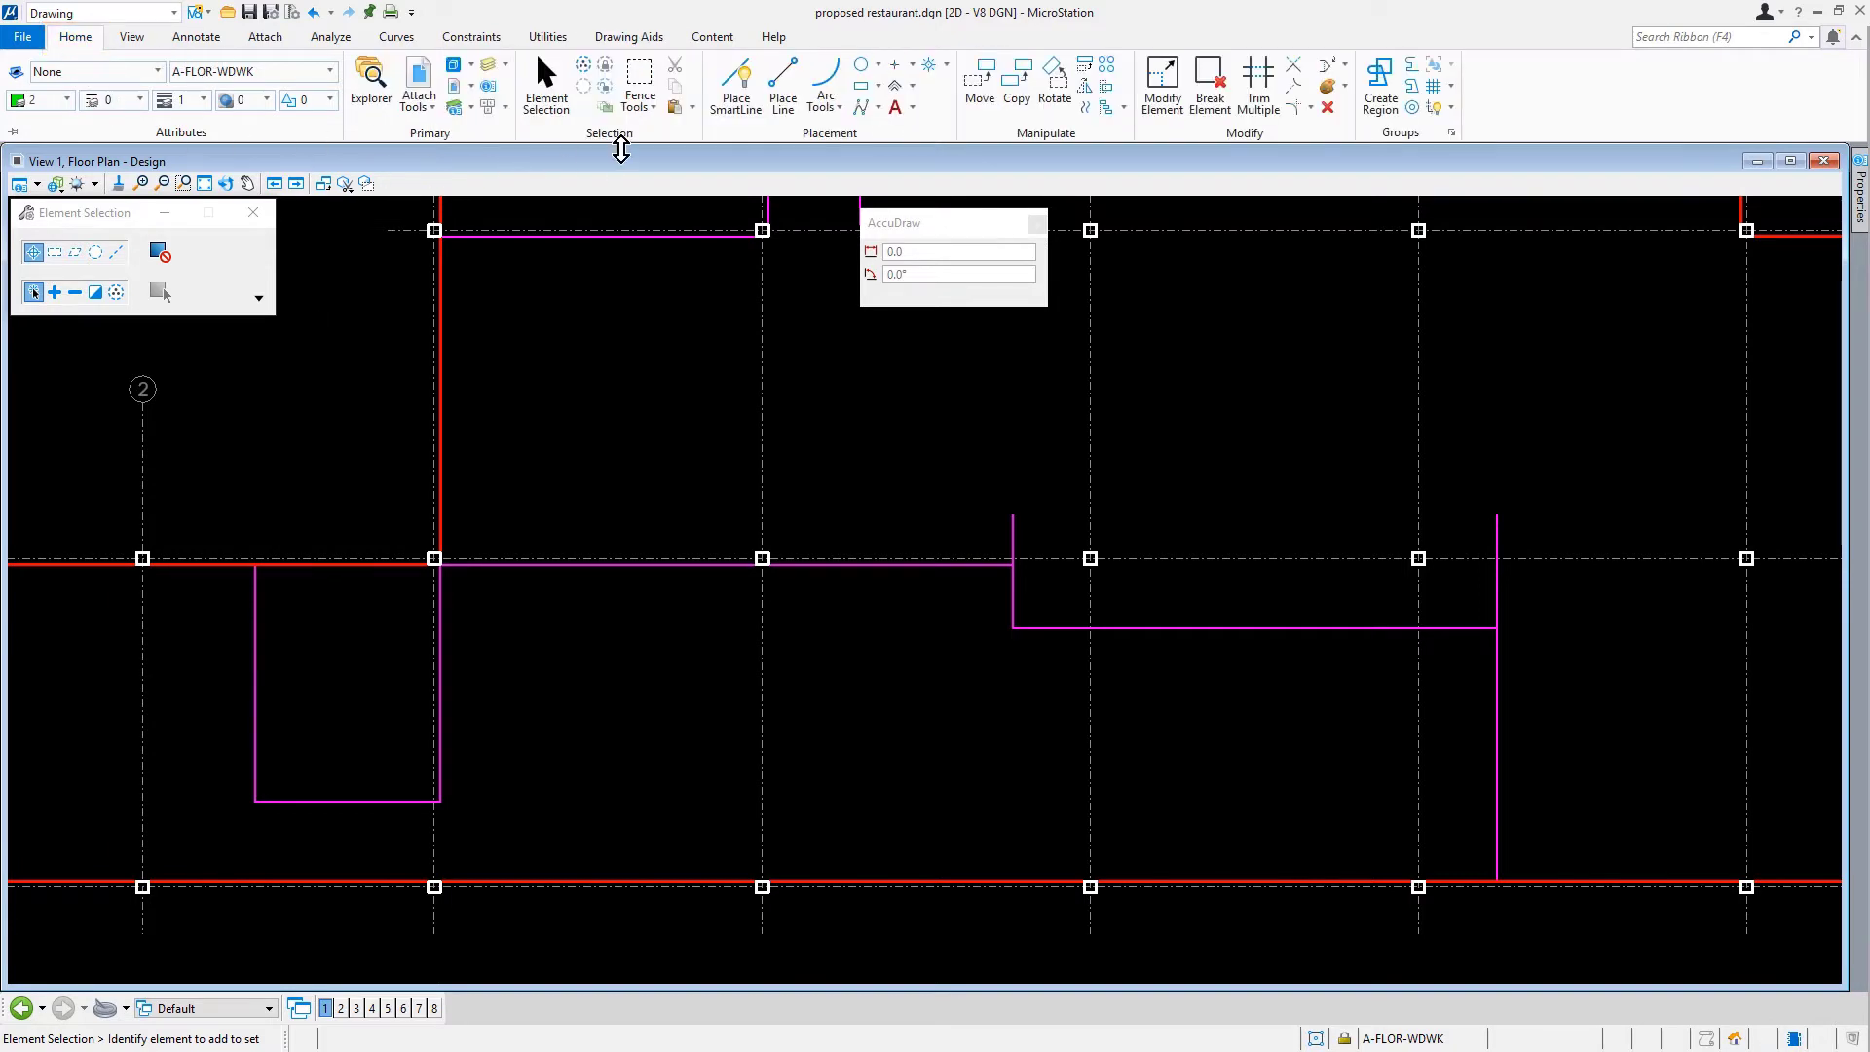
{"action": "left_click", "coordinate": [824, 78]}
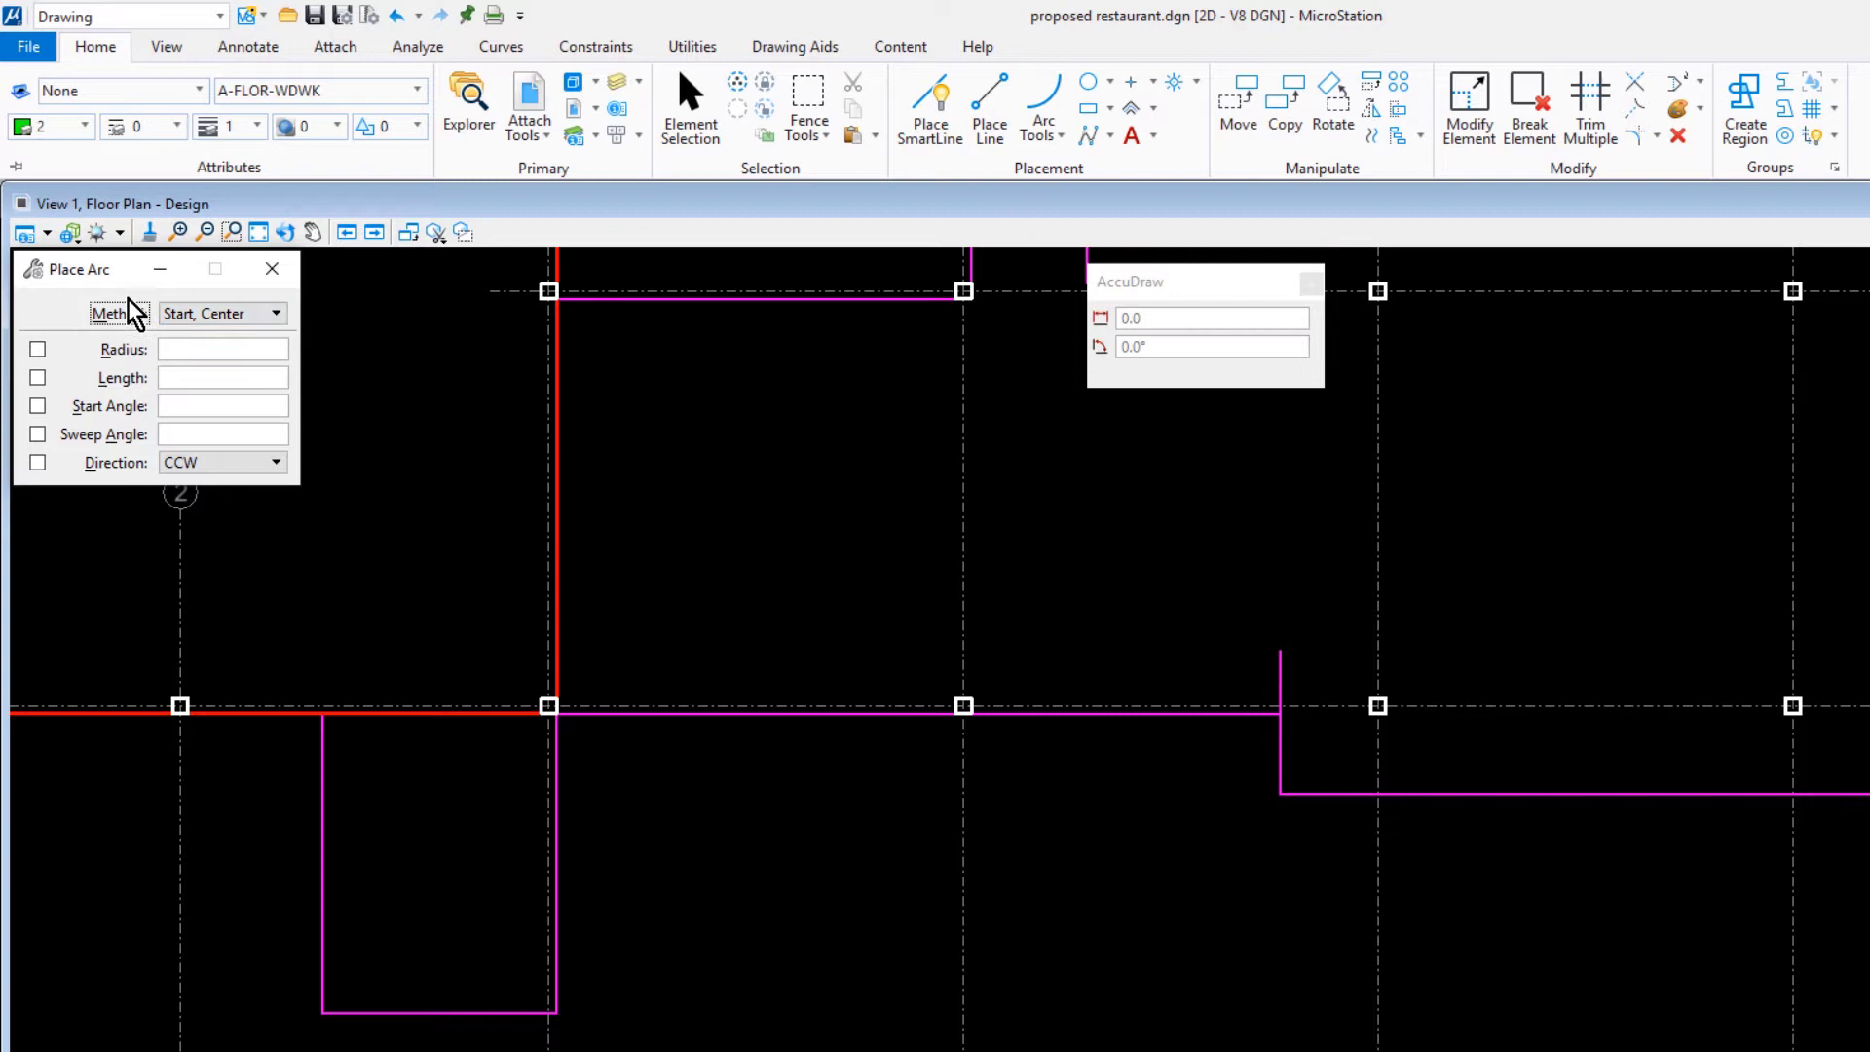
{"action": "left_click", "coordinate": [272, 312]}
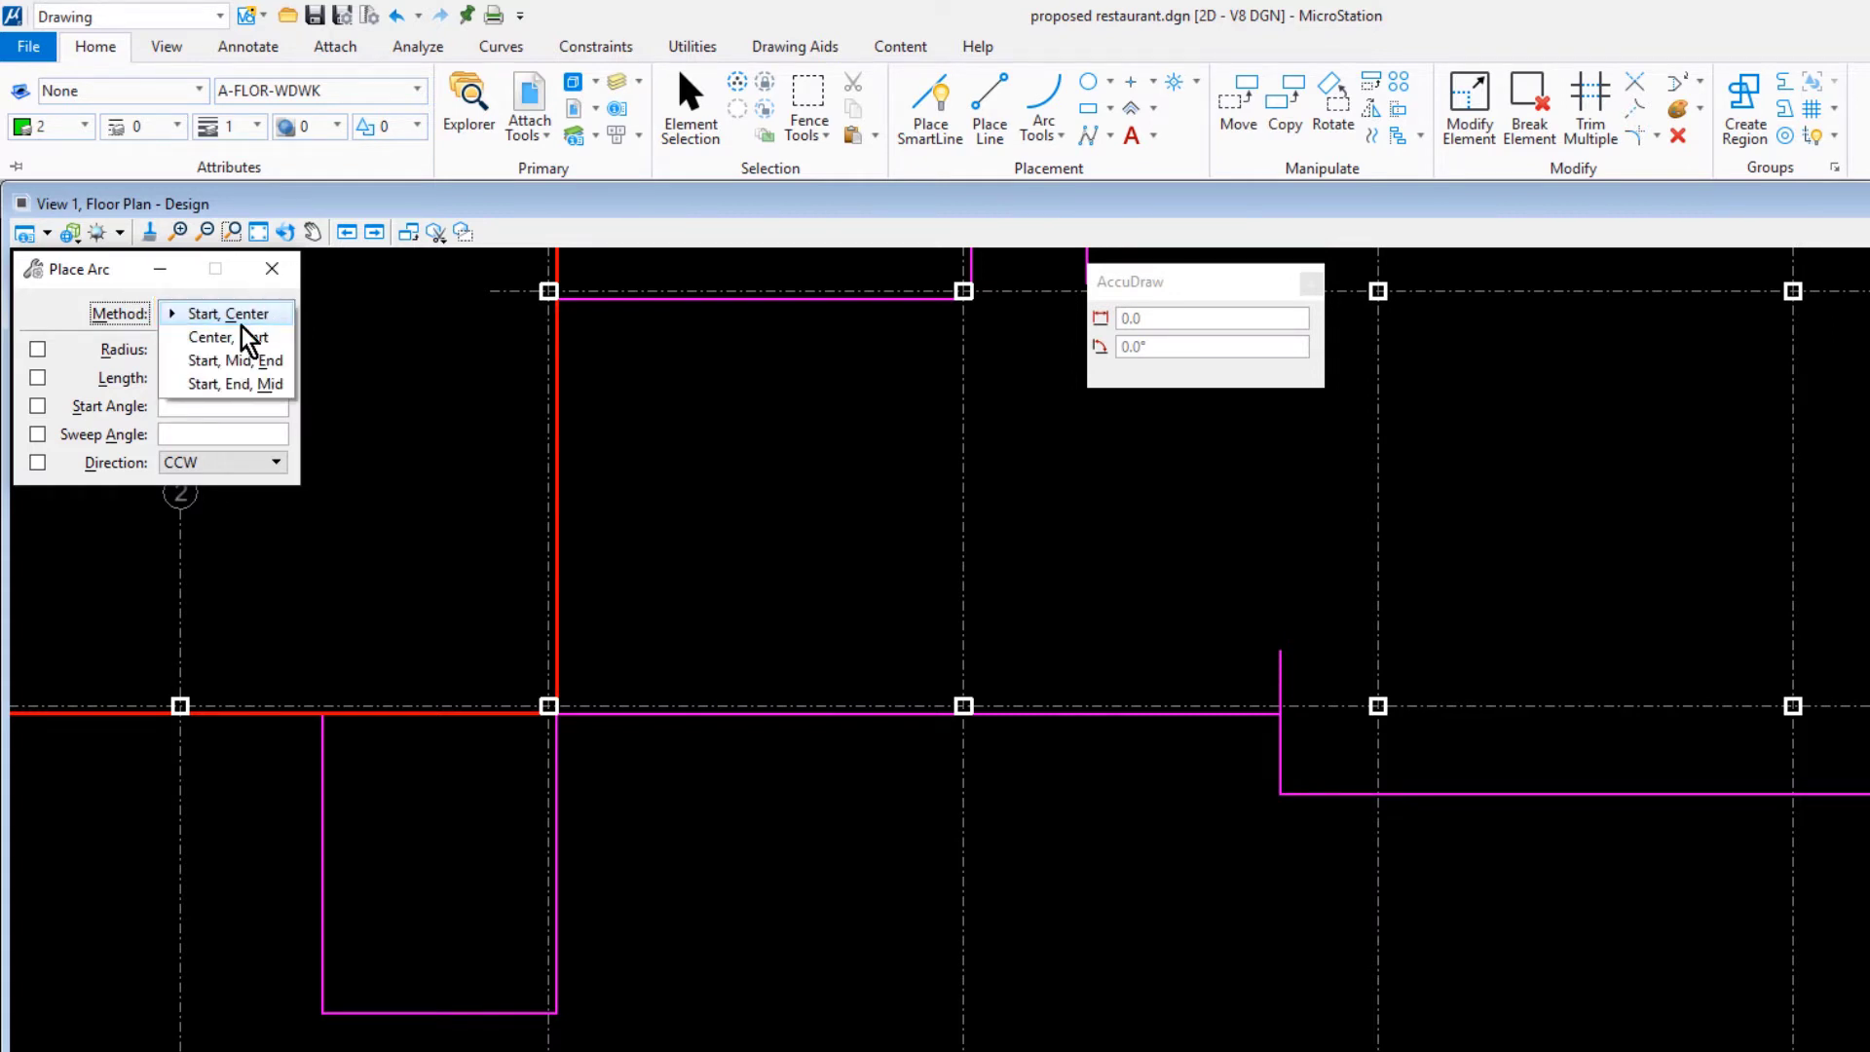
{"action": "left_click", "coordinate": [235, 383]}
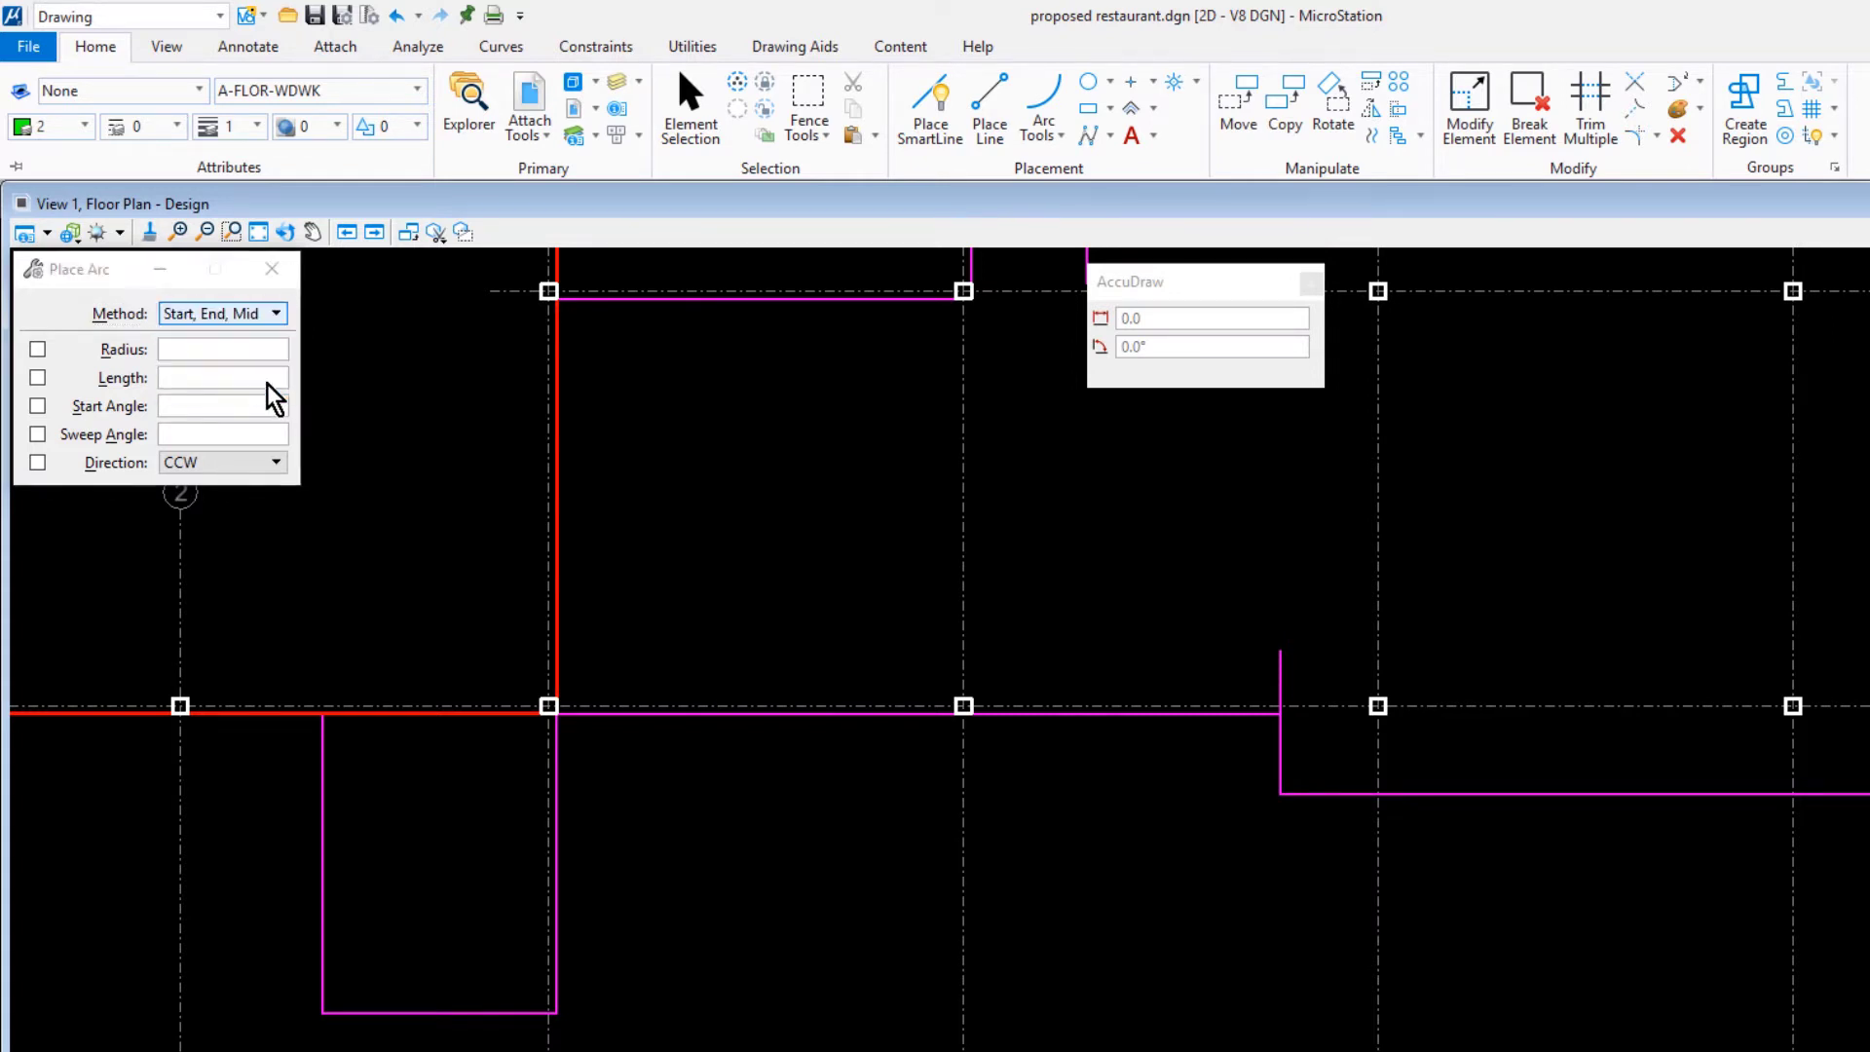
{"action": "left_click", "coordinate": [37, 348]}
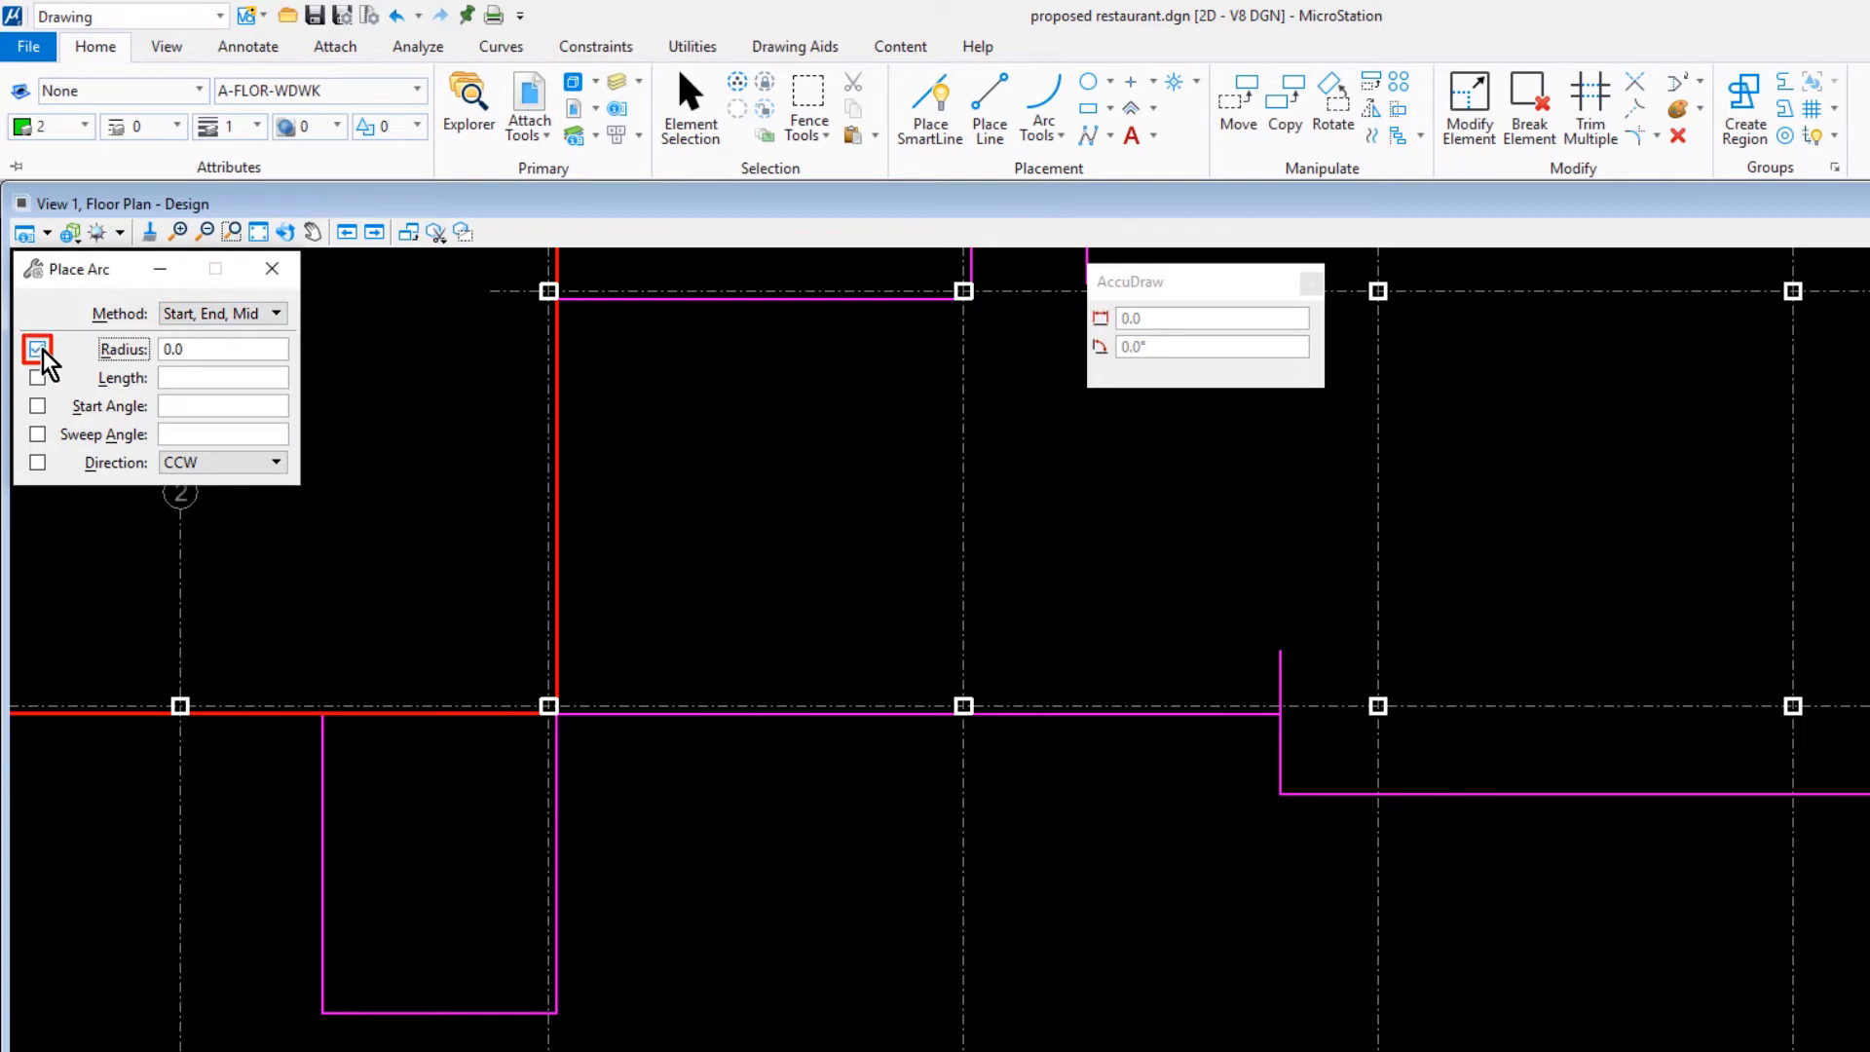
{"action": "type", "text": "9"}
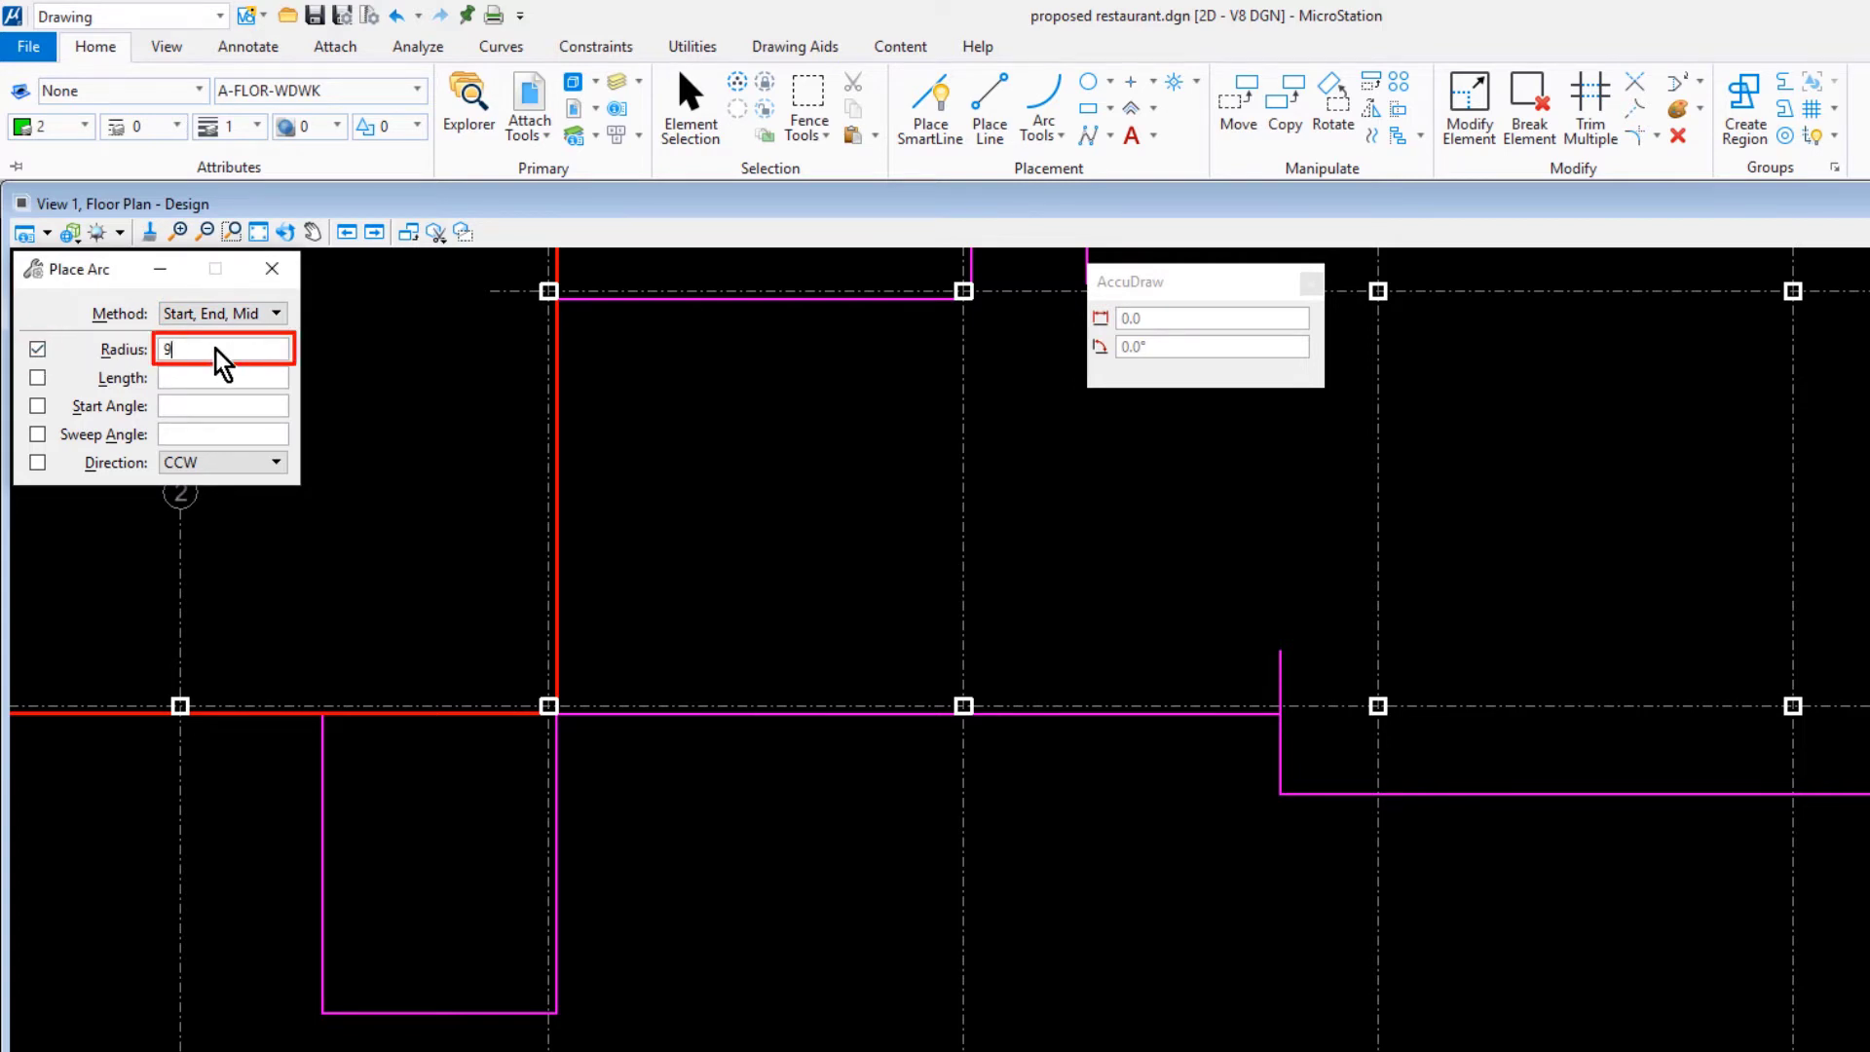
{"action": "type", "text": "450.0"}
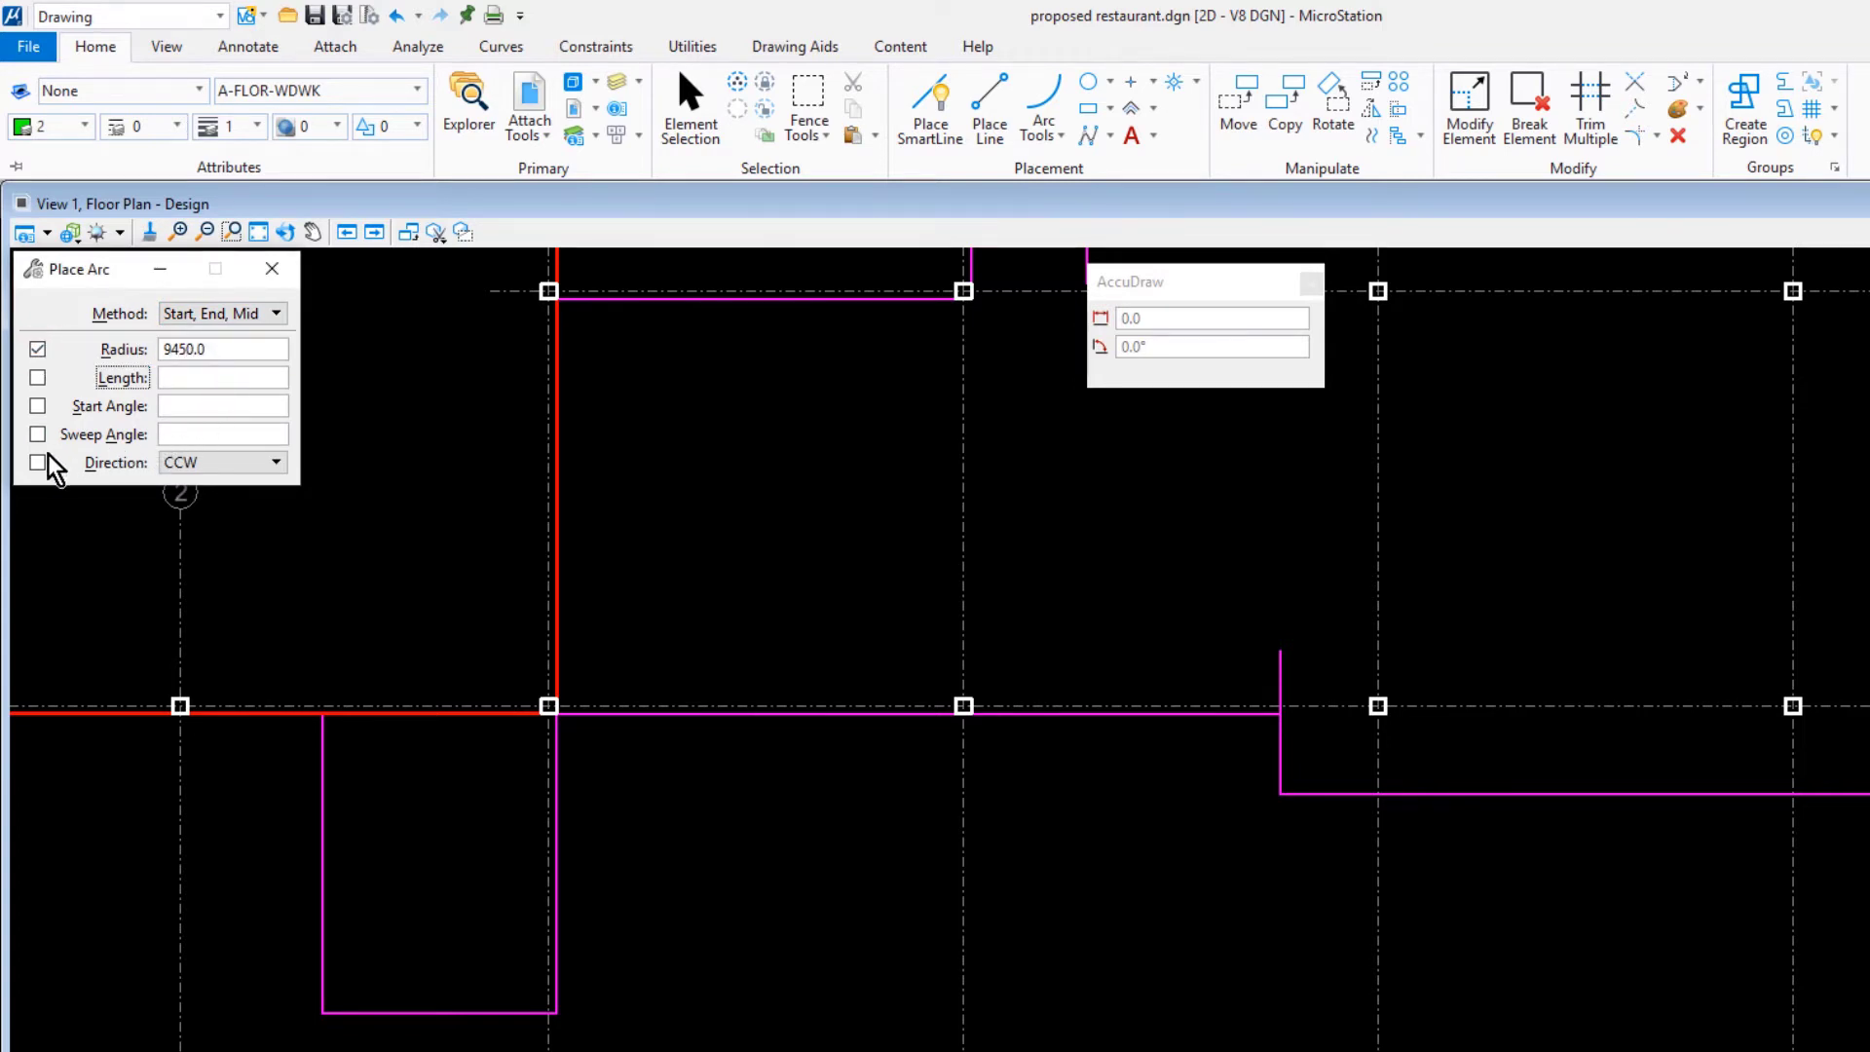
{"action": "left_click", "coordinate": [38, 463]}
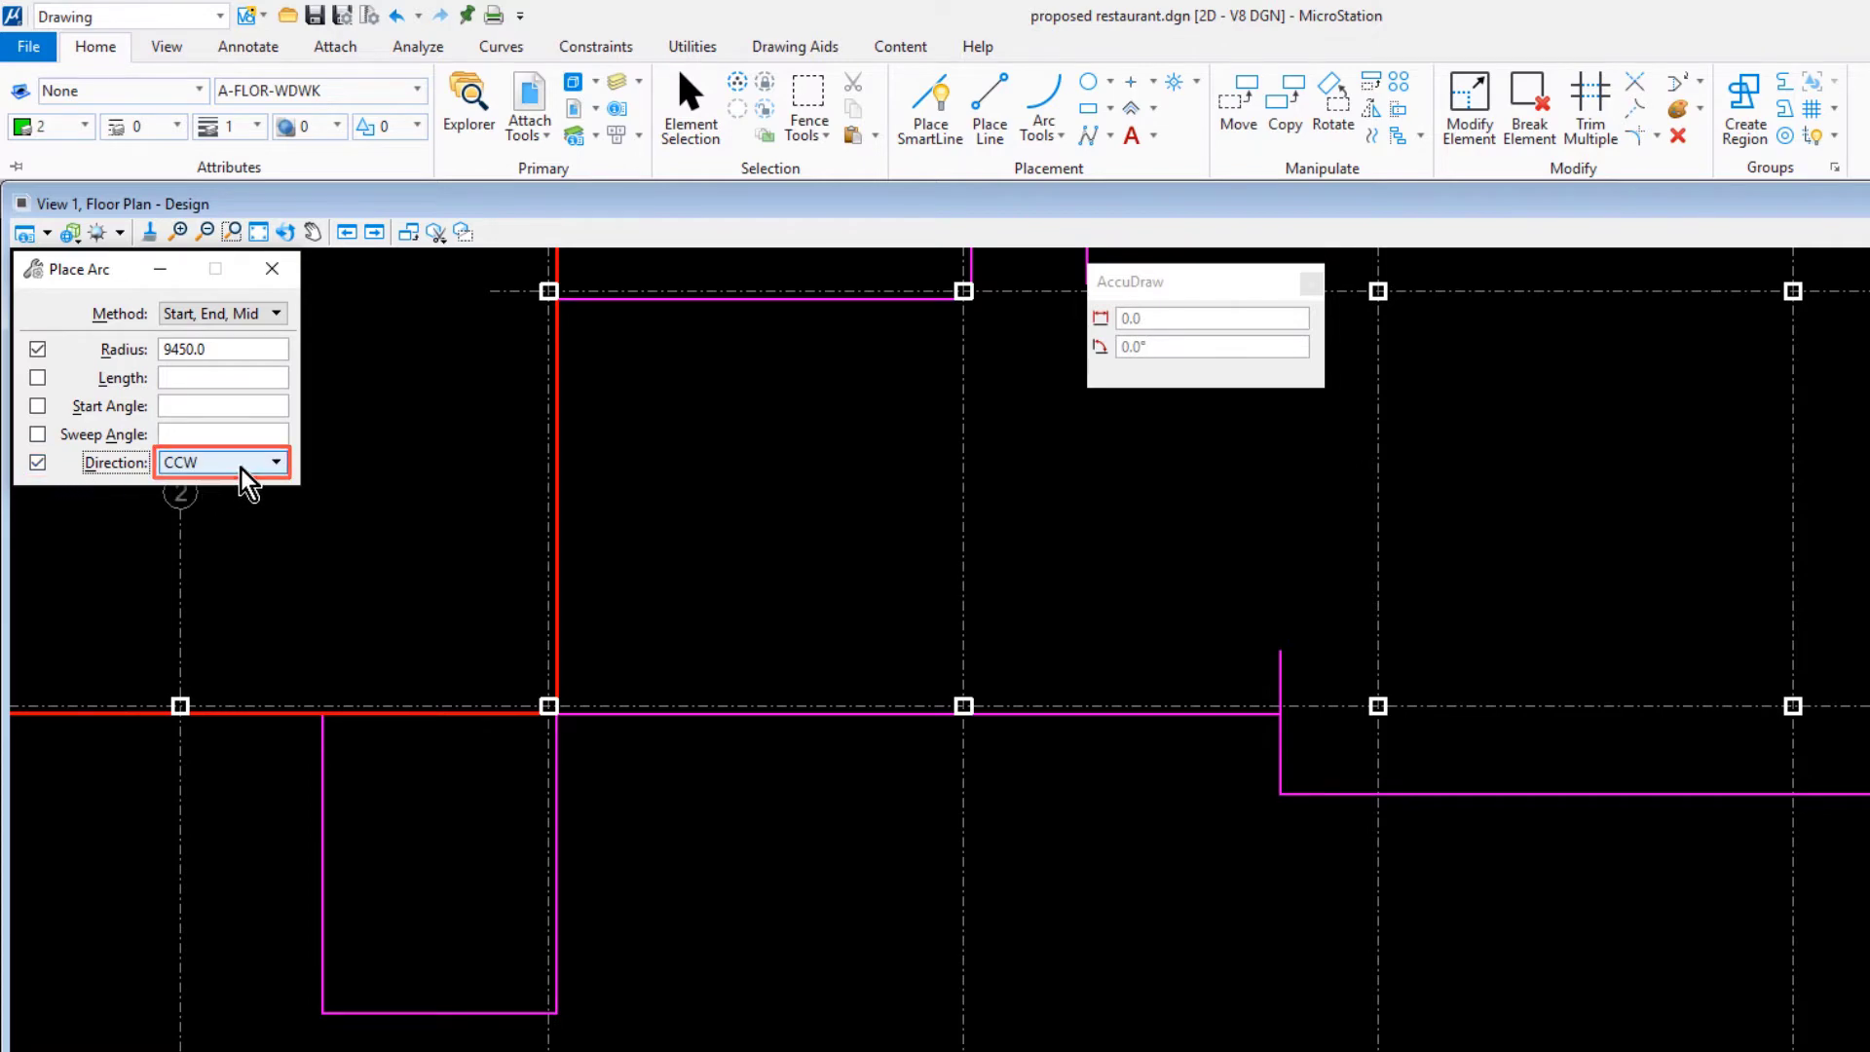
{"action": "left_click", "coordinate": [221, 461]}
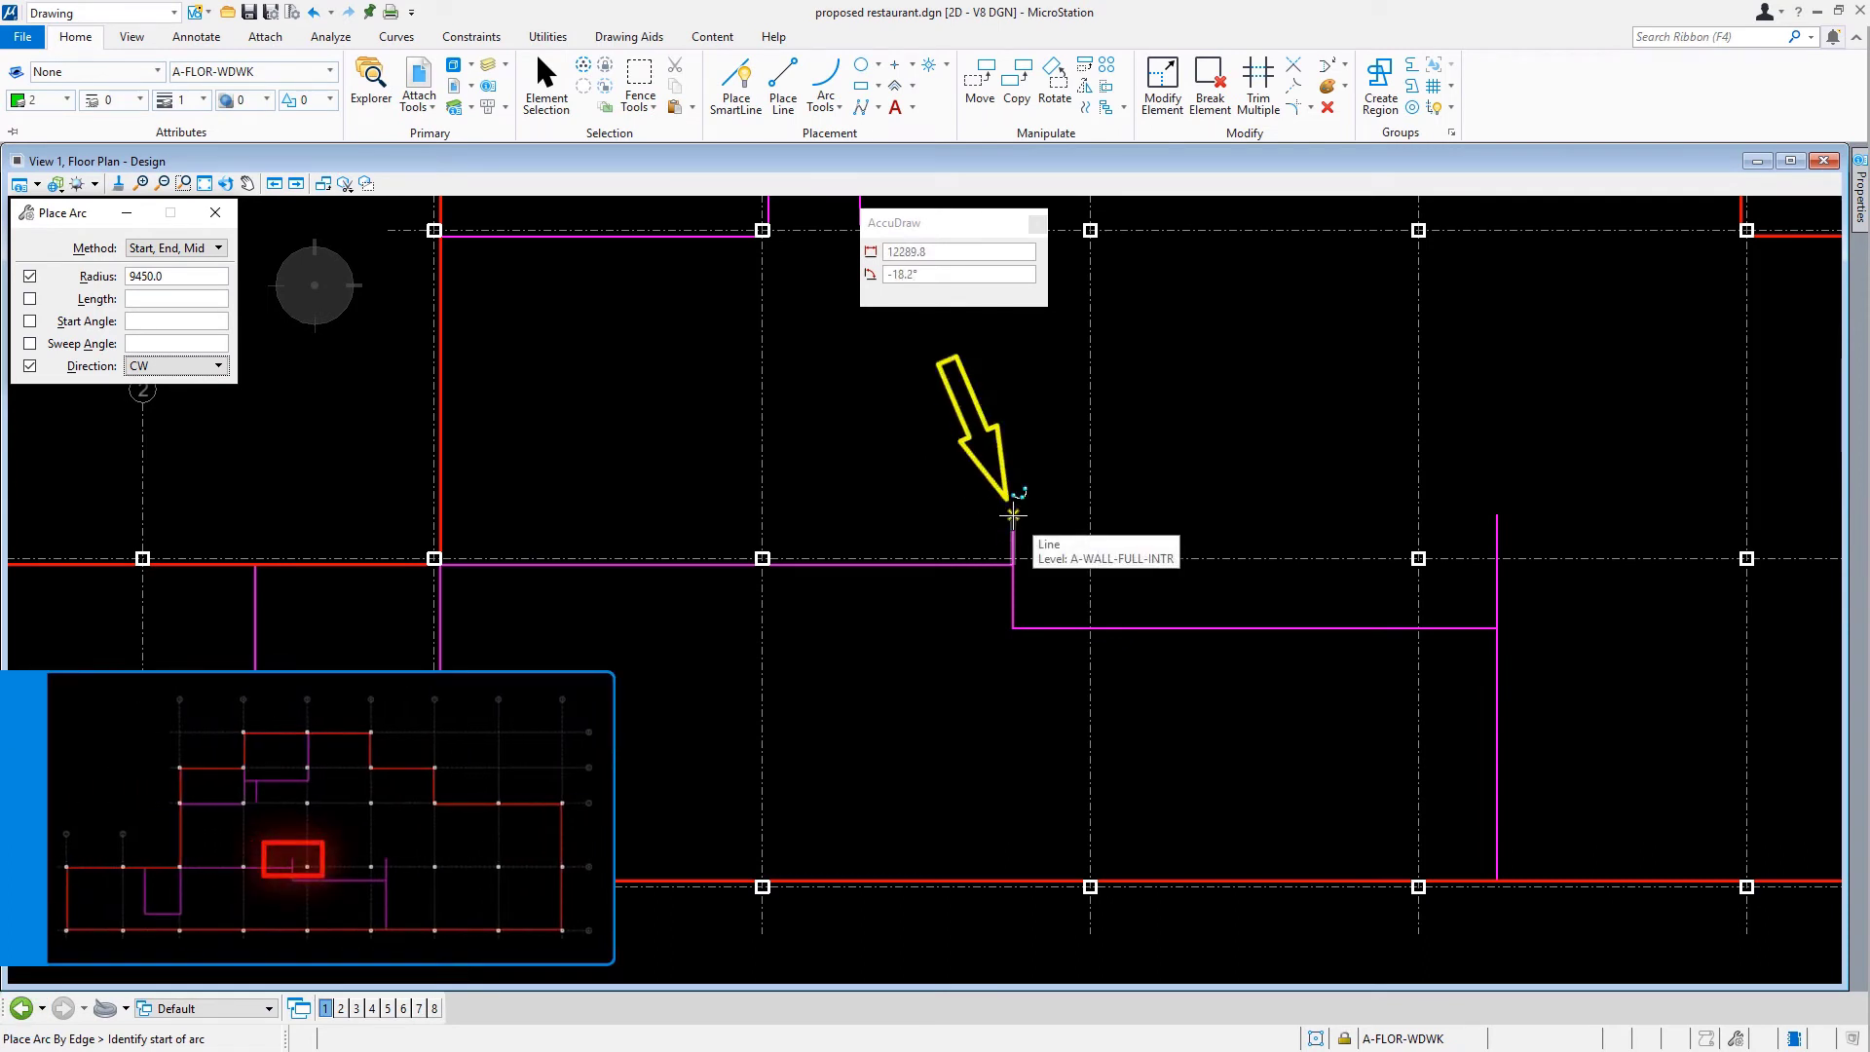
- Place the 9450-radius arc between the two wall ends, switching the arc solution with Alt
{"action": "left_click", "coordinate": [1012, 515]}
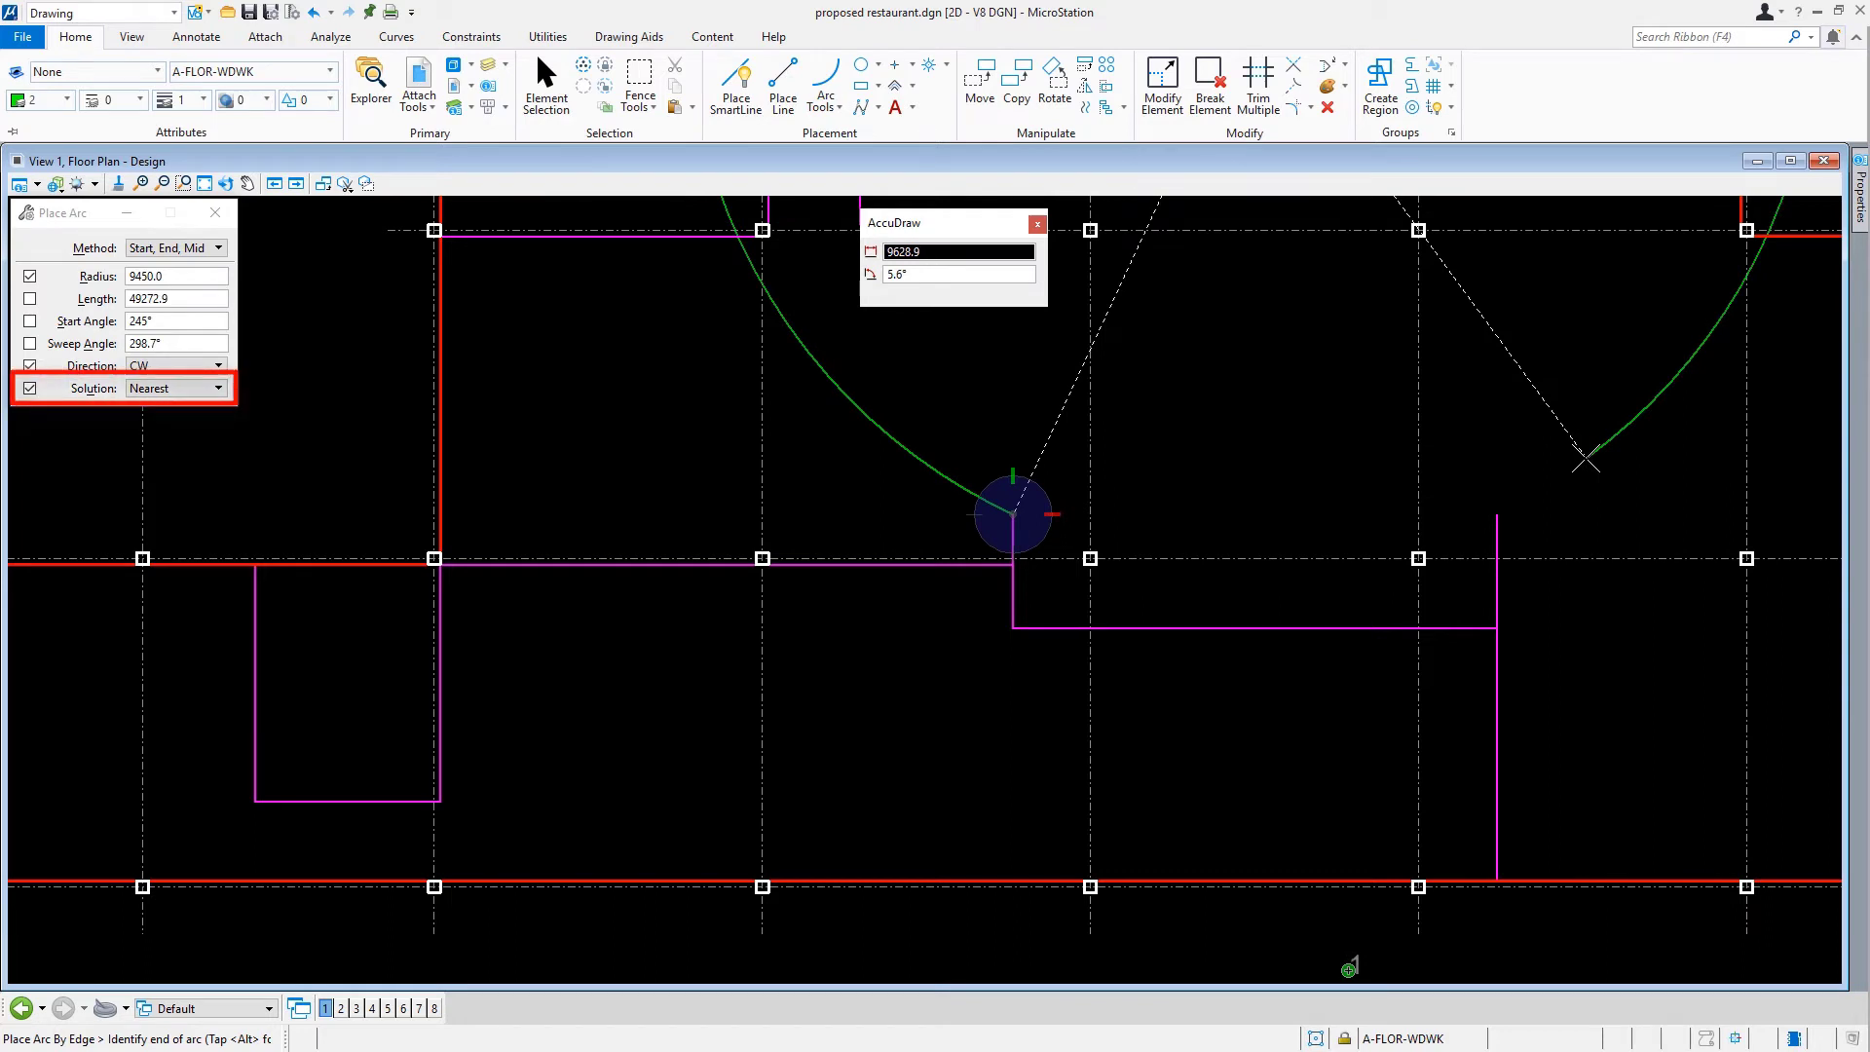
{"action": "left_click", "coordinate": [173, 388]}
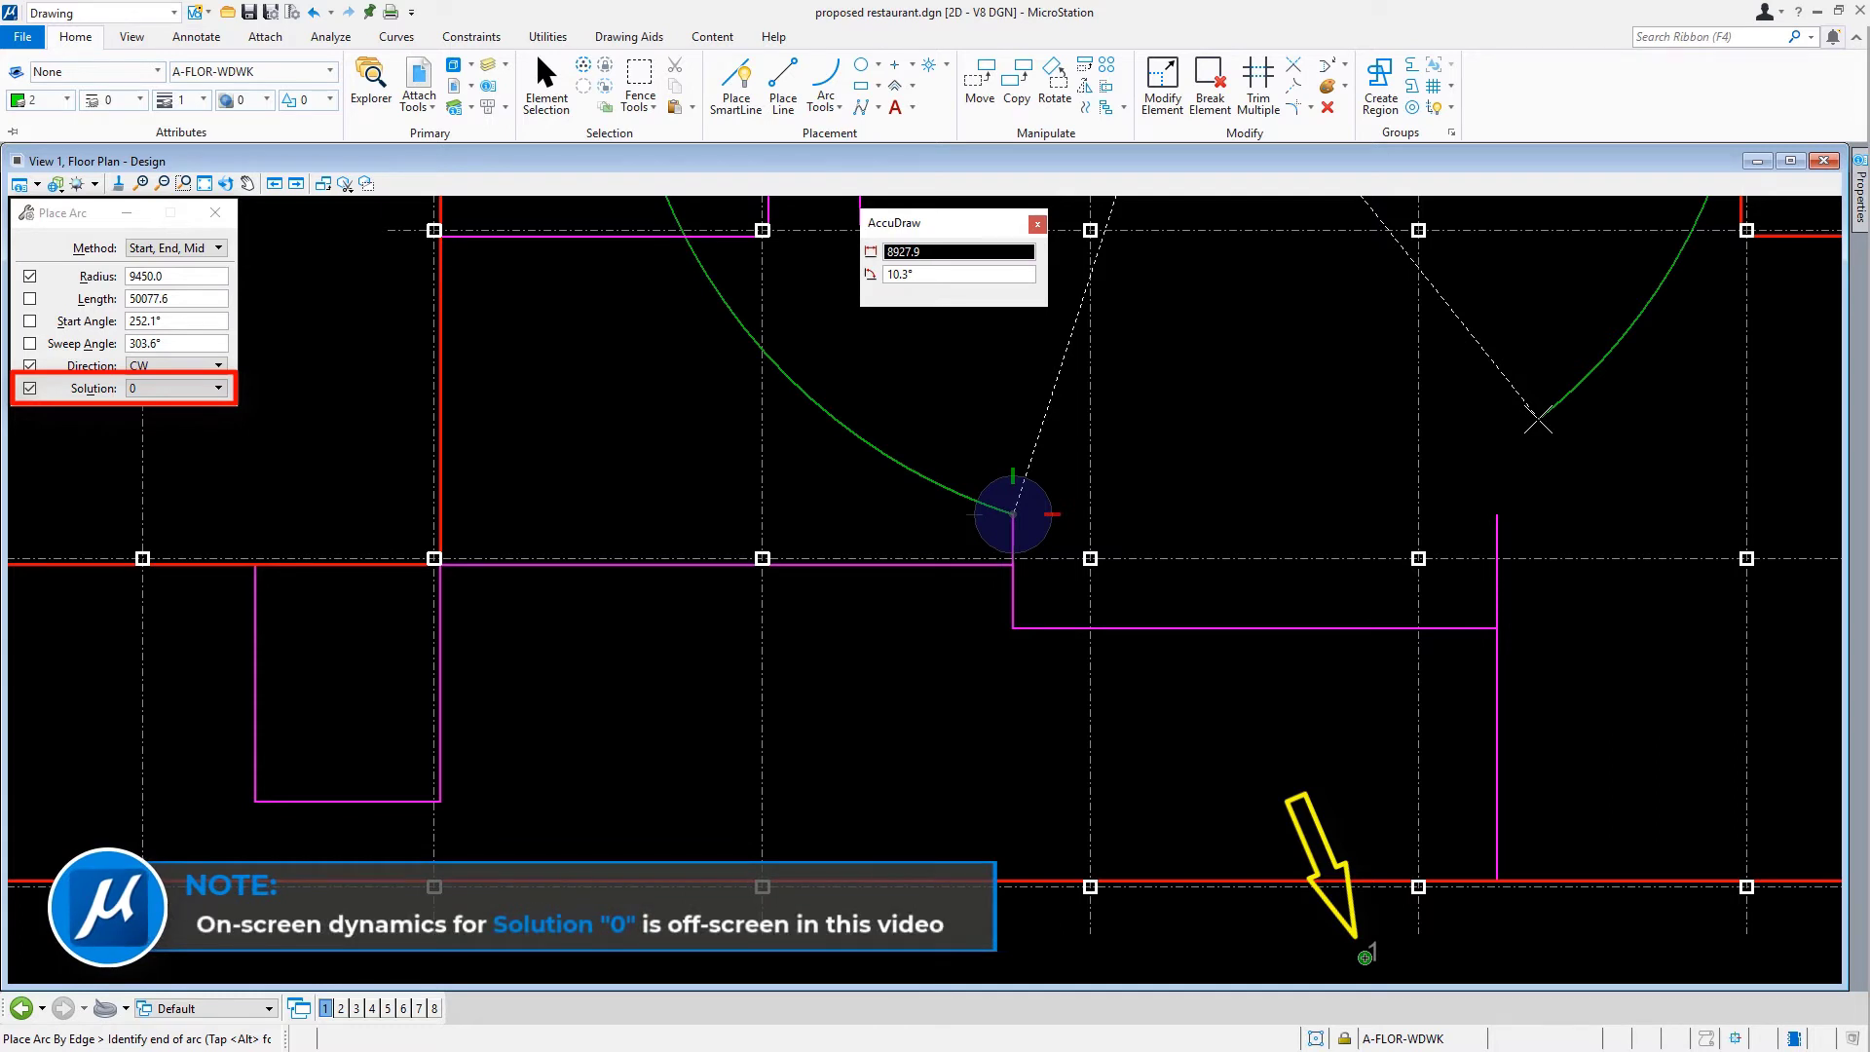
{"action": "left_click", "coordinate": [955, 250]}
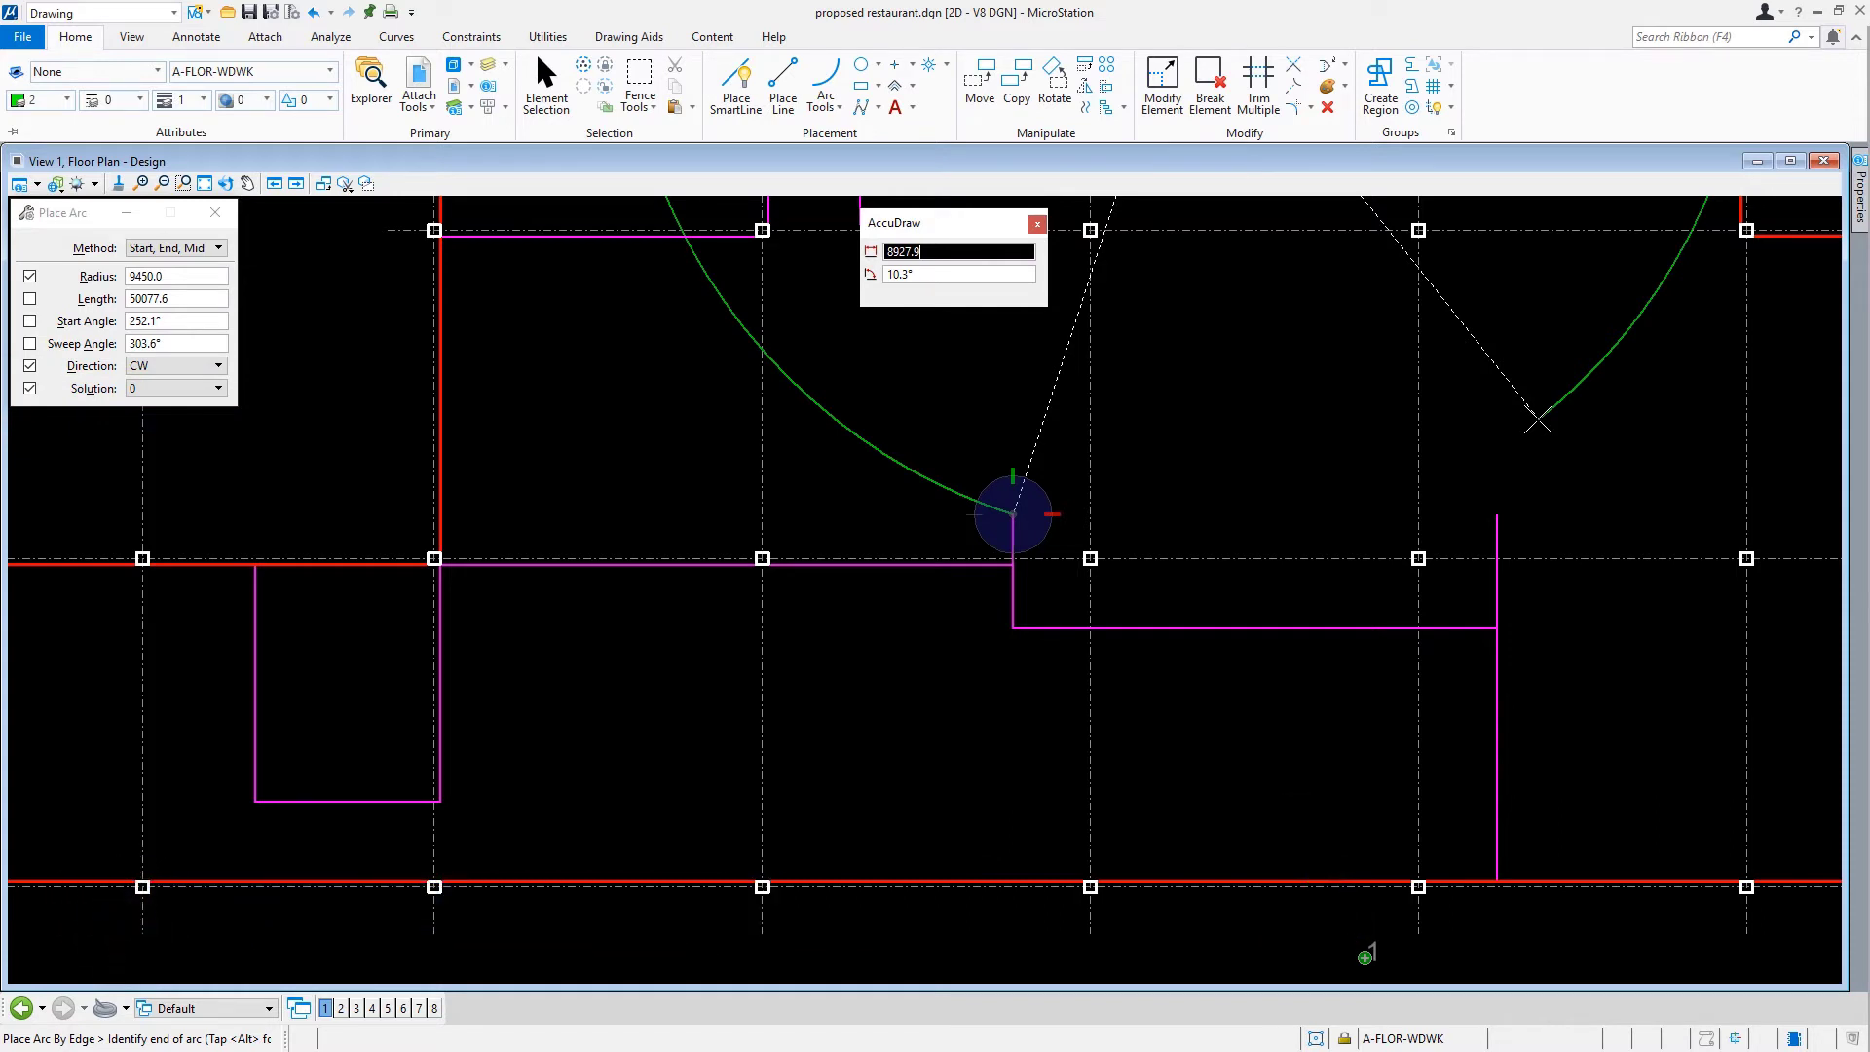
{"action": "key", "text": "alt"}
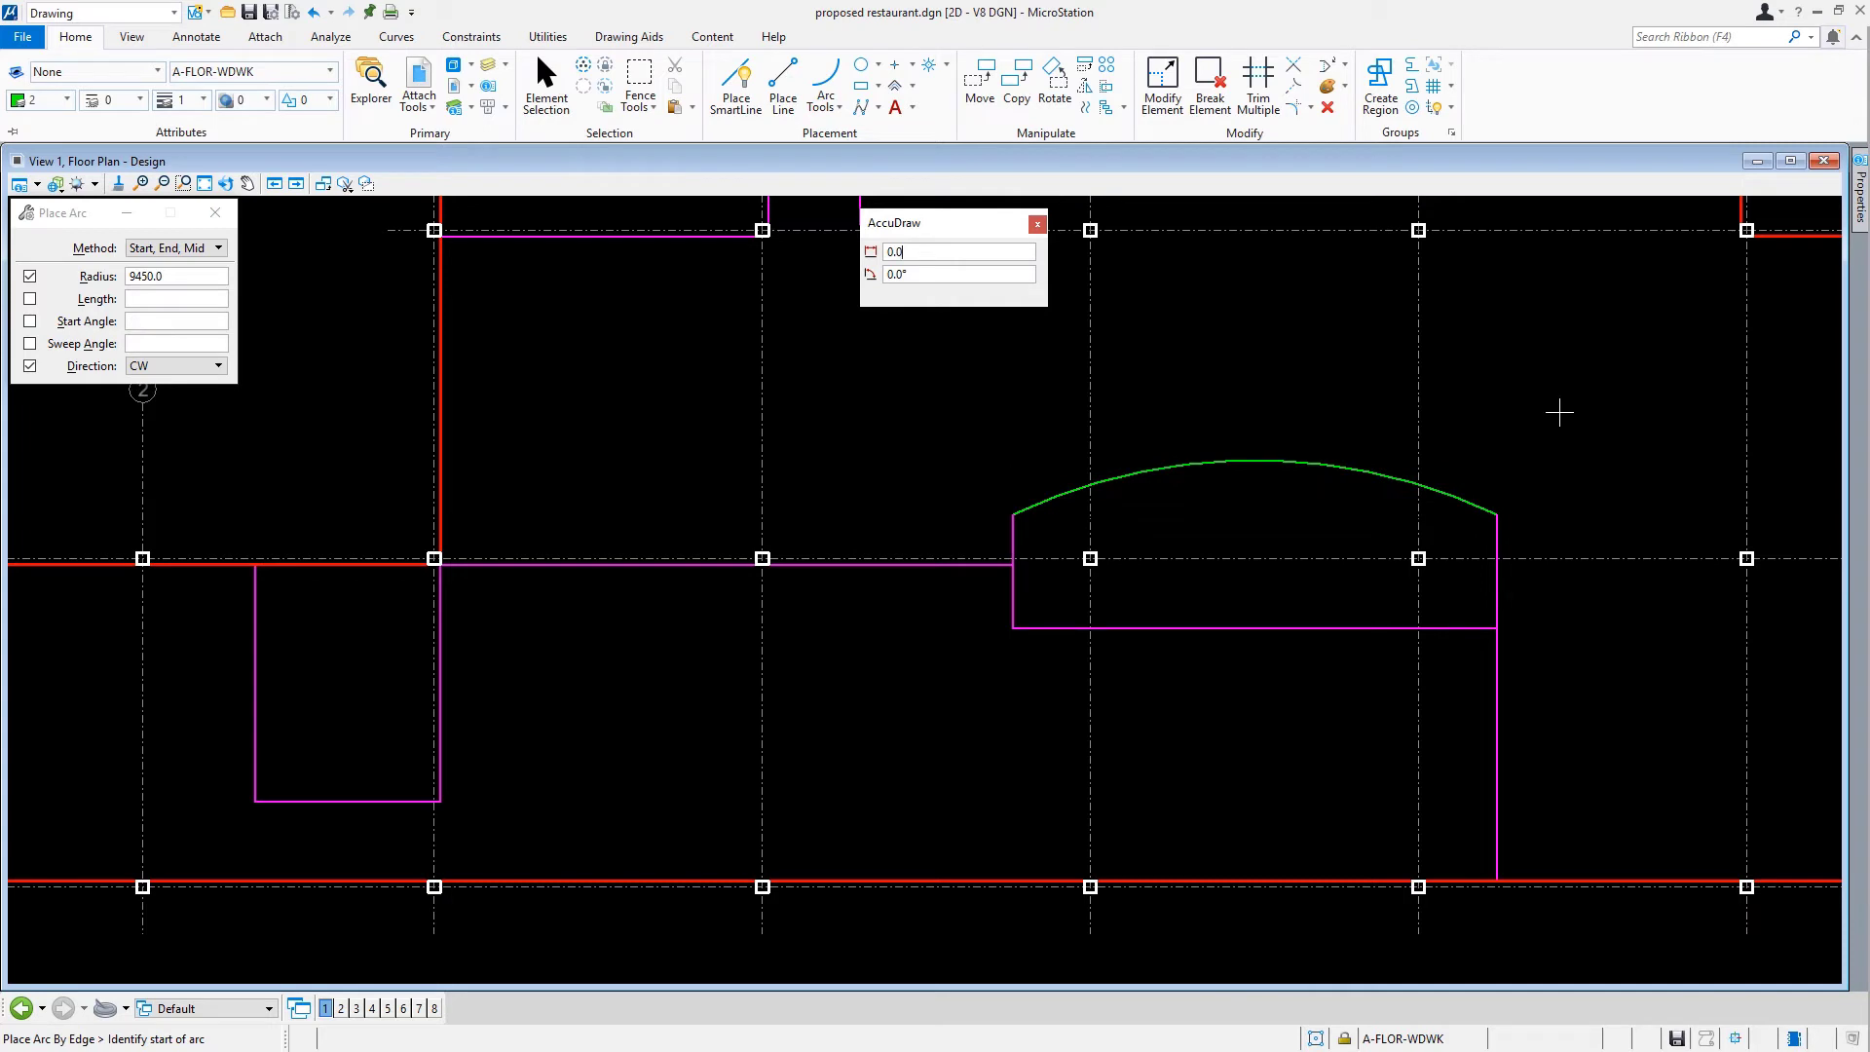
{"action": "mouse_move", "coordinate": [1308, 532]}
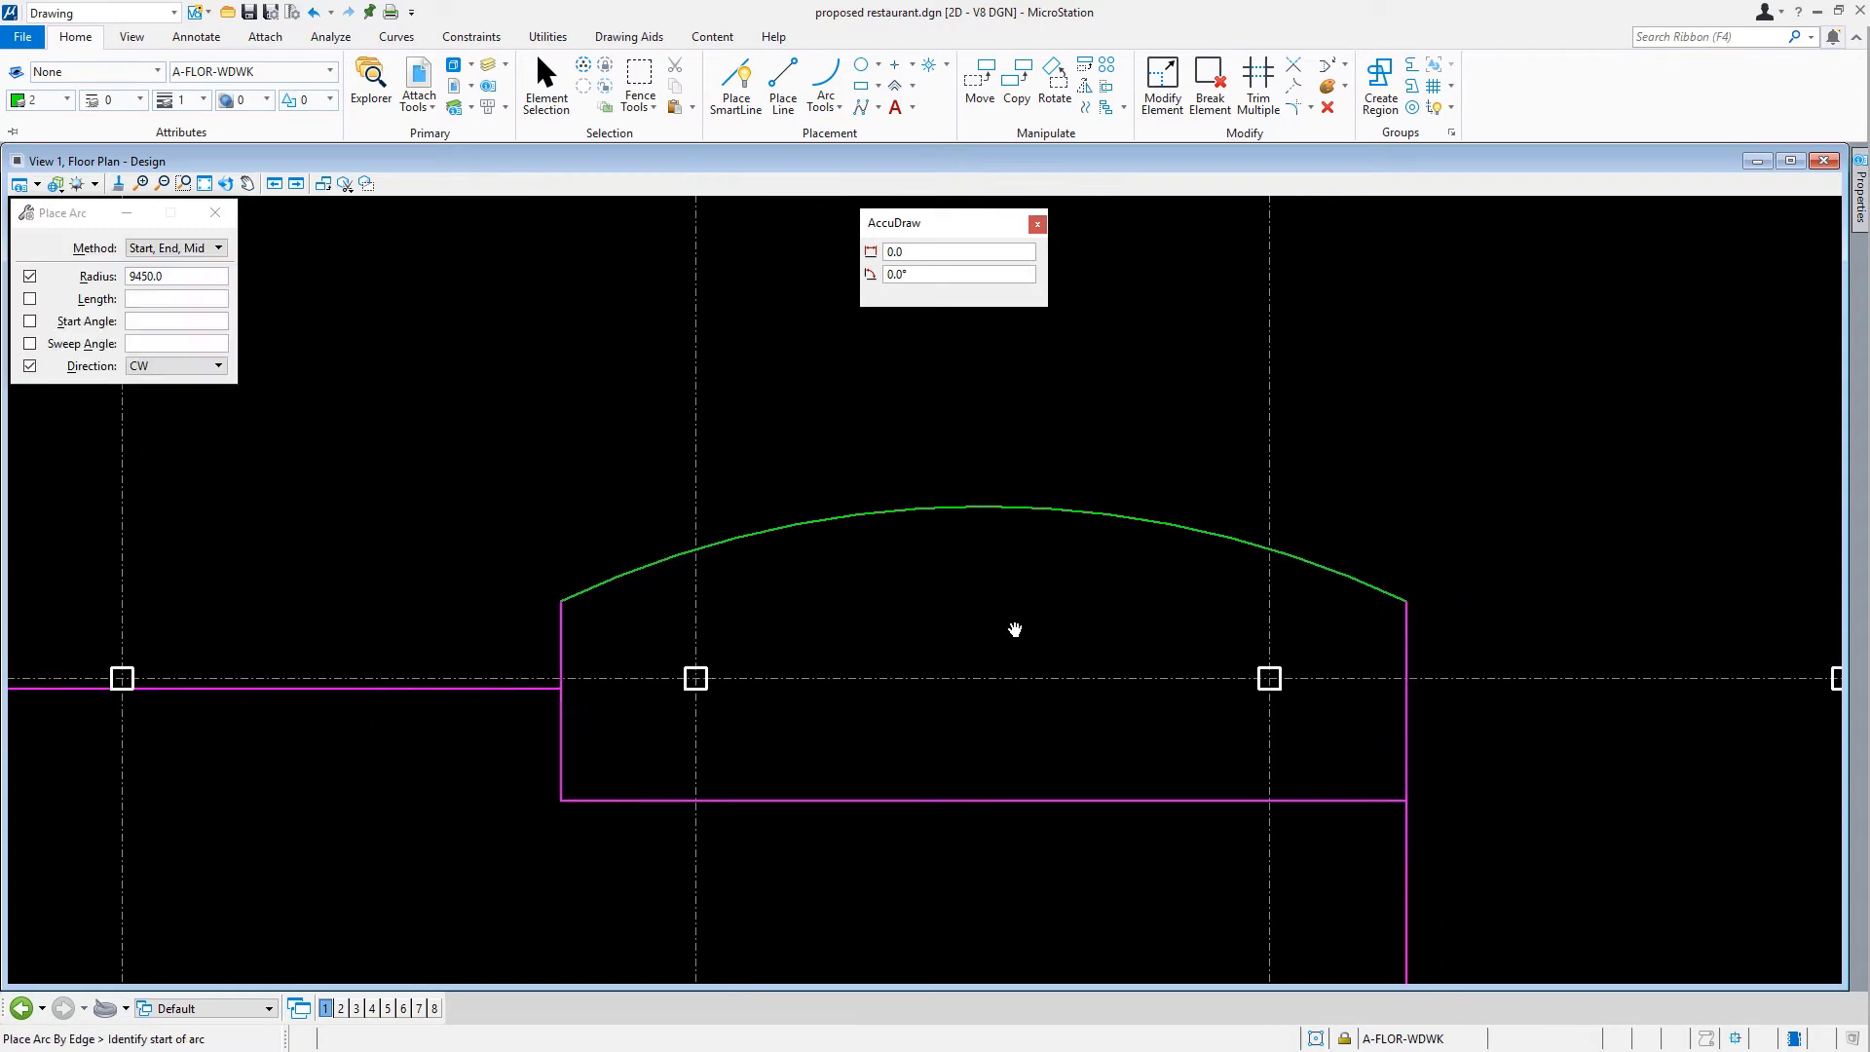
- Start Place SmartLine with Join Elements enabled for the vertical end lines
{"action": "left_click", "coordinate": [734, 86]}
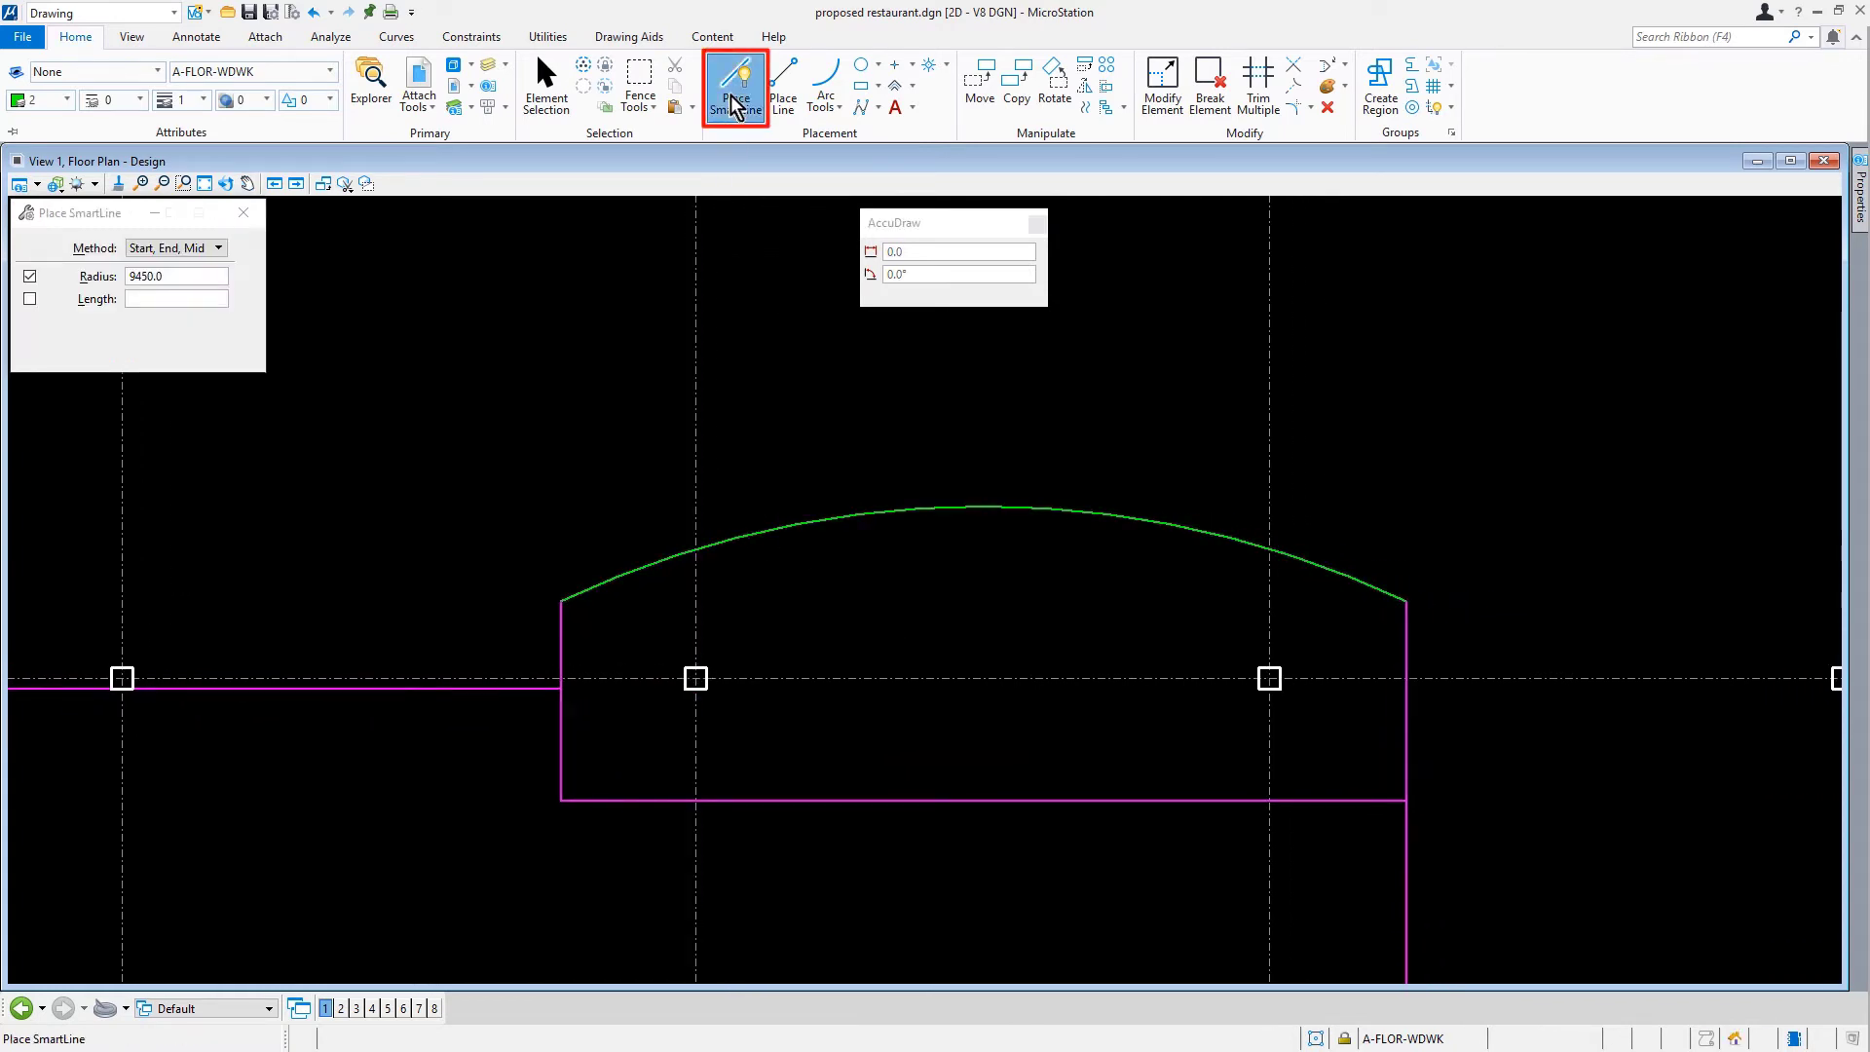
{"action": "left_click", "coordinate": [735, 86]}
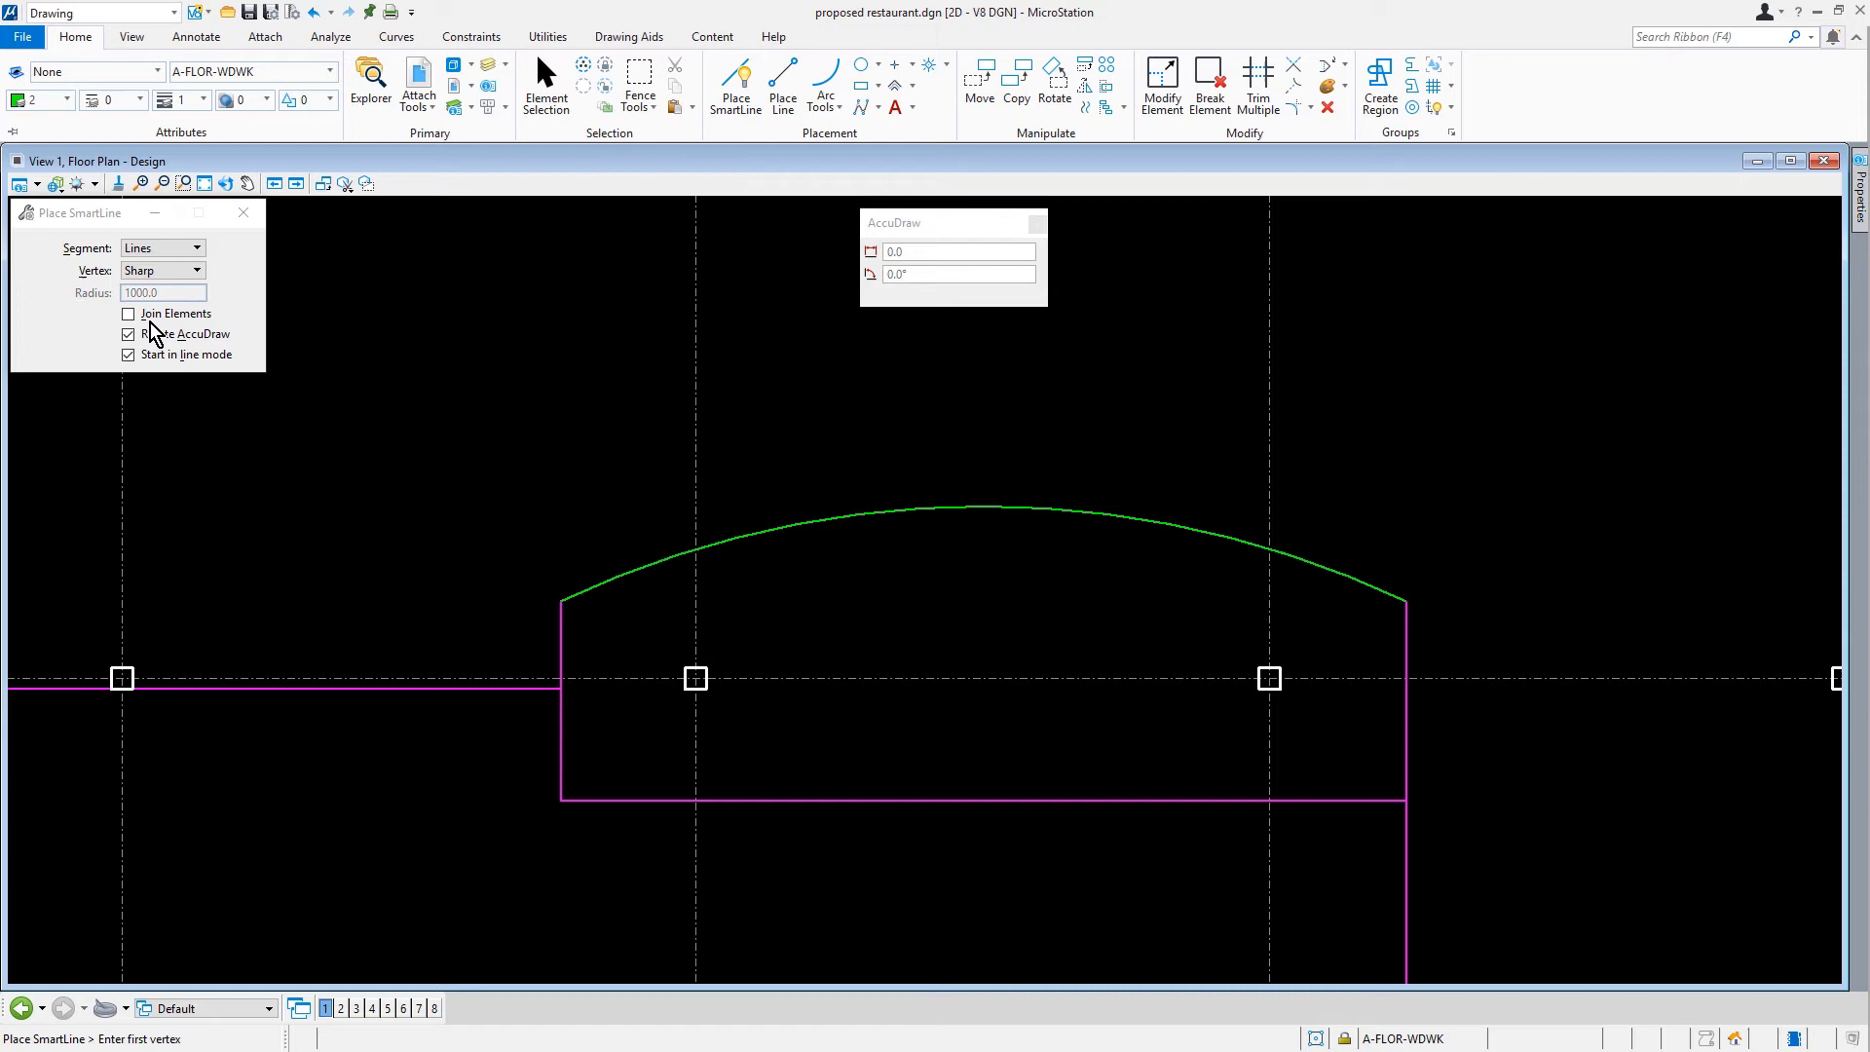
{"action": "left_click", "coordinate": [128, 314]}
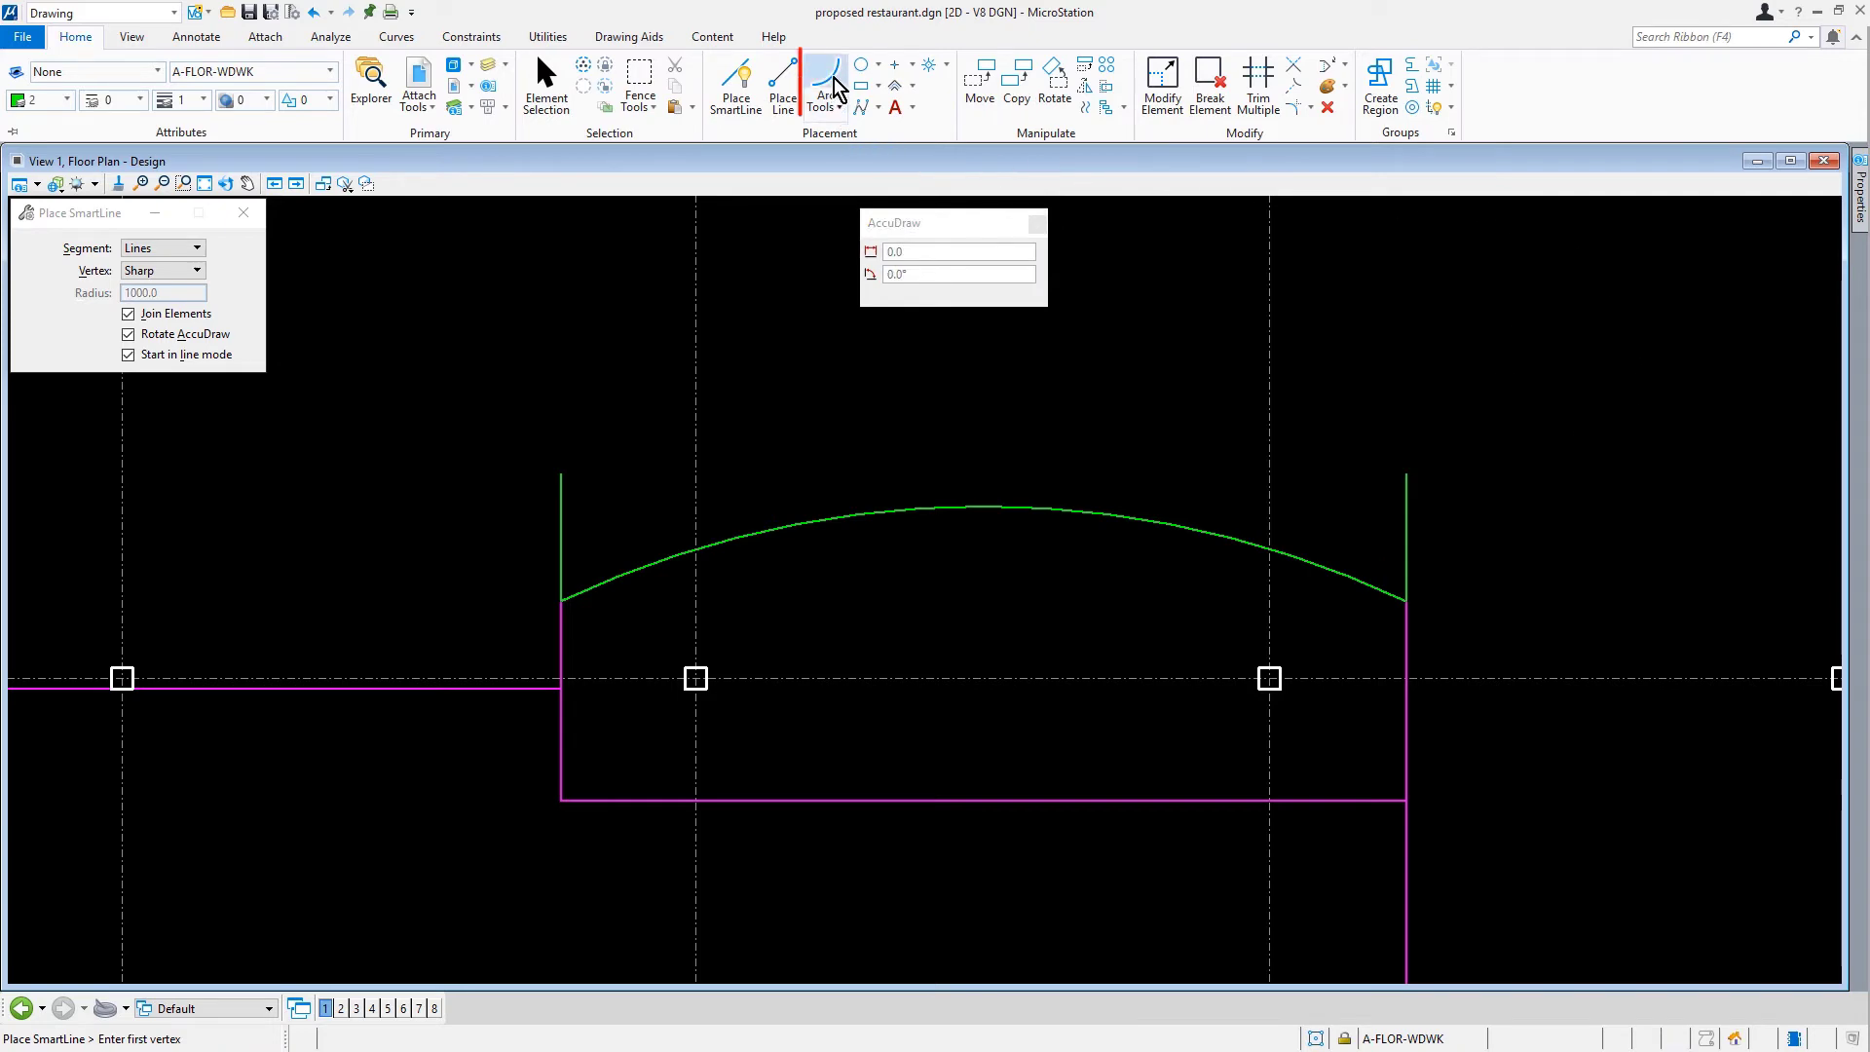
- Set Place Arc to Center, Start with the radius unlocked, and begin placing the center
{"action": "left_click", "coordinate": [824, 86]}
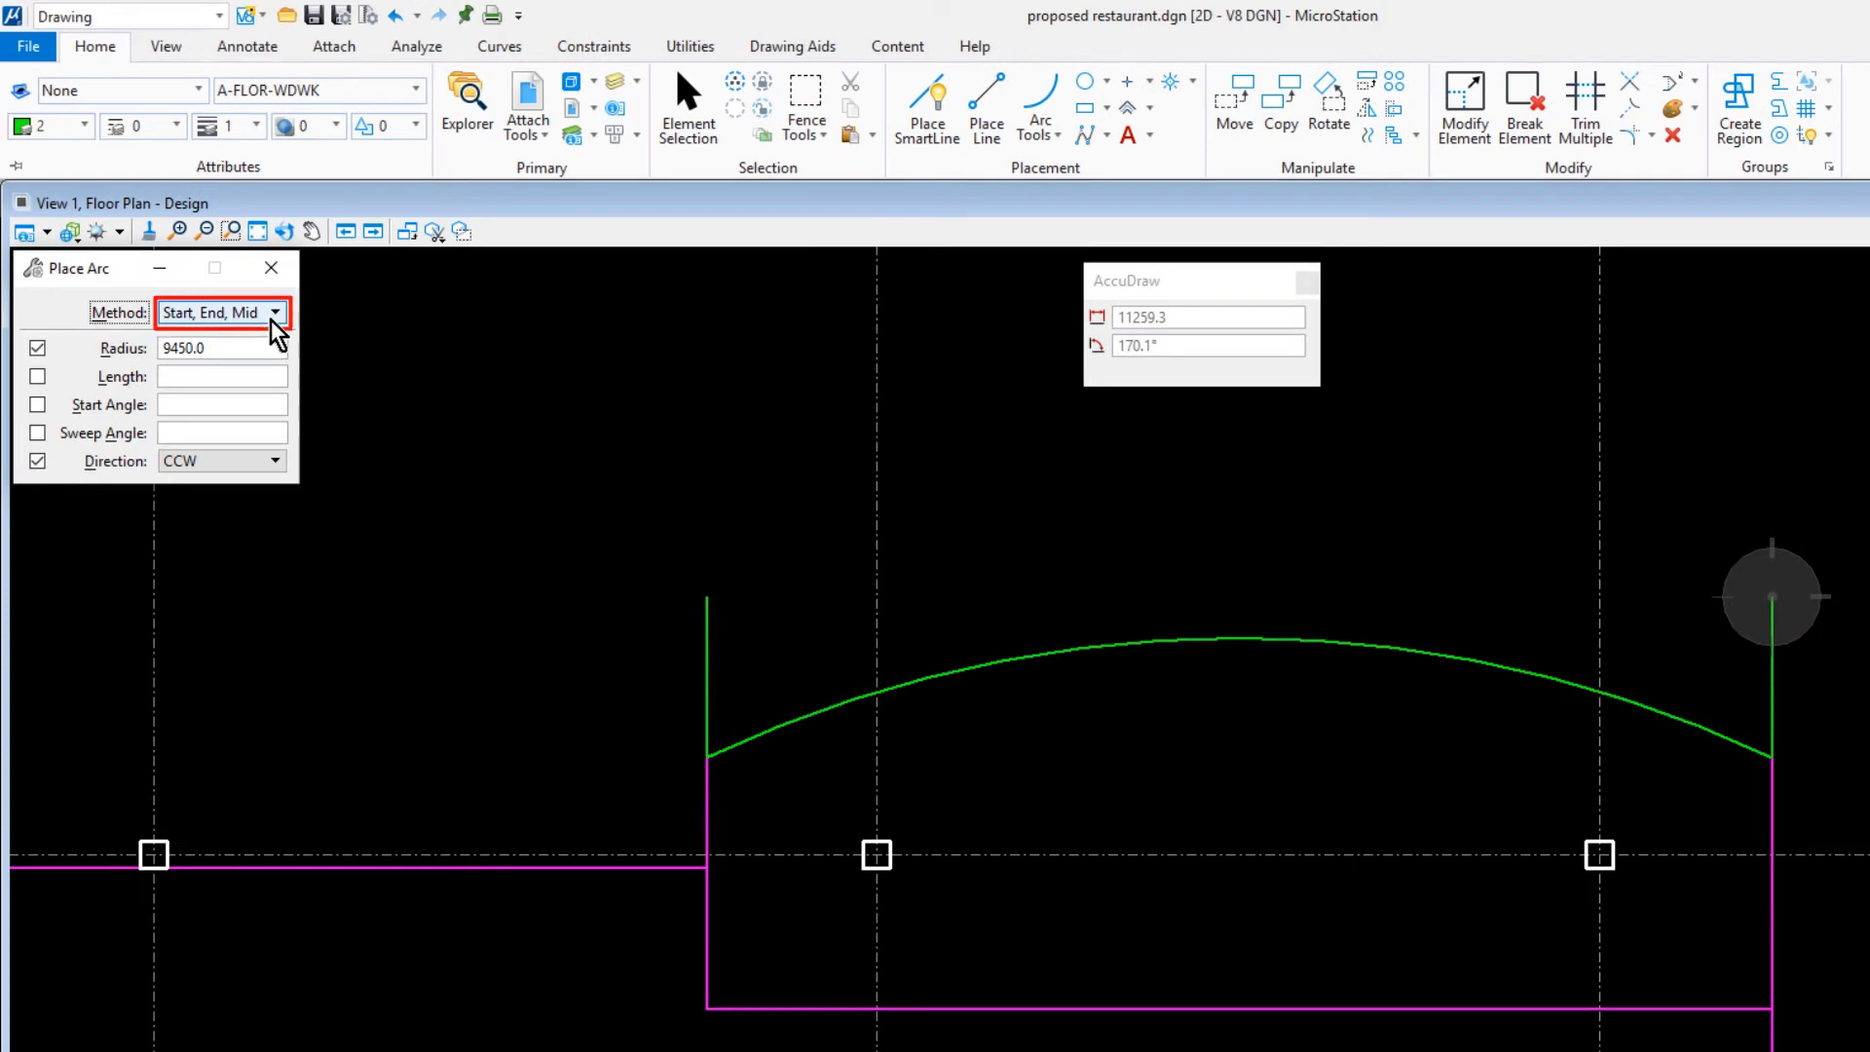
{"action": "left_click", "coordinate": [276, 312]}
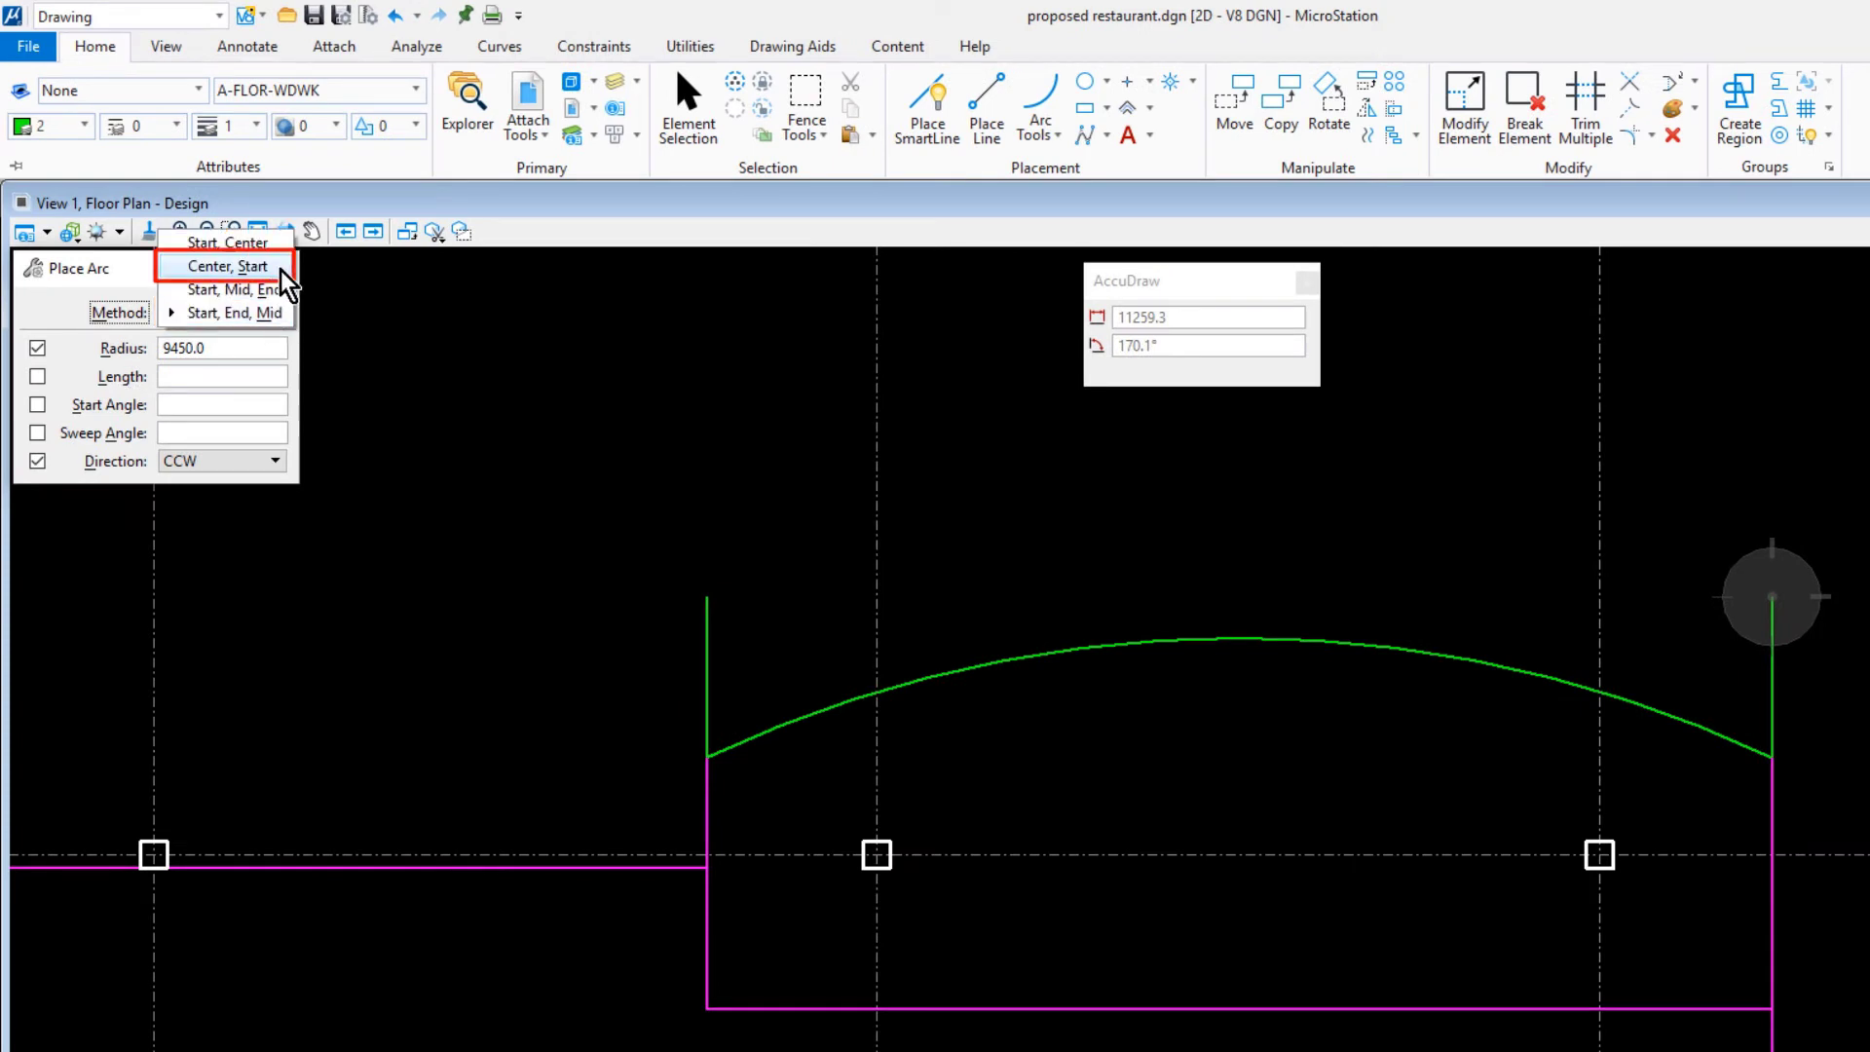
{"action": "left_click", "coordinate": [225, 266]}
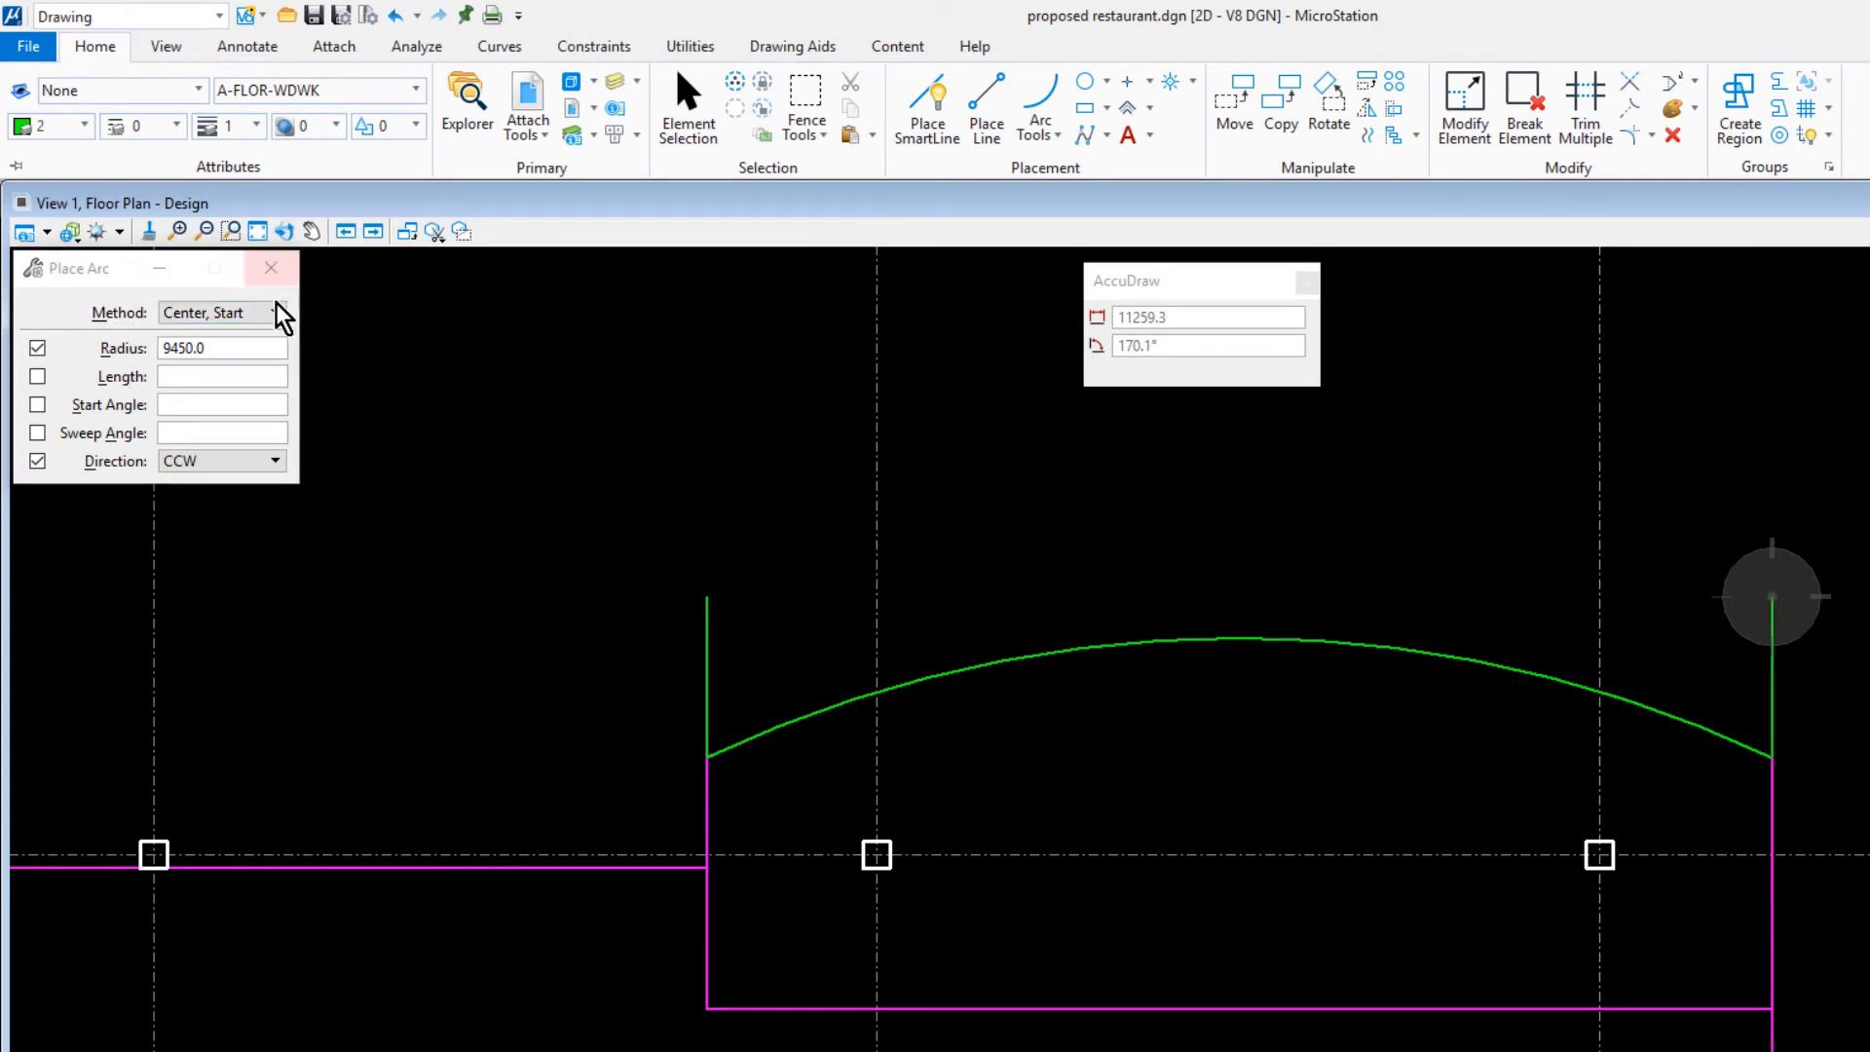
{"action": "left_click", "coordinate": [37, 347]}
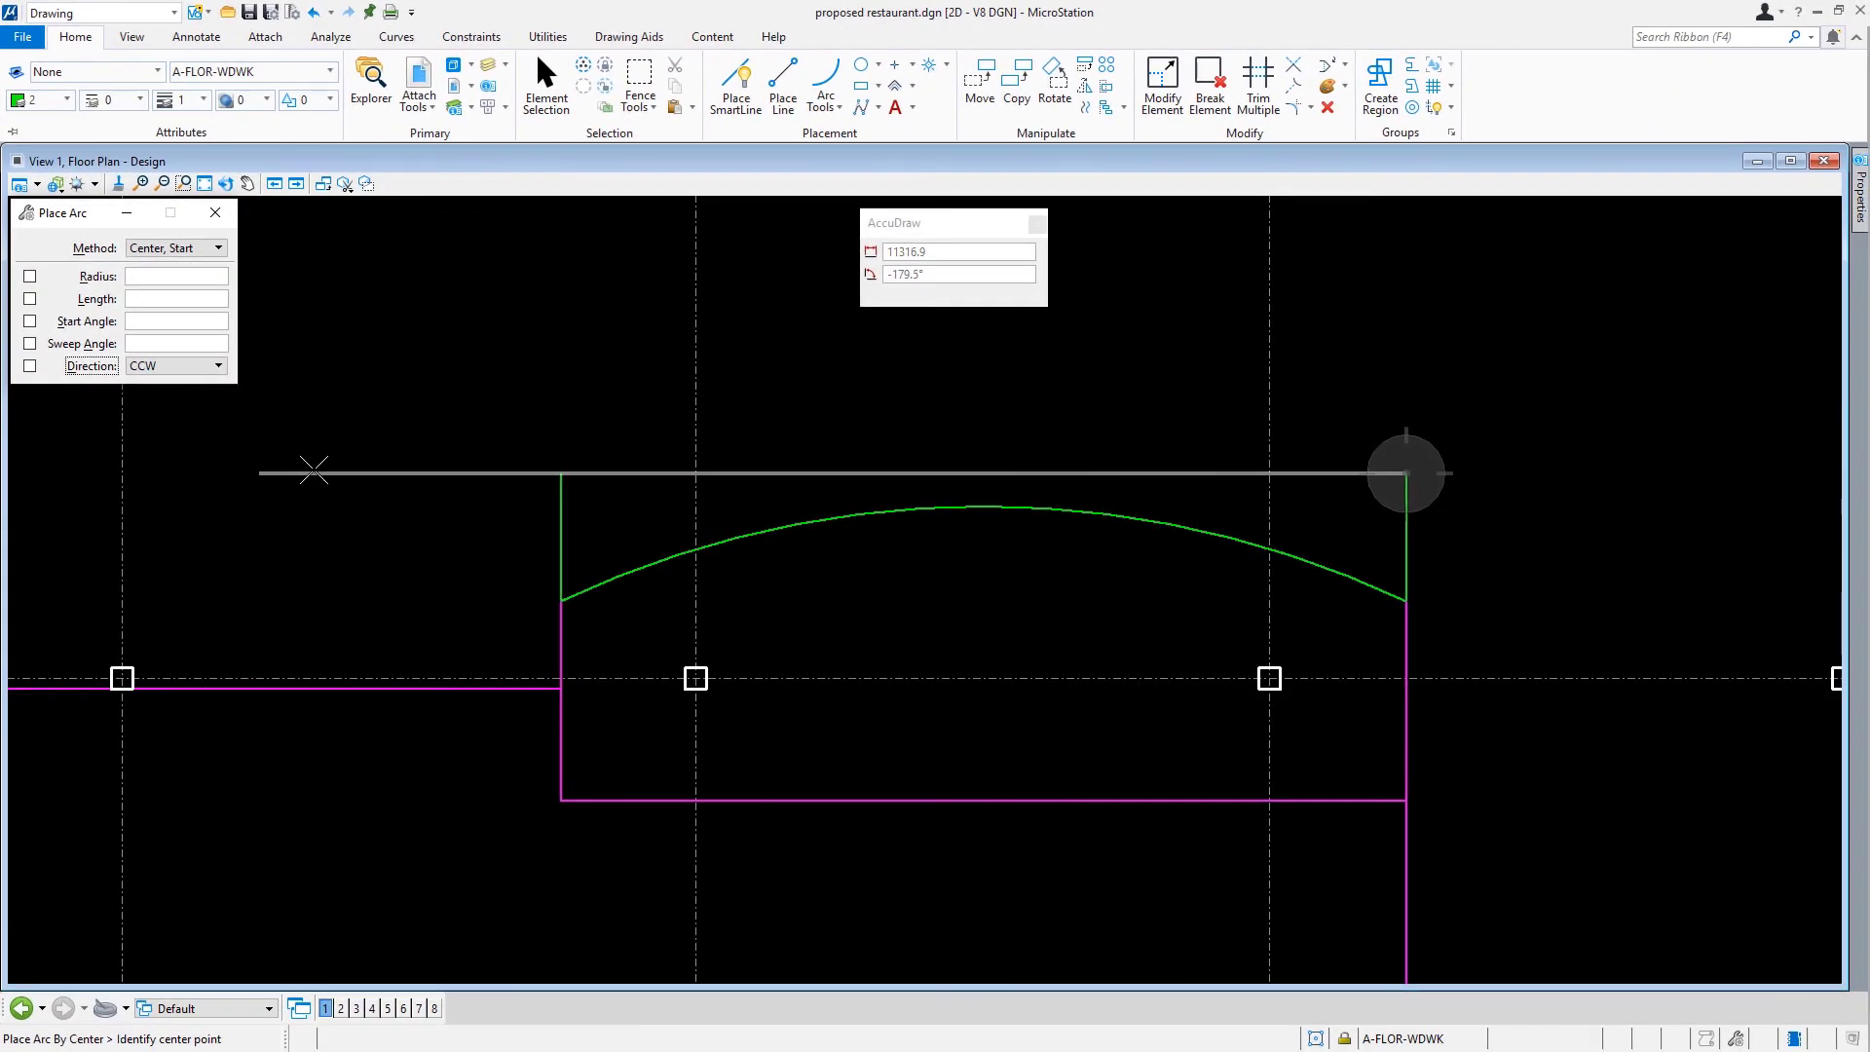
{"action": "key", "text": "f11"}
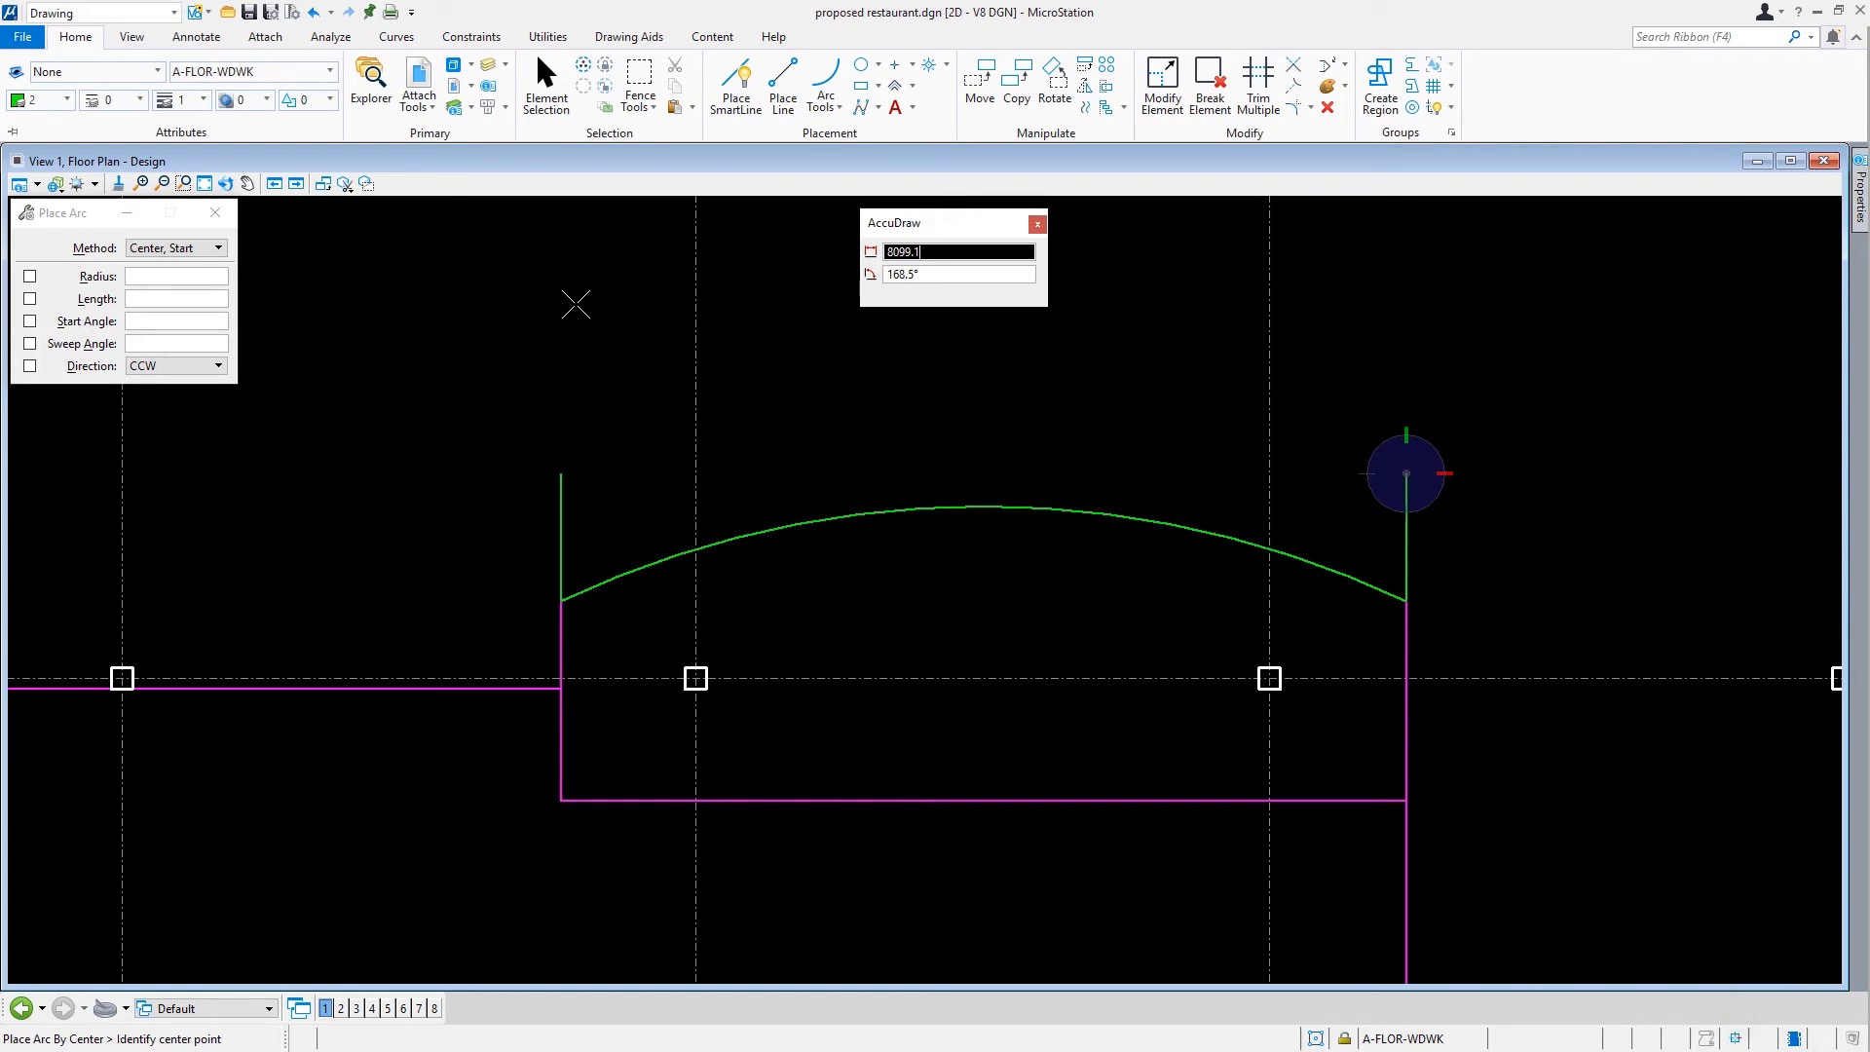
{"action": "key", "text": "c"}
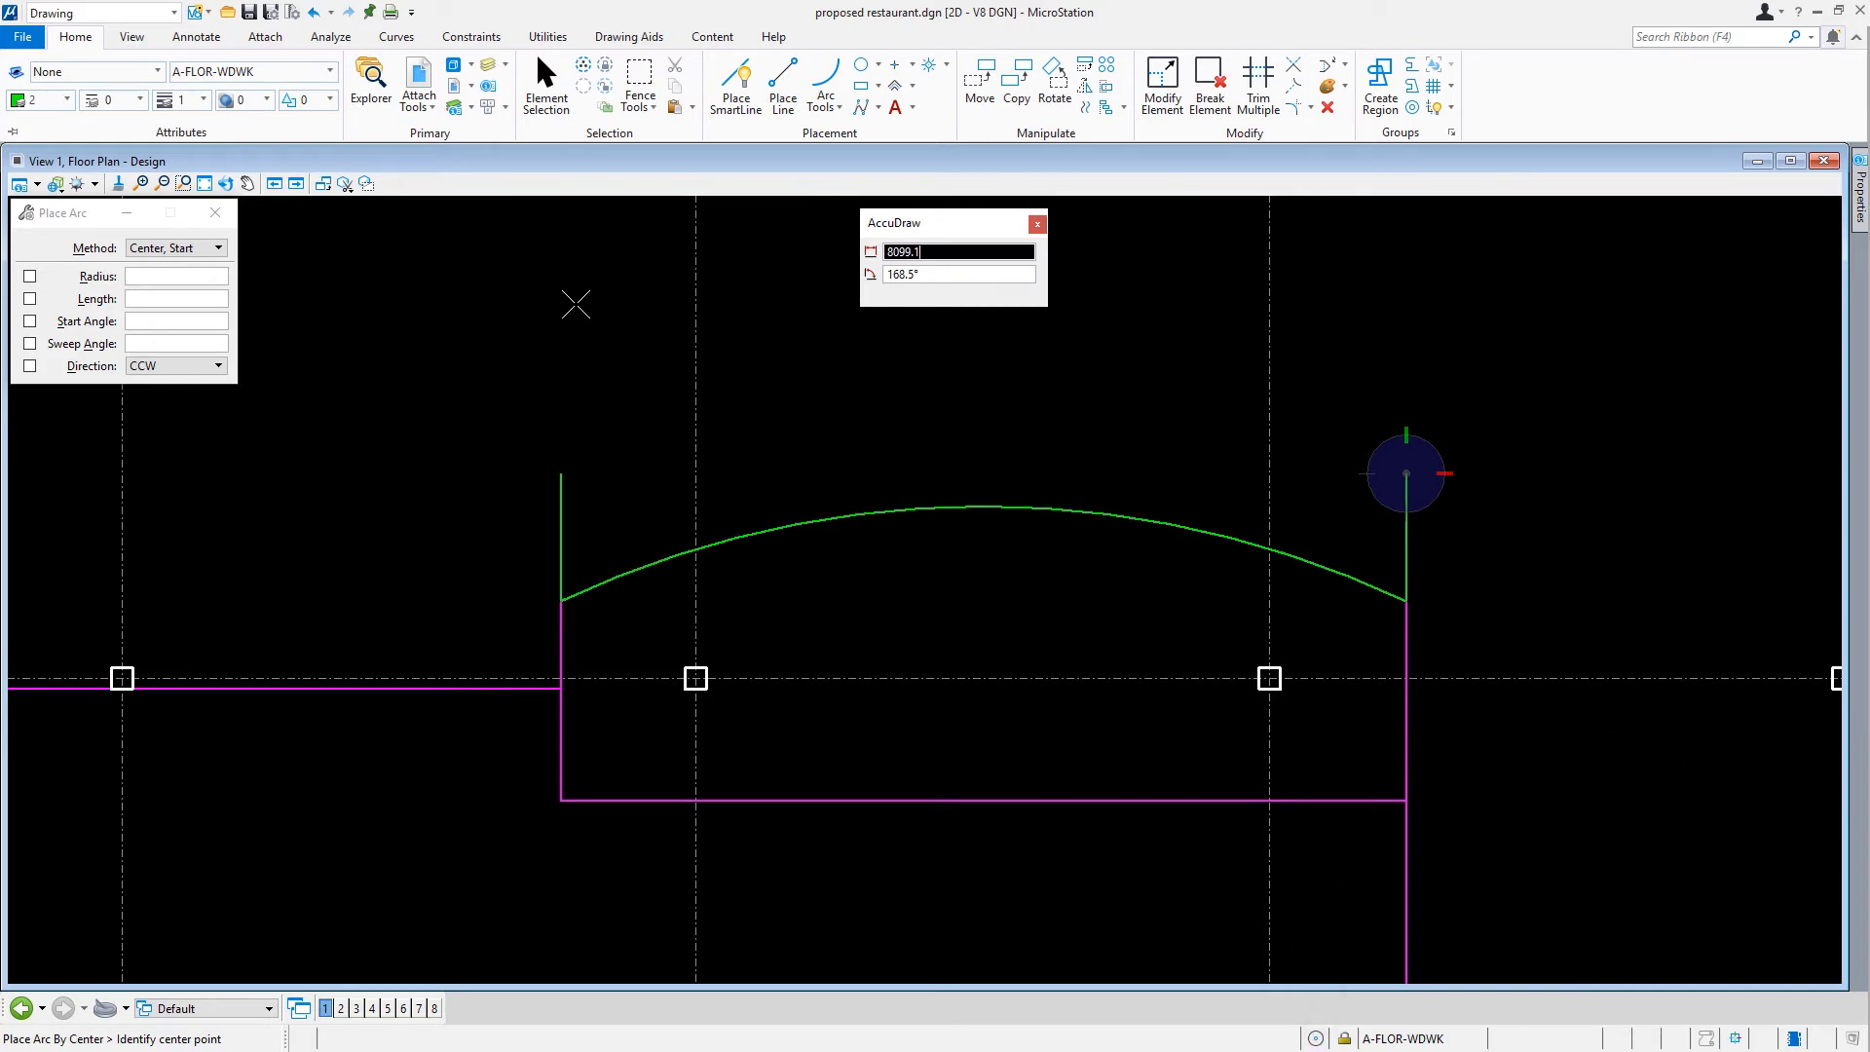
{"action": "mouse_move", "coordinate": [893, 474]}
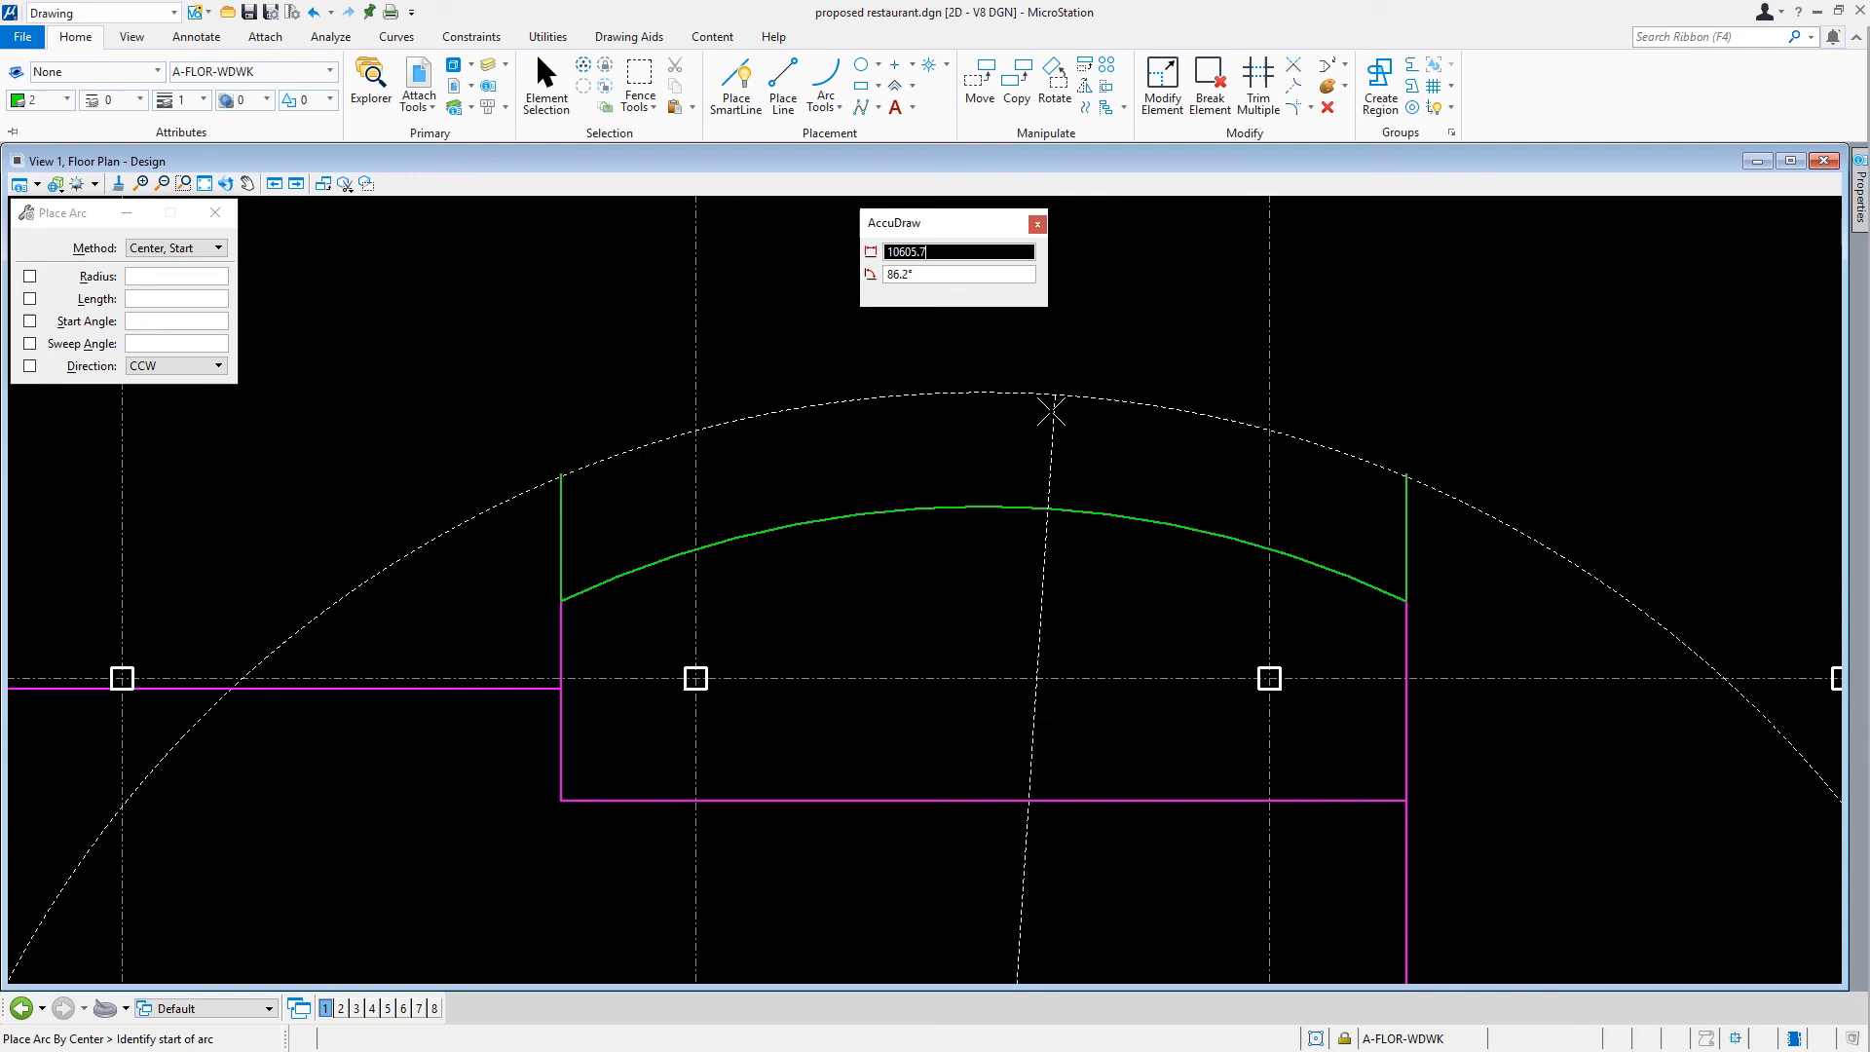
{"action": "mouse_move", "coordinate": [892, 339]}
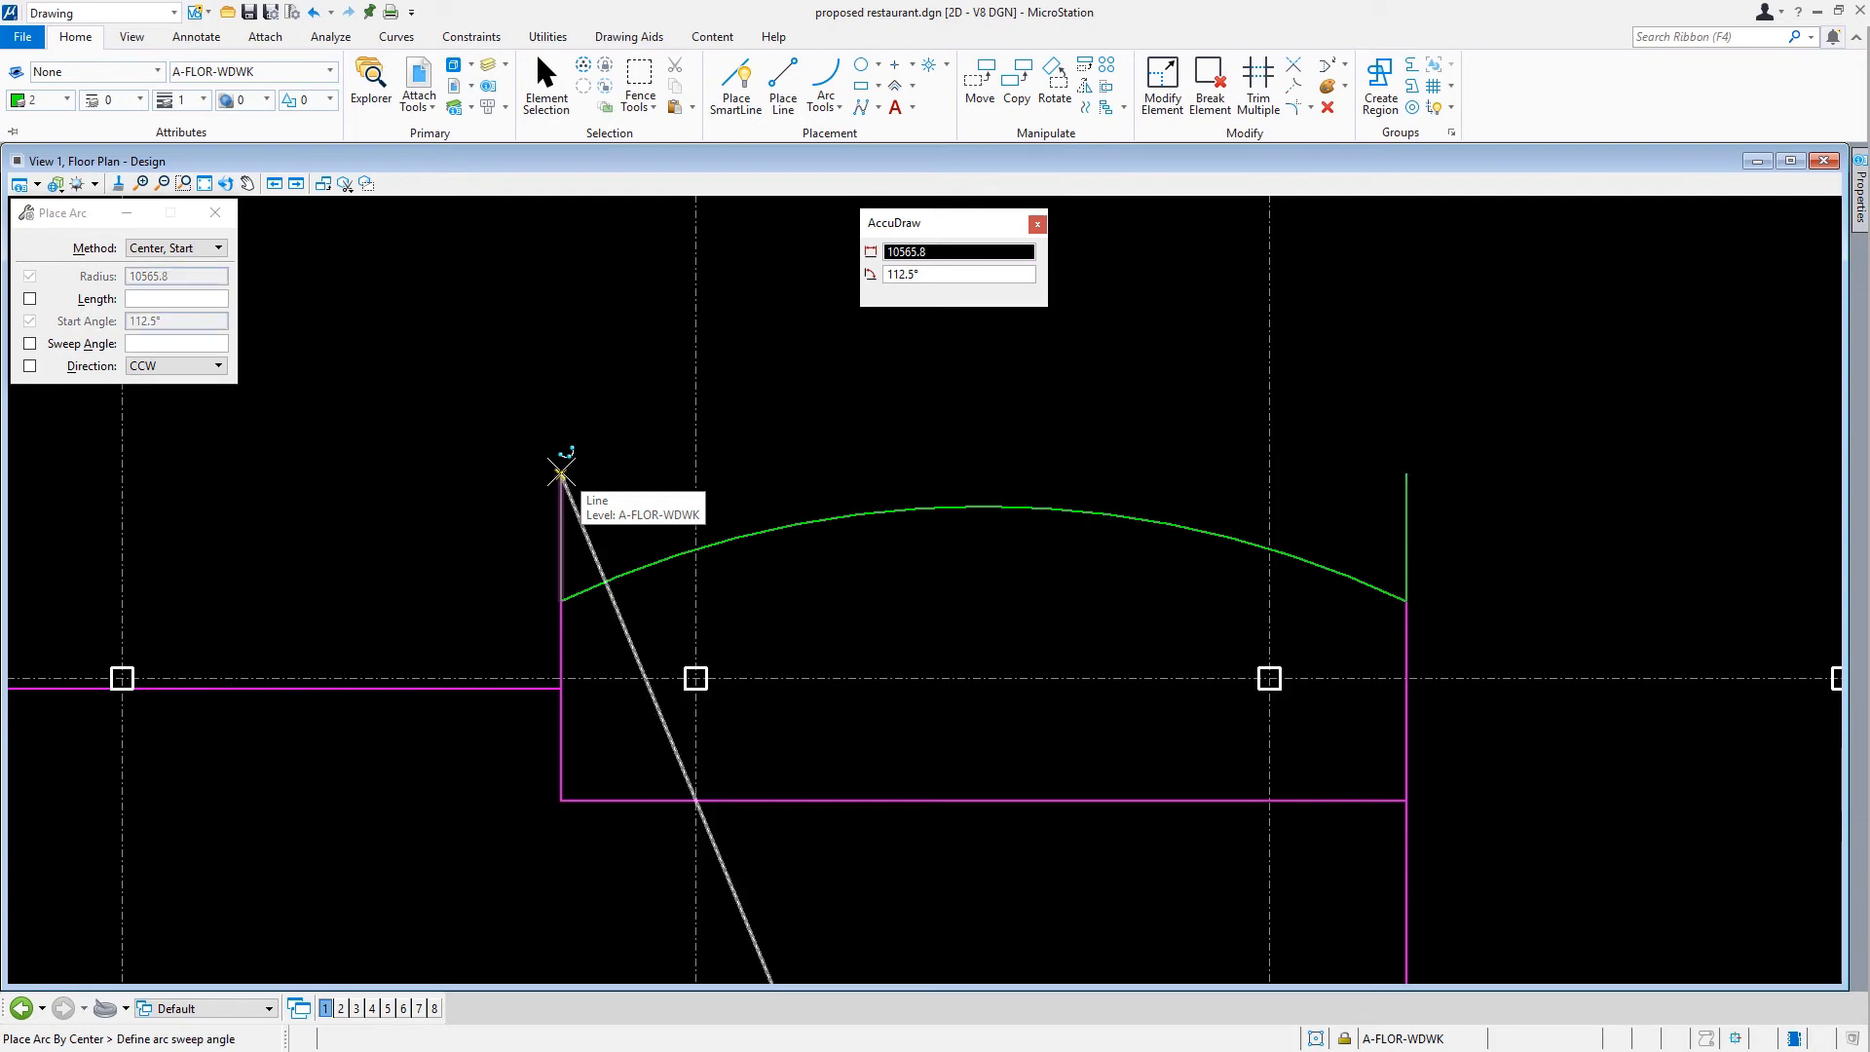
{"action": "mouse_move", "coordinate": [1185, 411]}
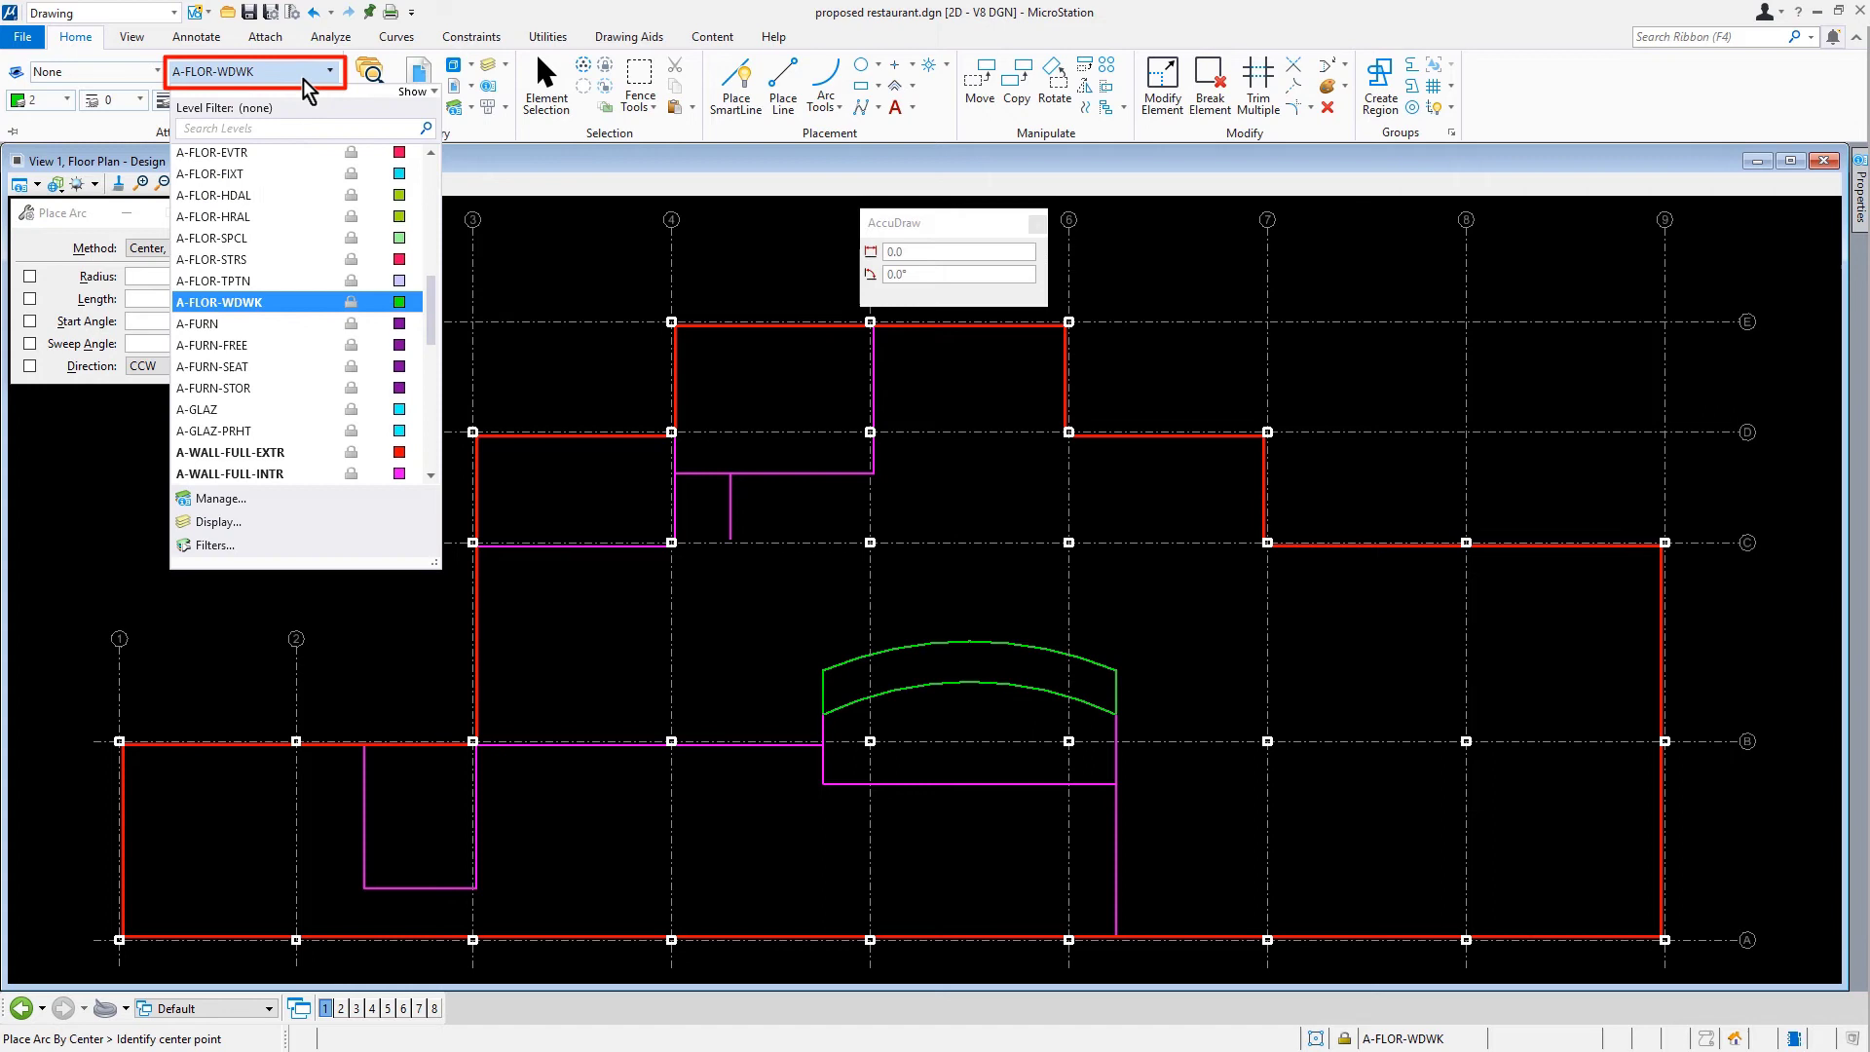
- Make A-ANNO-TEXT the active level and set the line style to dashed style 3
{"action": "type", "text": "anno"}
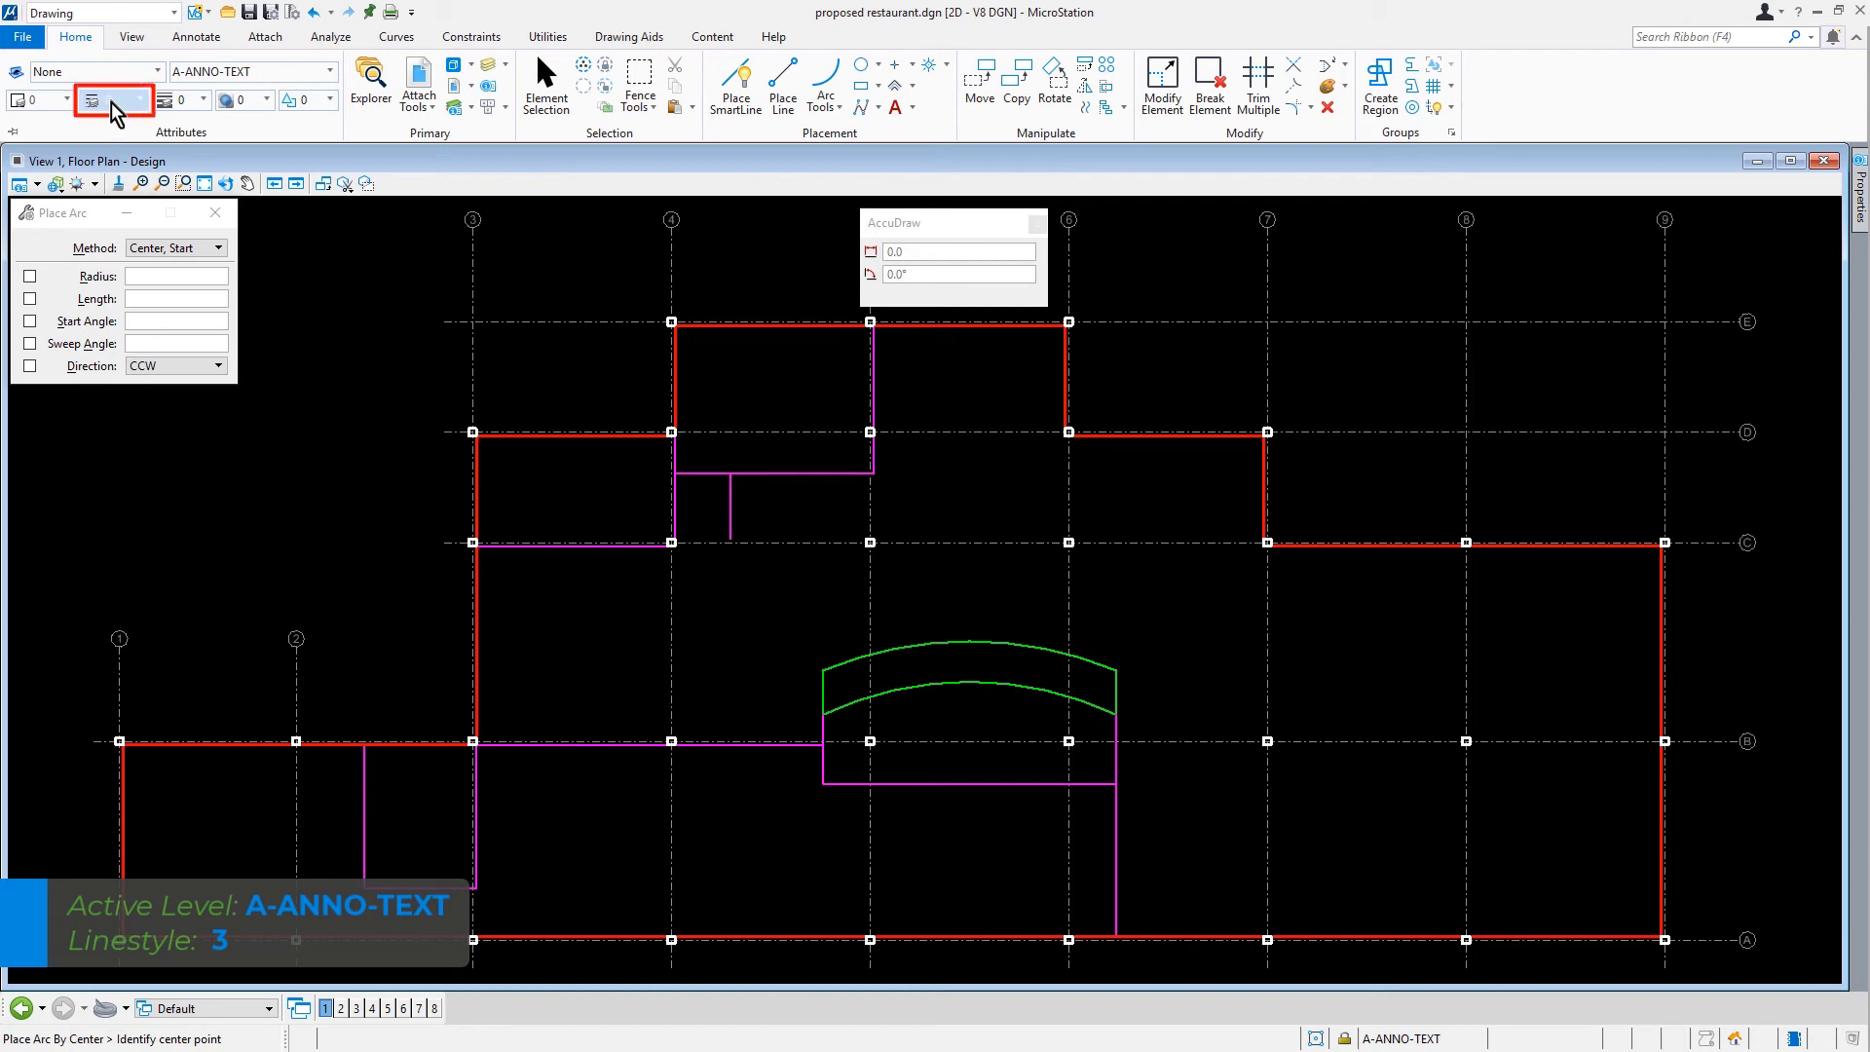
{"action": "left_click", "coordinate": [141, 99]}
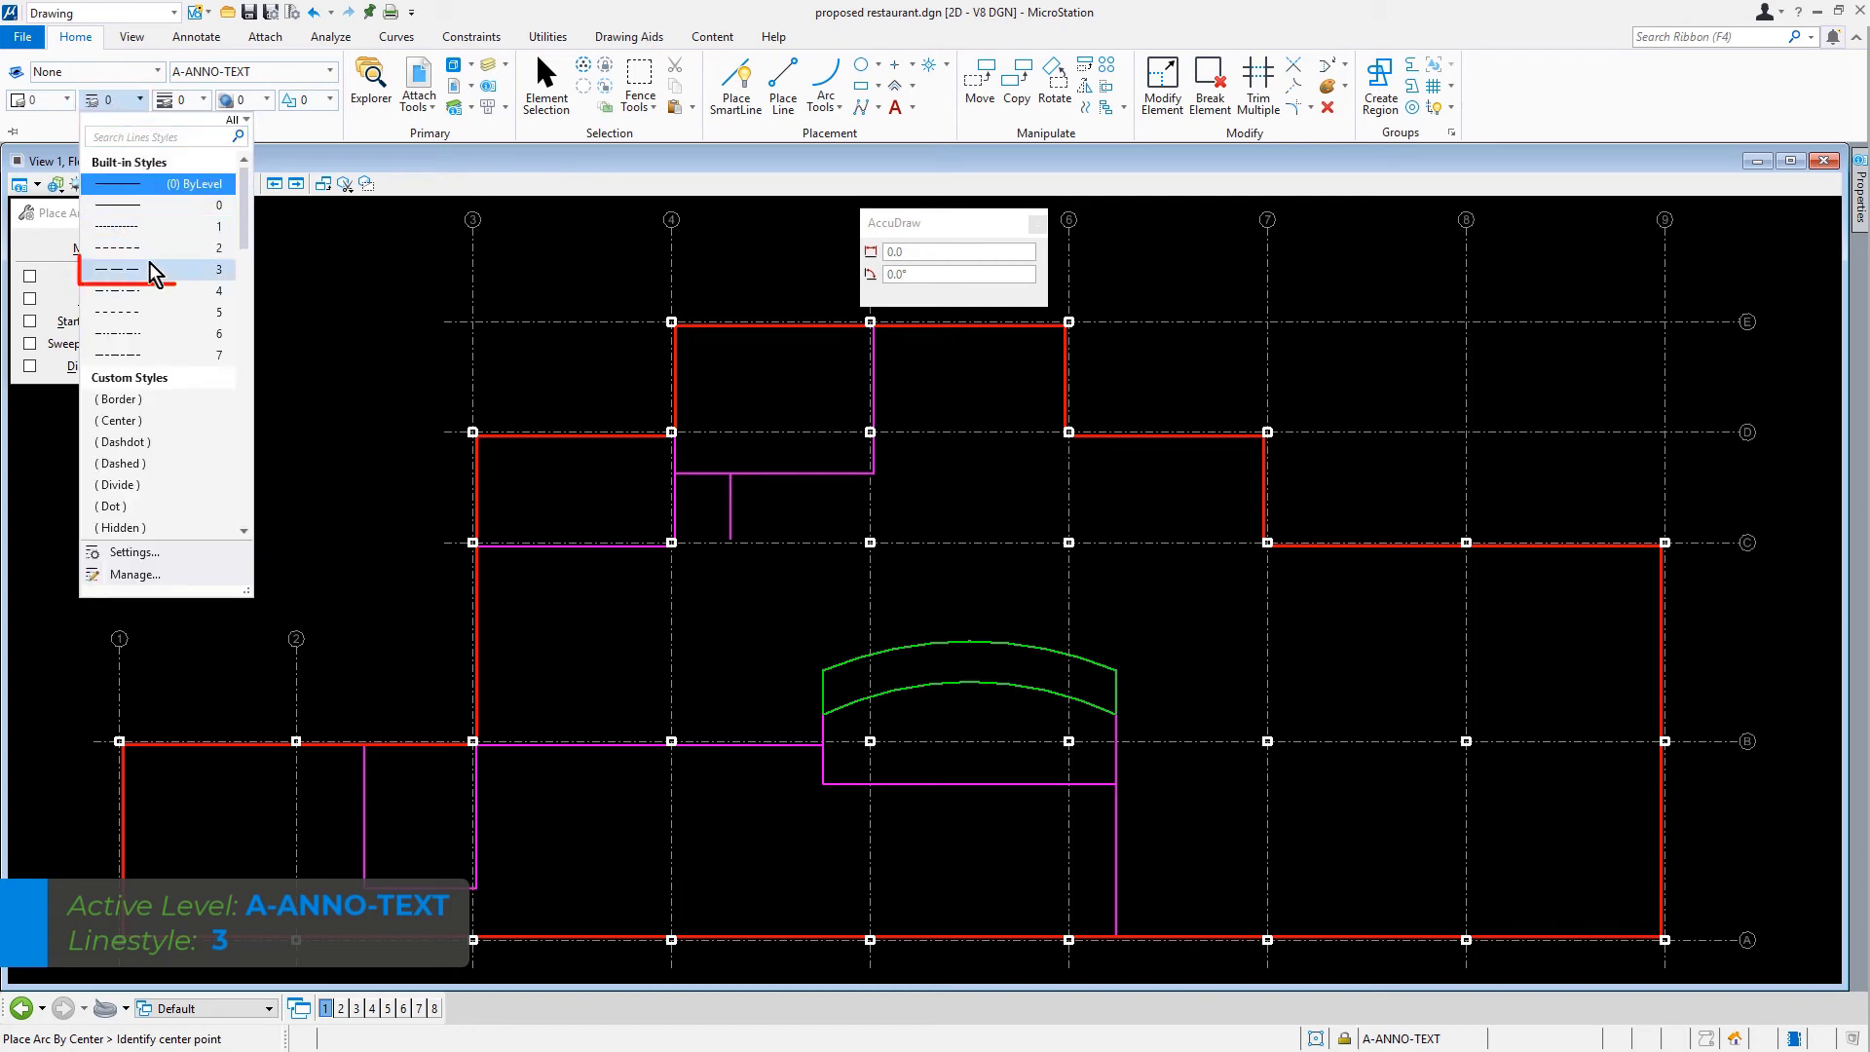
{"action": "left_click", "coordinate": [132, 270]}
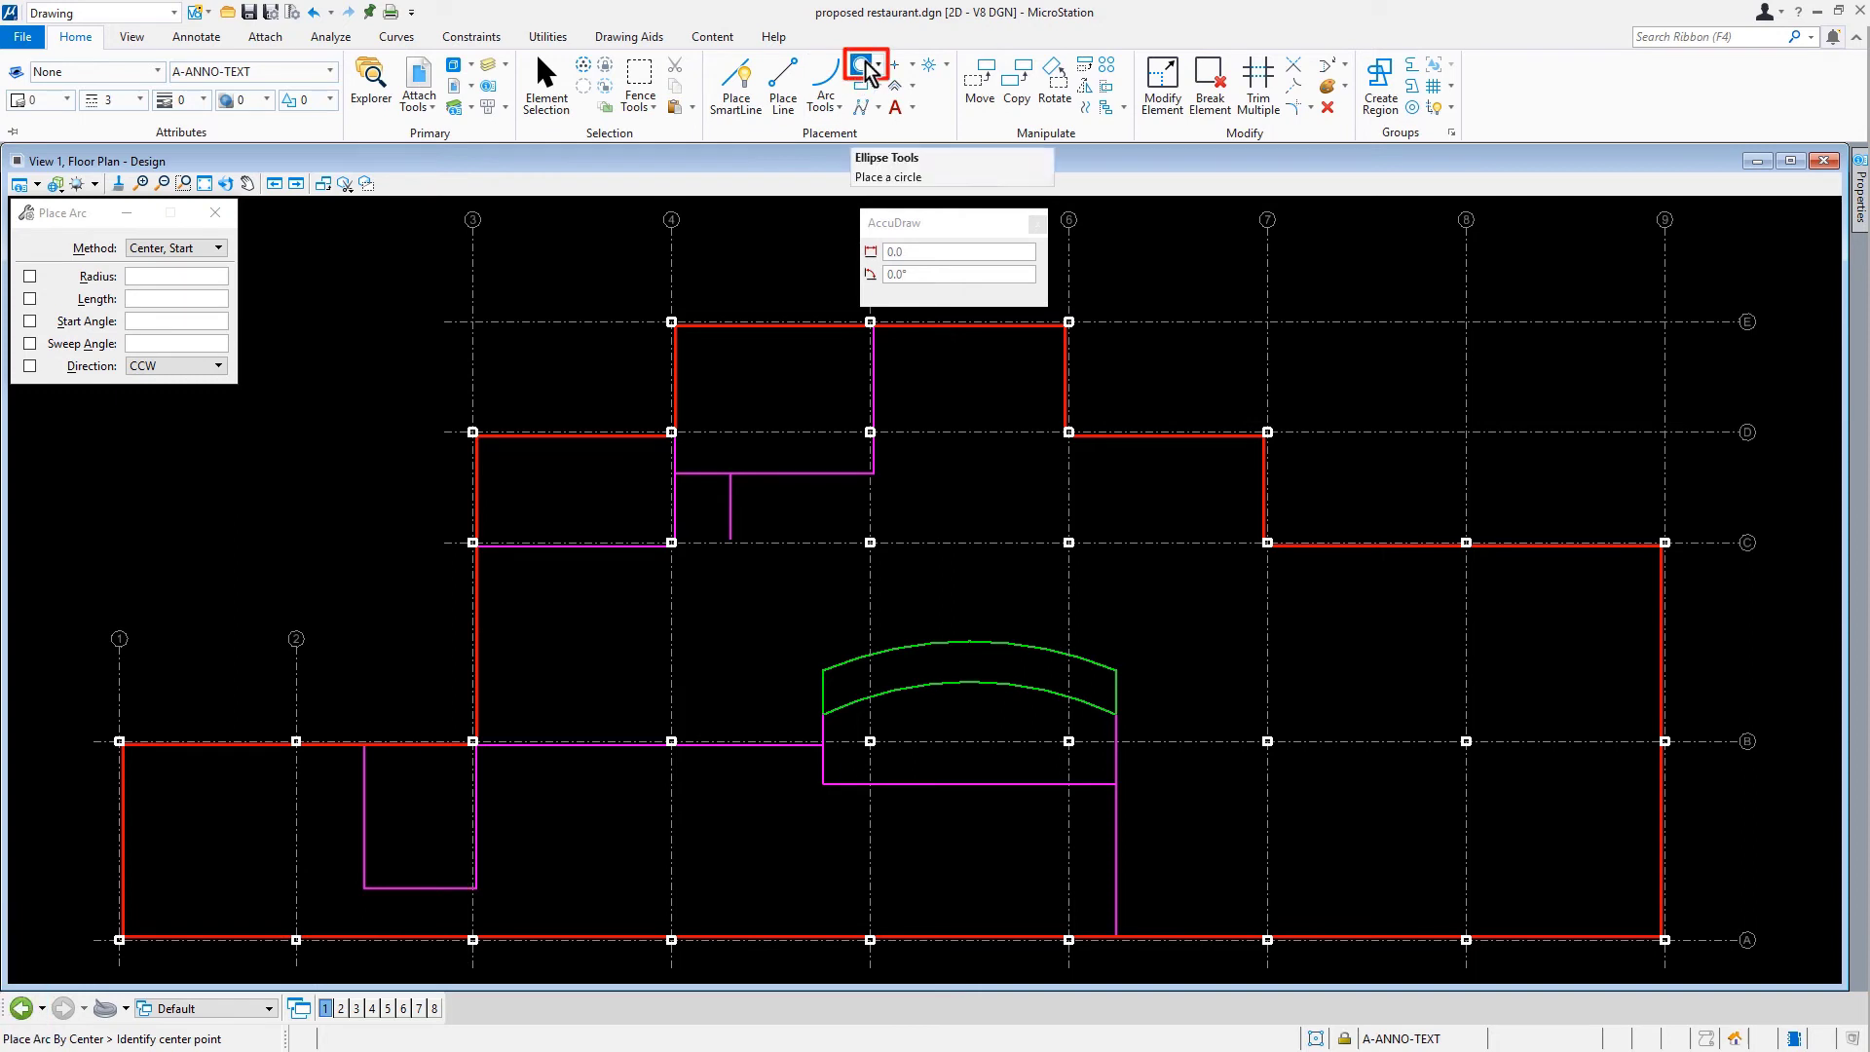
- Zoom into the restrooms and place a 762-radius circle inside the left restroom
{"action": "left_click", "coordinate": [865, 65]}
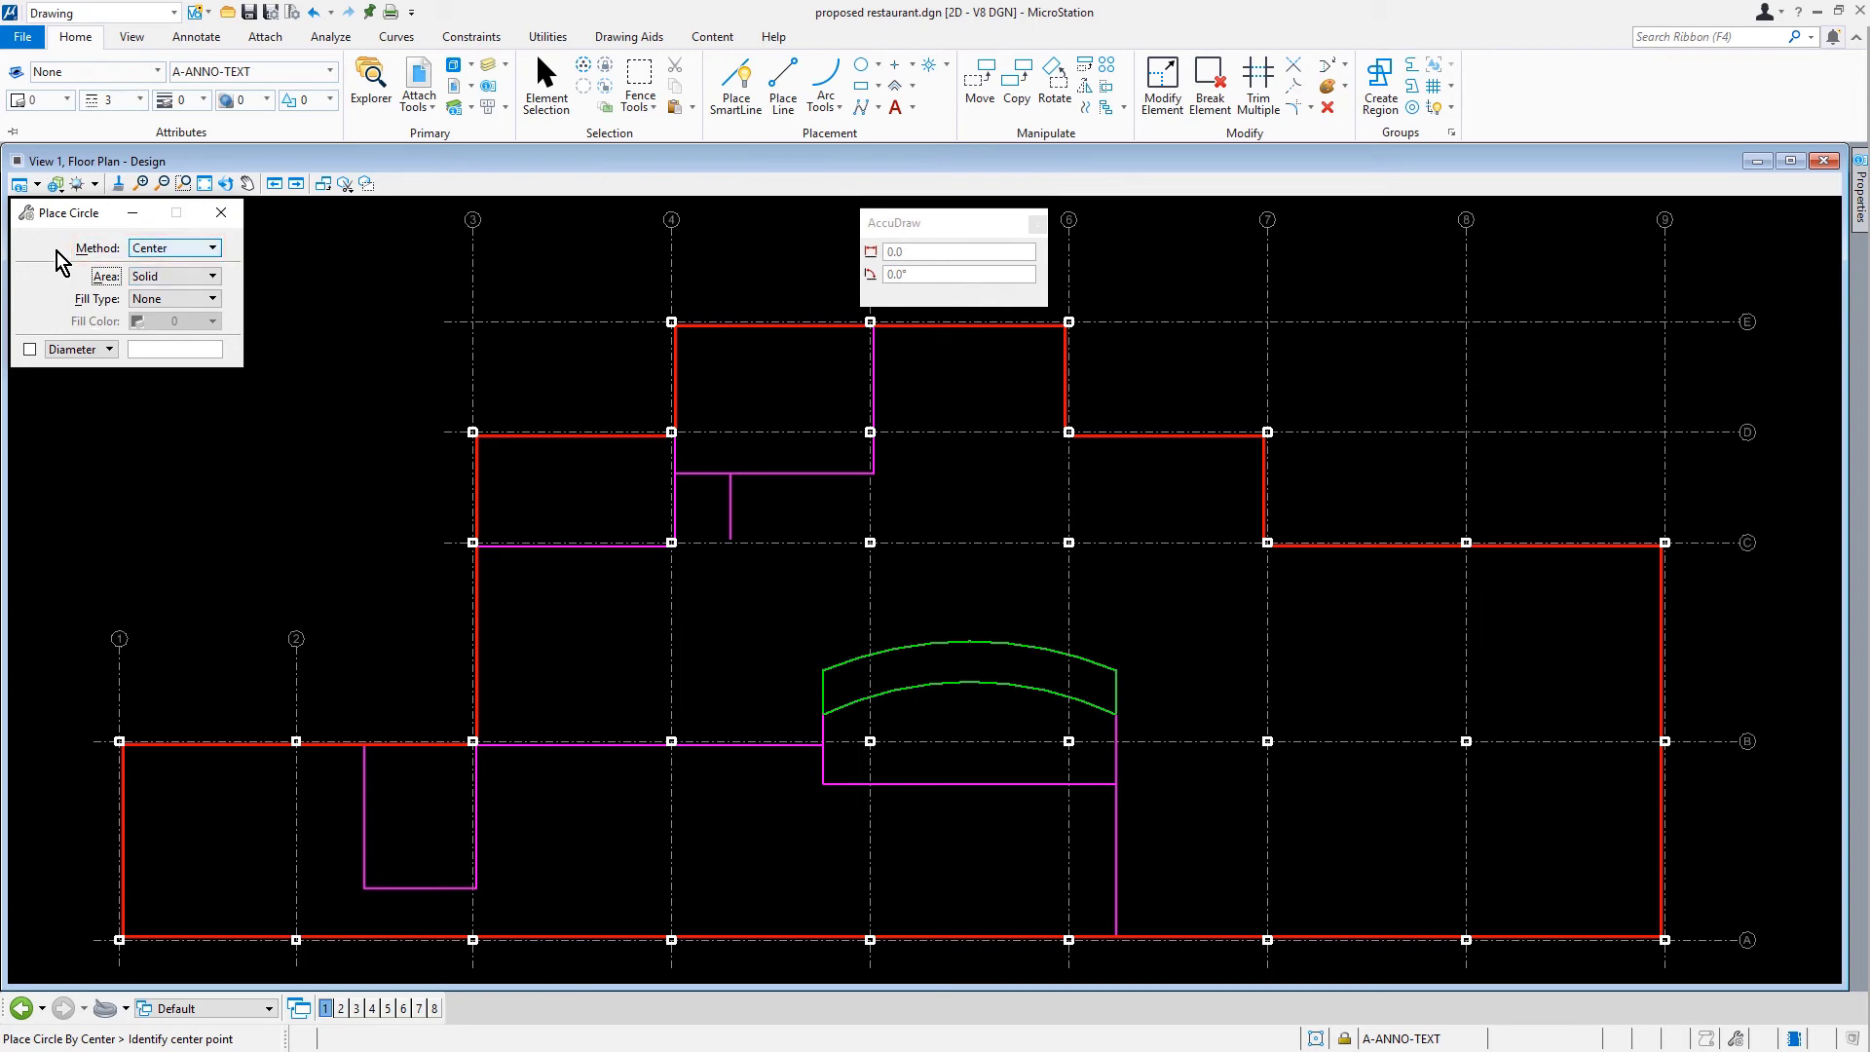
{"action": "left_click", "coordinate": [30, 349]}
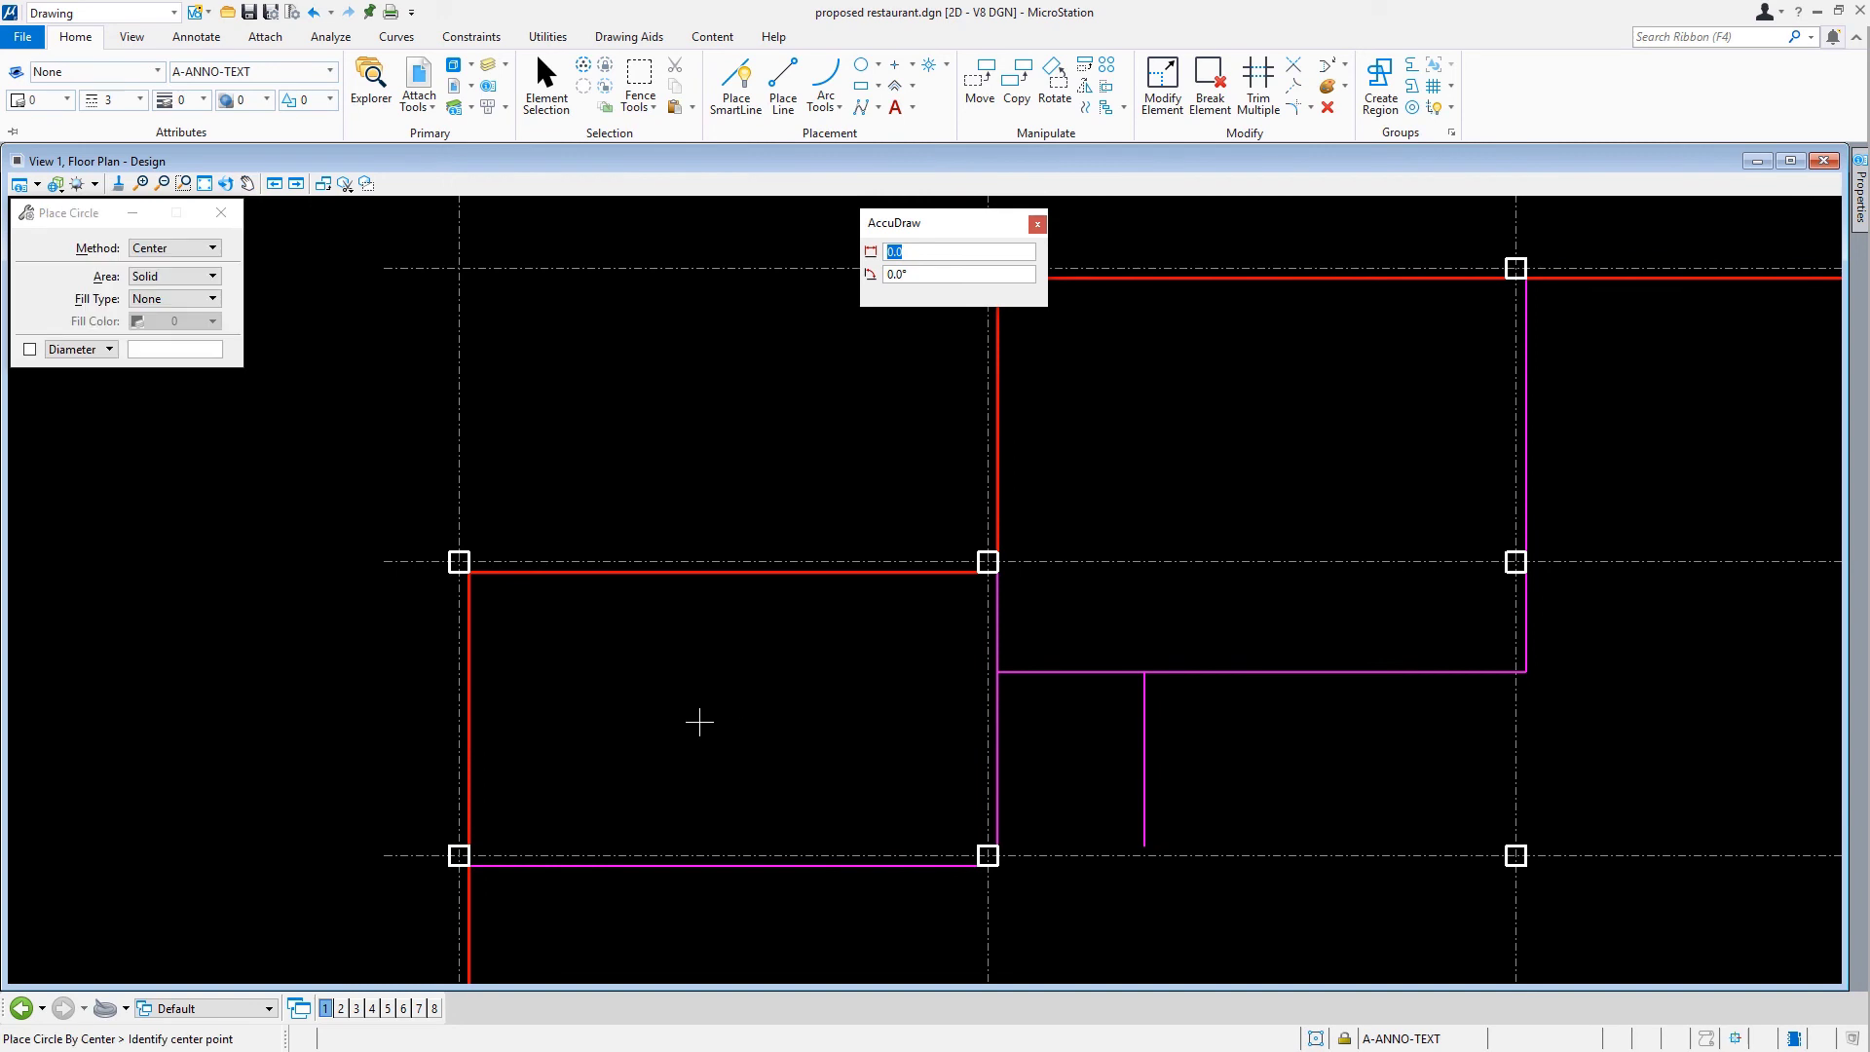
{"action": "left_click", "coordinate": [701, 724]}
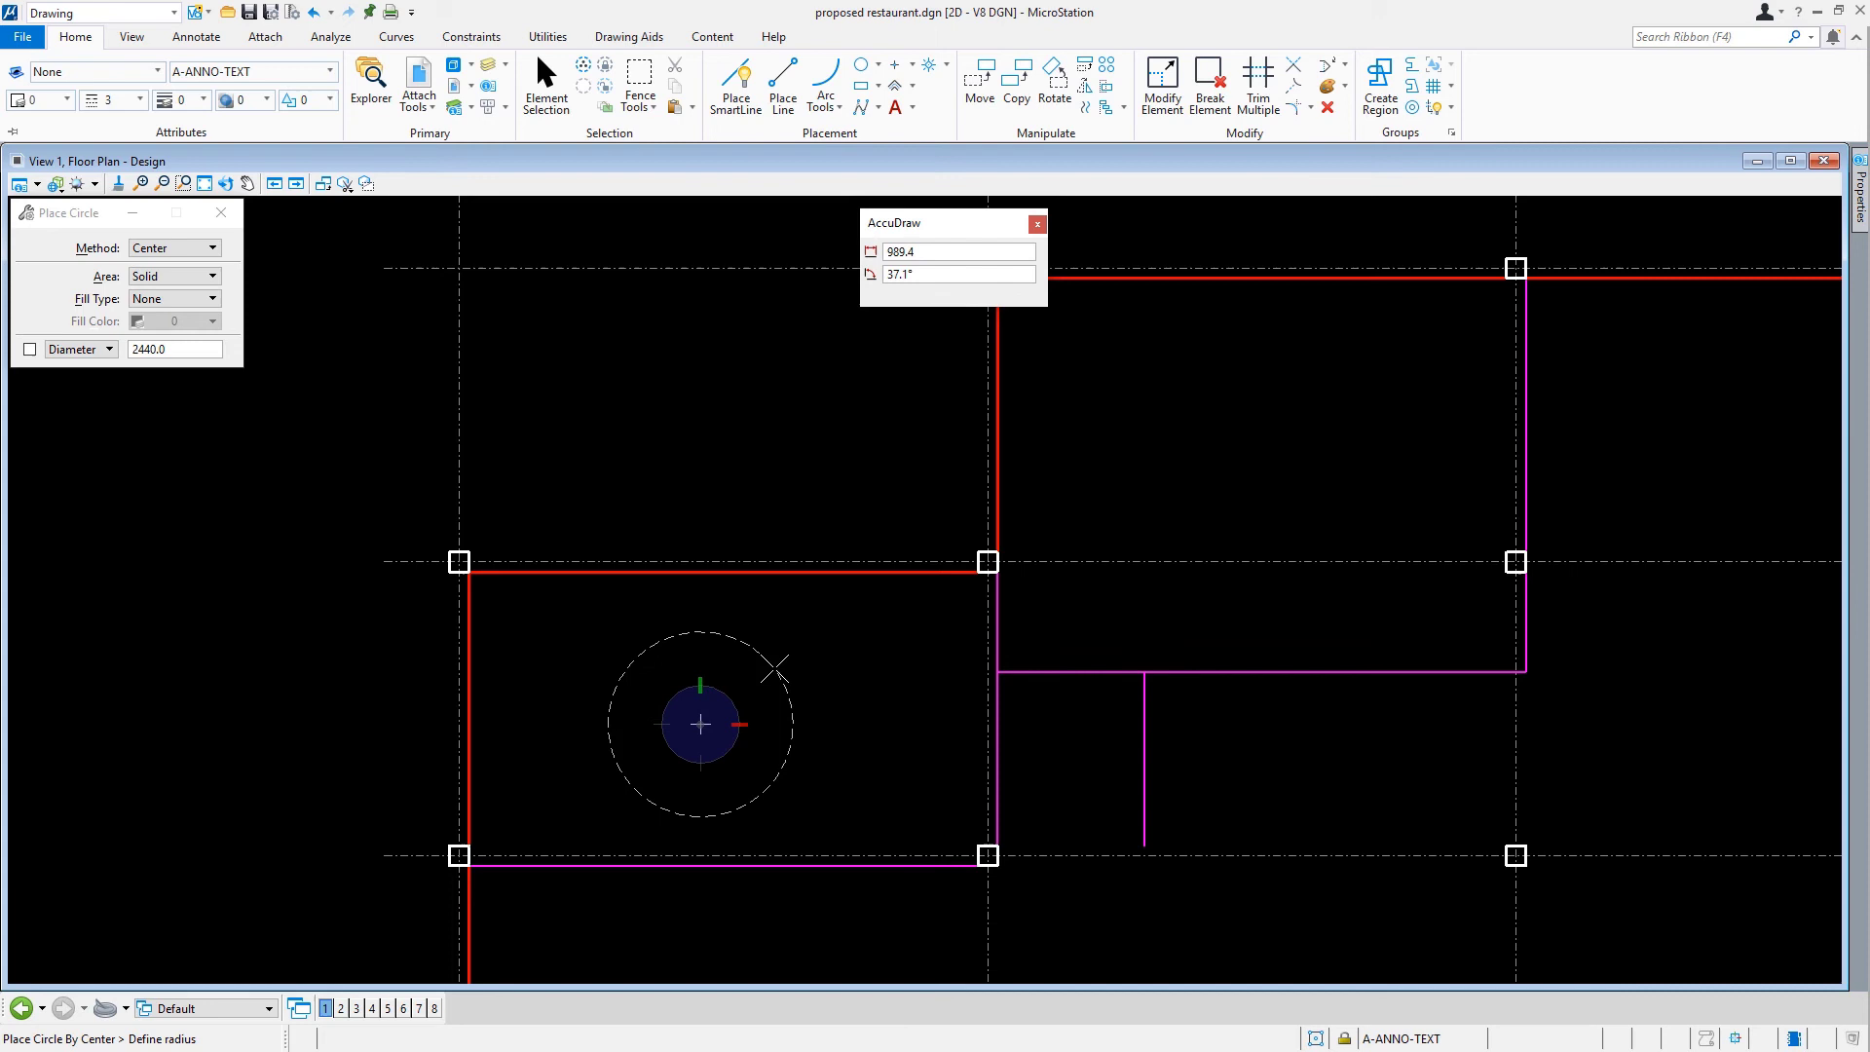
{"action": "mouse_move", "coordinate": [776, 666]}
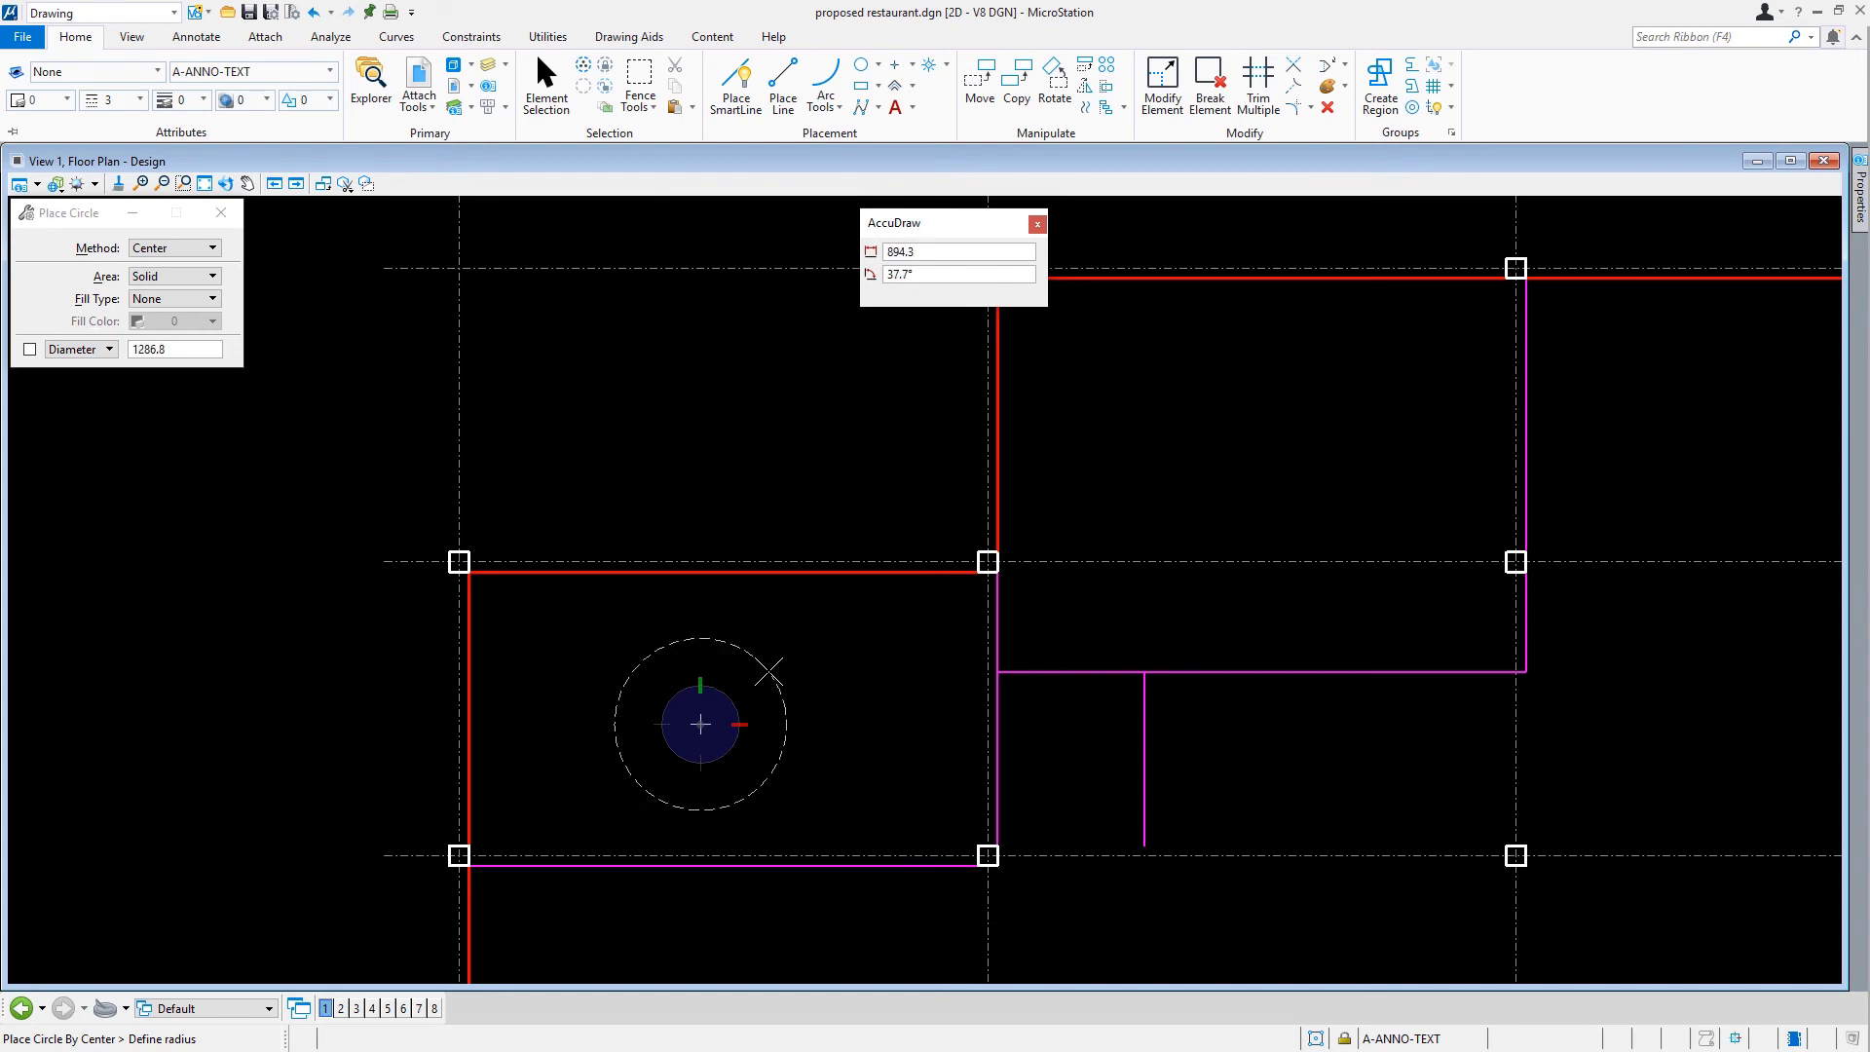
{"action": "type", "text": "762"}
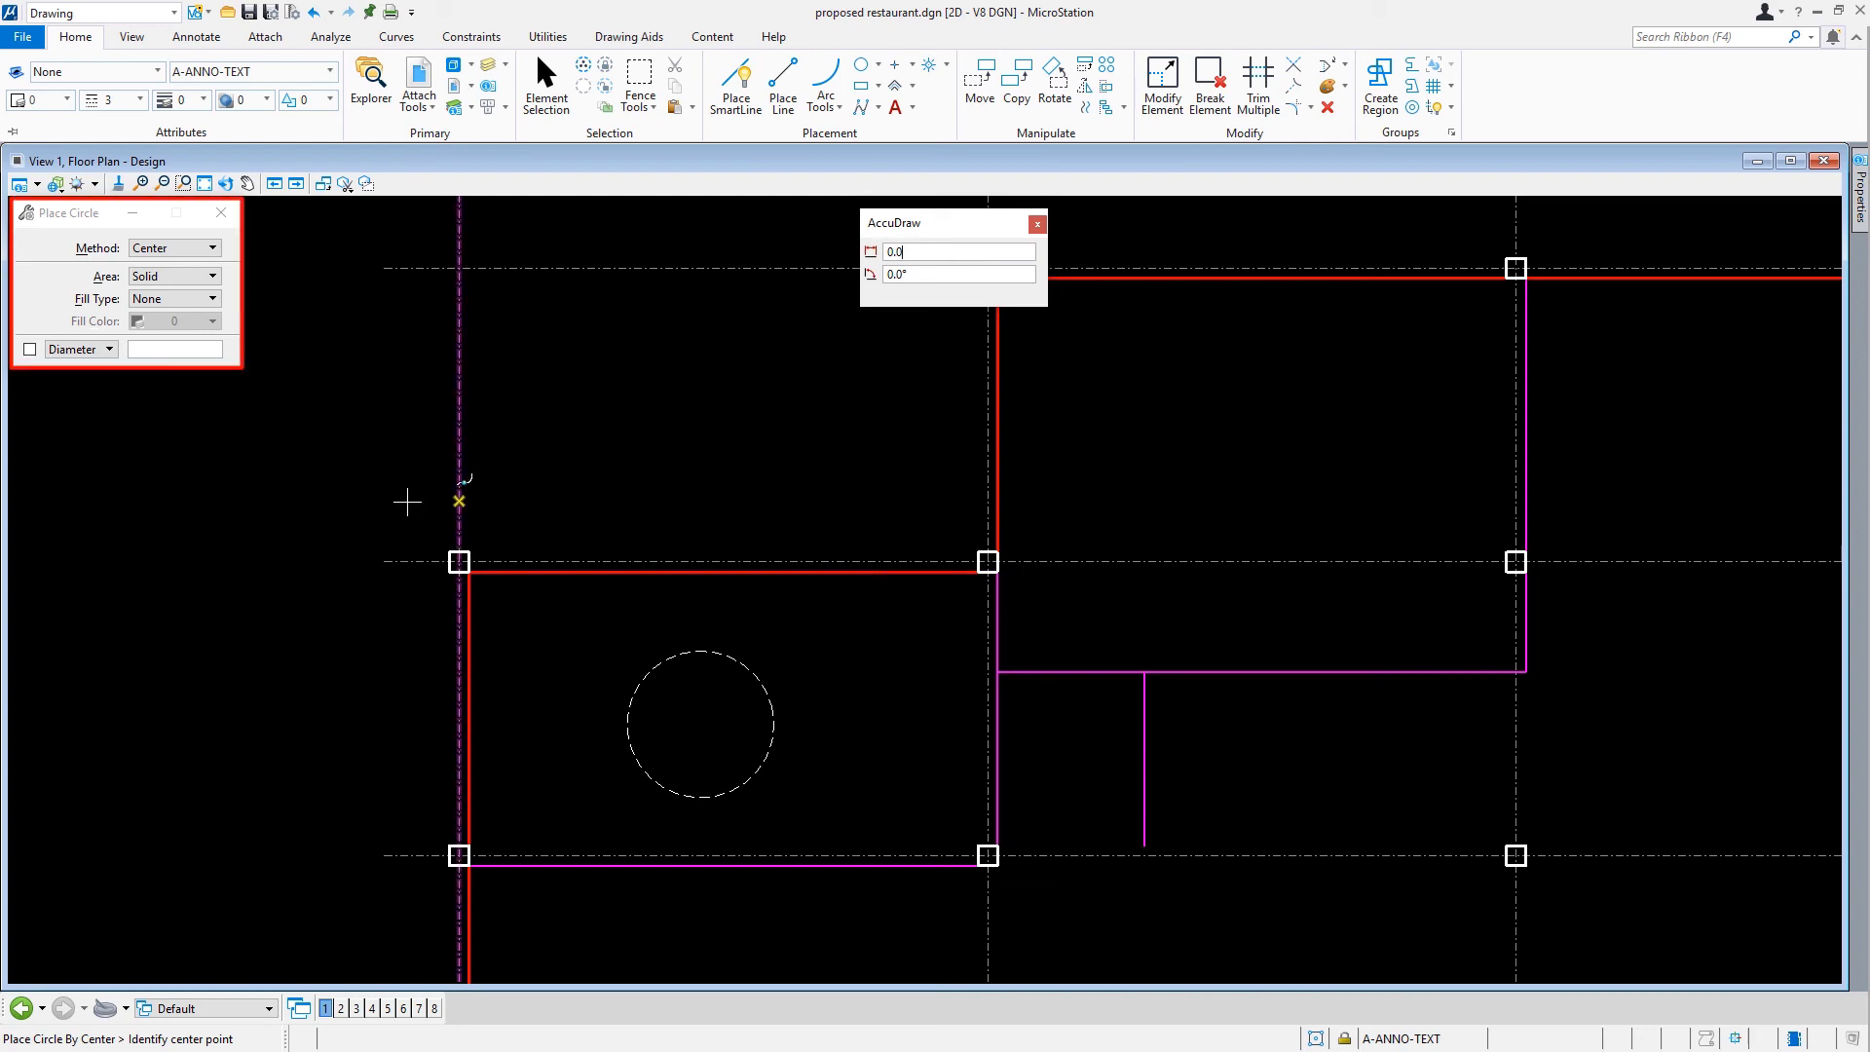
- Lock the Place Circle diameter at 1524
{"action": "left_click", "coordinate": [28, 349]}
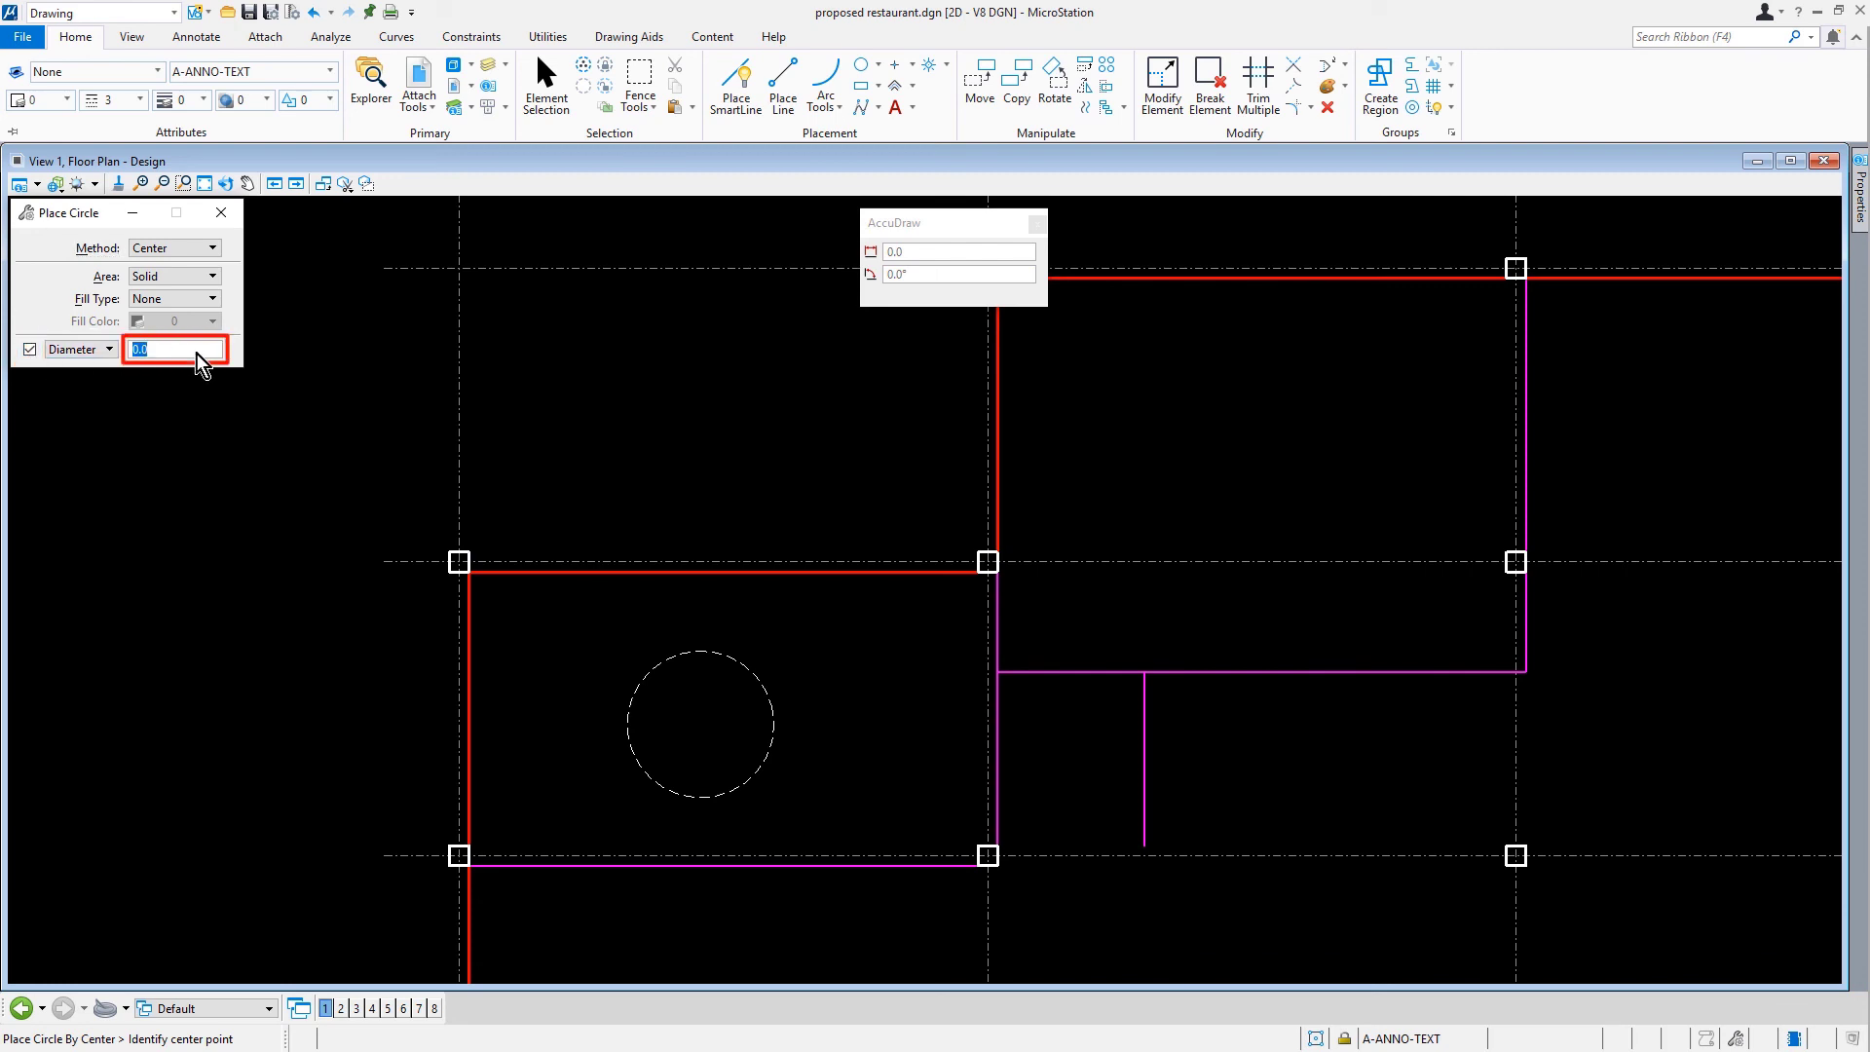
{"action": "type", "text": "1524"}
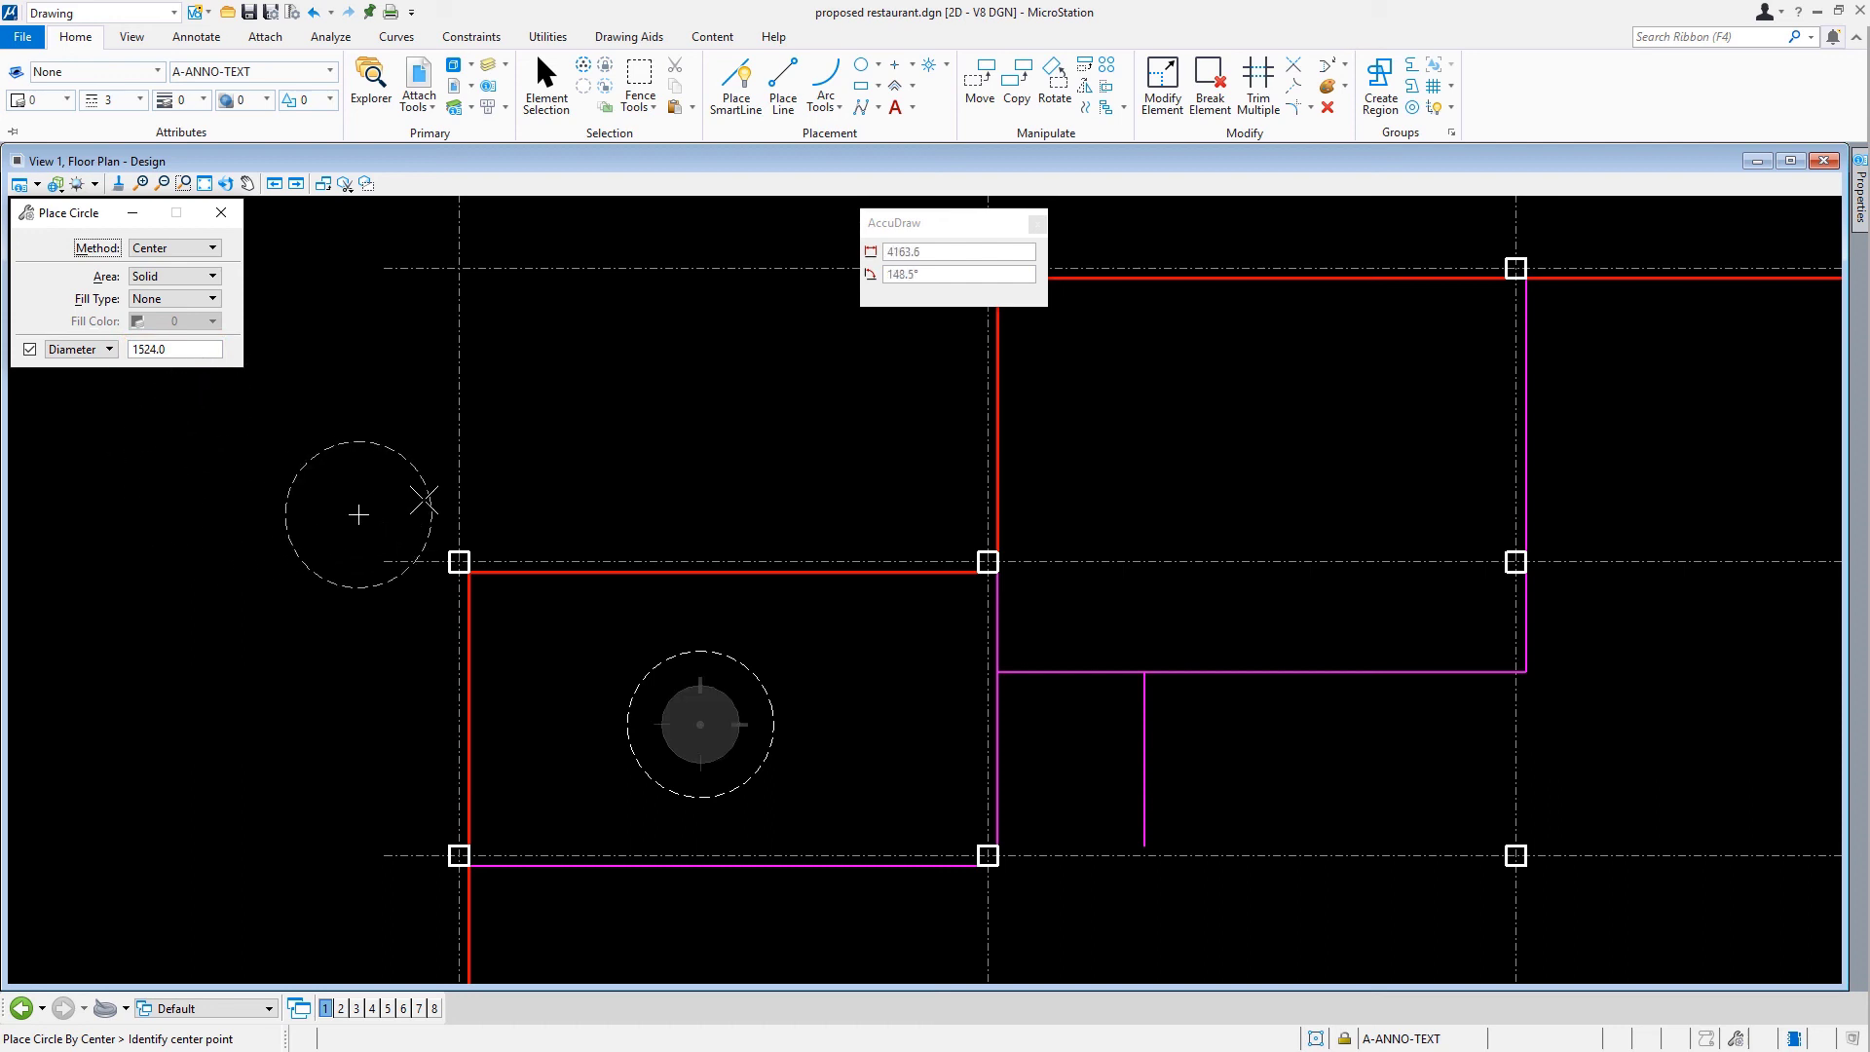
{"action": "mouse_move", "coordinate": [1265, 414]}
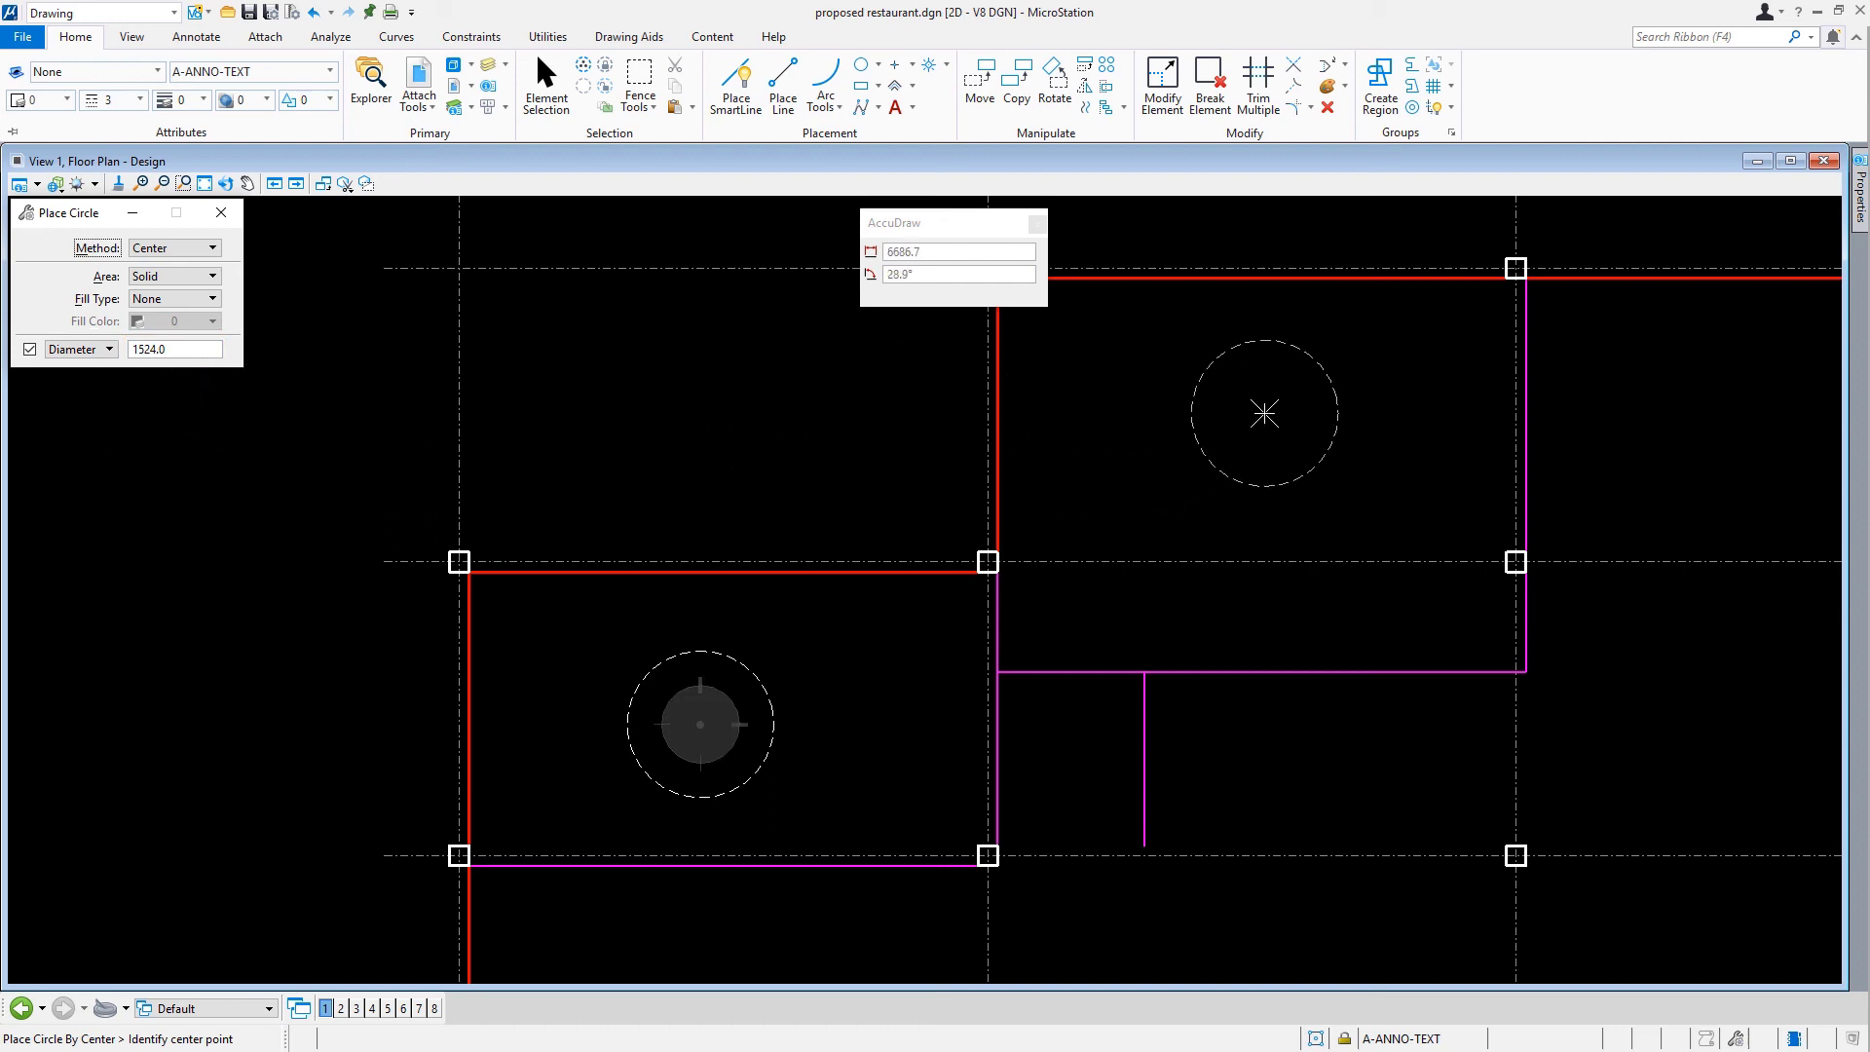